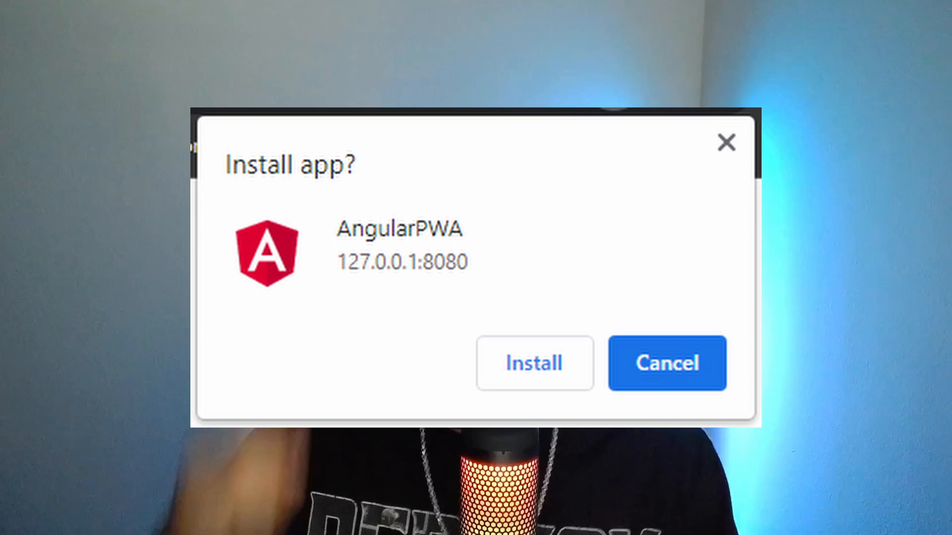
Install AngularPWAYT as a desktop app and scroll to the end of Metagross's moves.
click(534, 363)
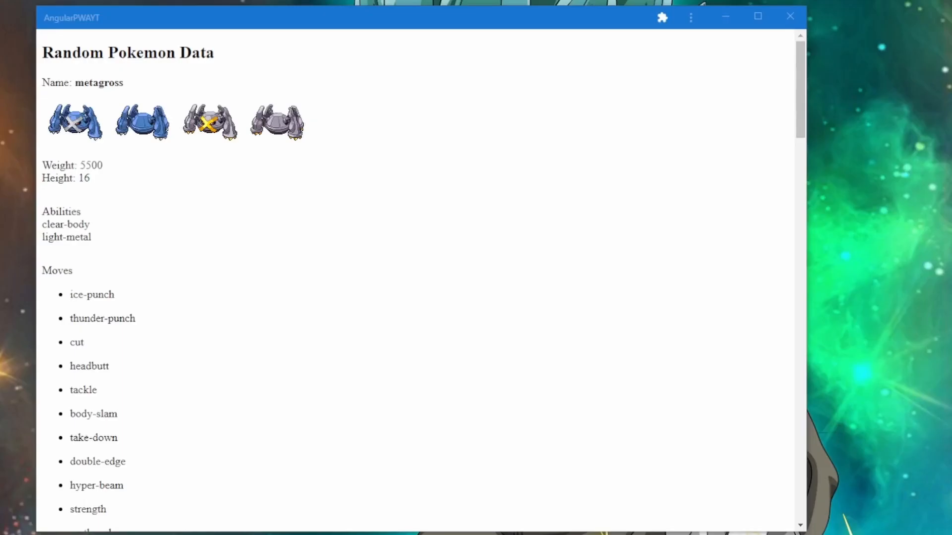
mouse_move(620, 350)
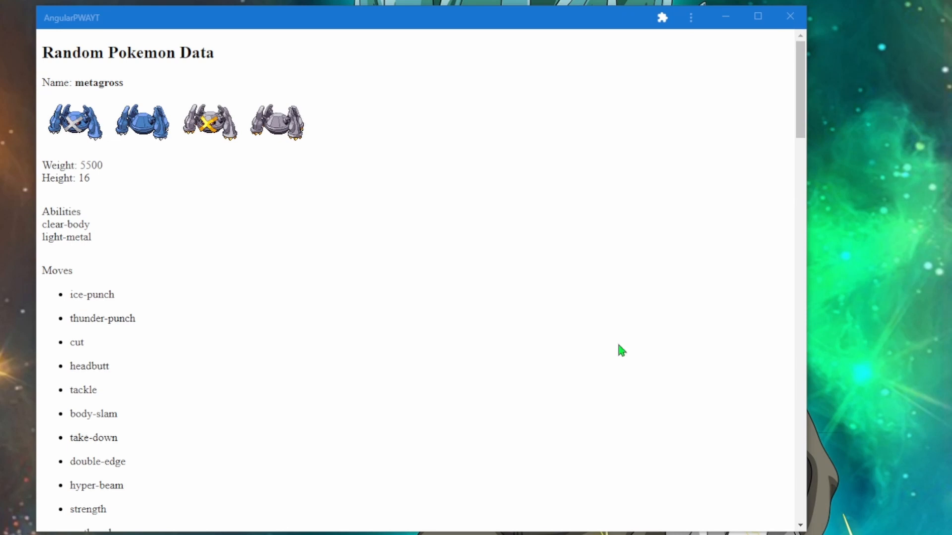
scroll(down, 3)
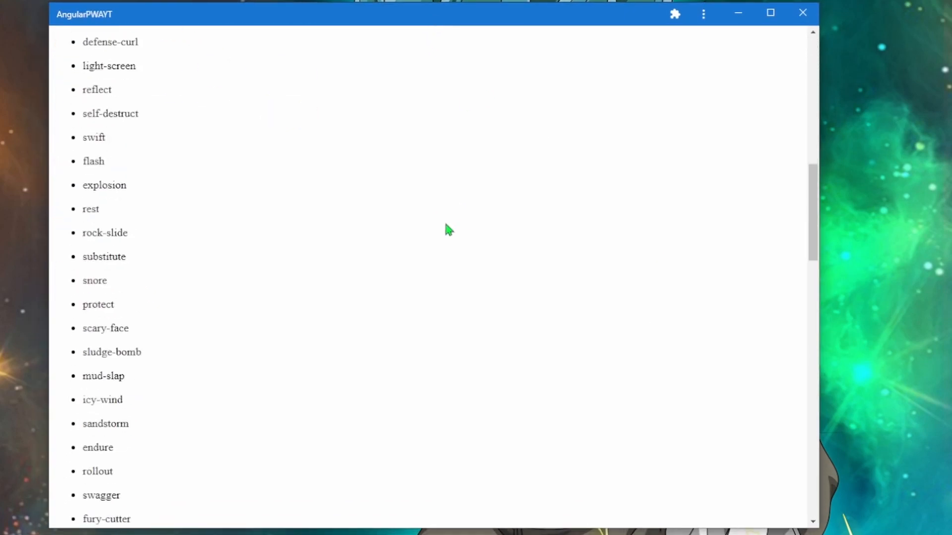
scroll(down, 3)
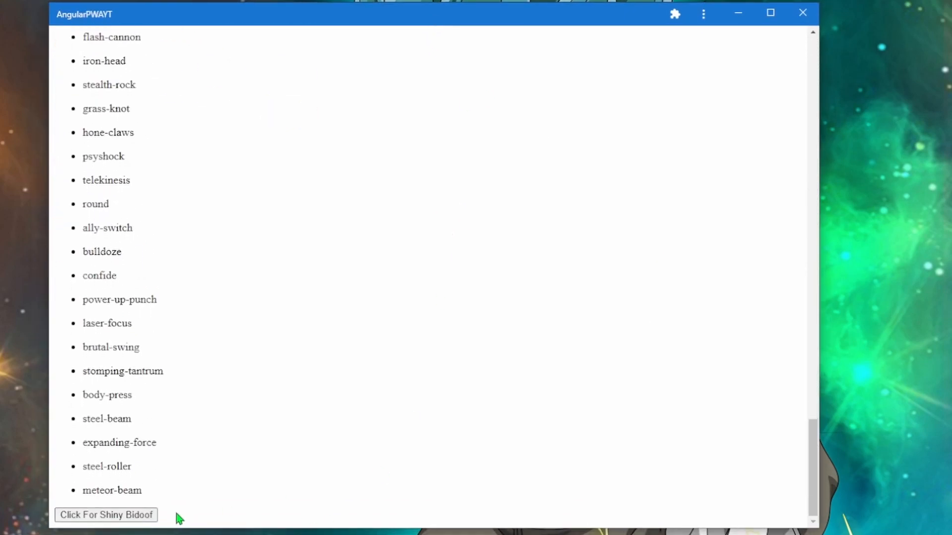
click(106, 516)
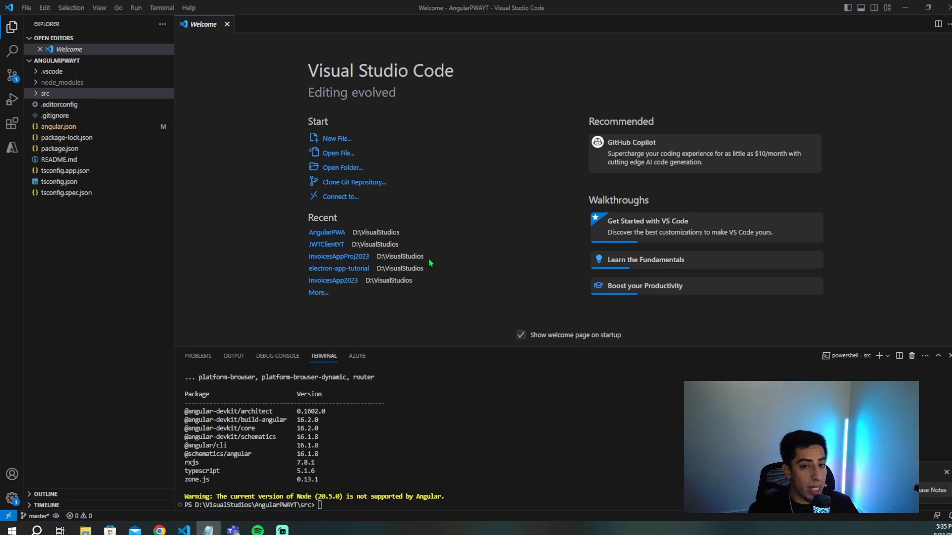
mouse_move(586, 334)
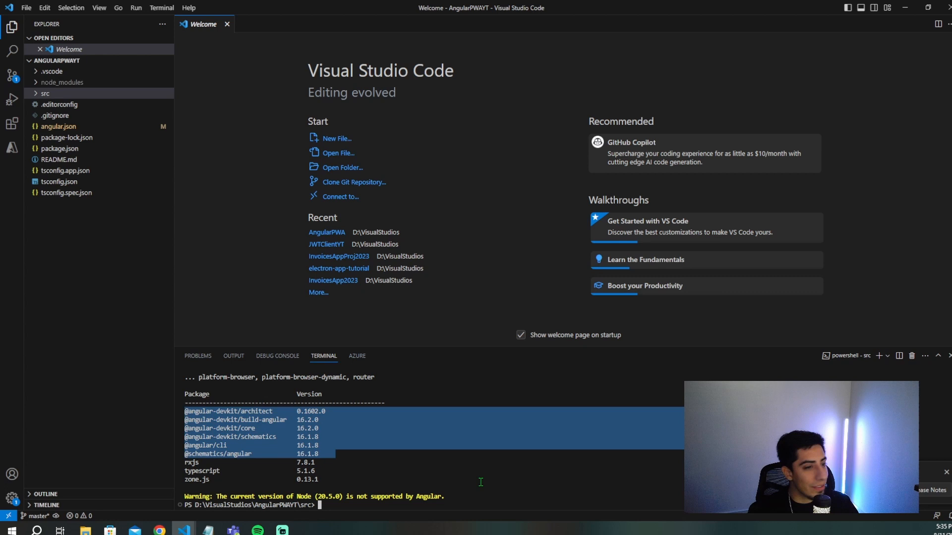
Run ng serve in the terminal to launch the app at localhost:4200.
text(ng sevr)
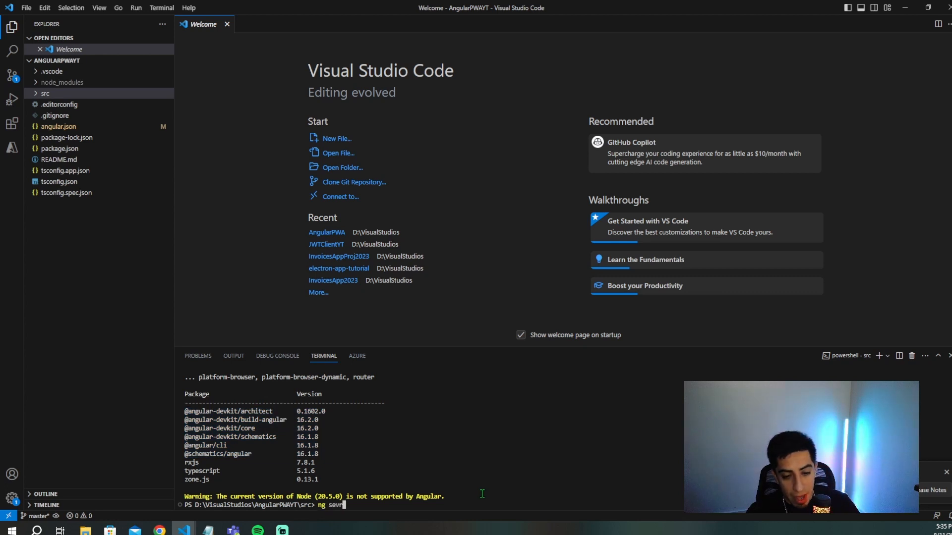
text(e)
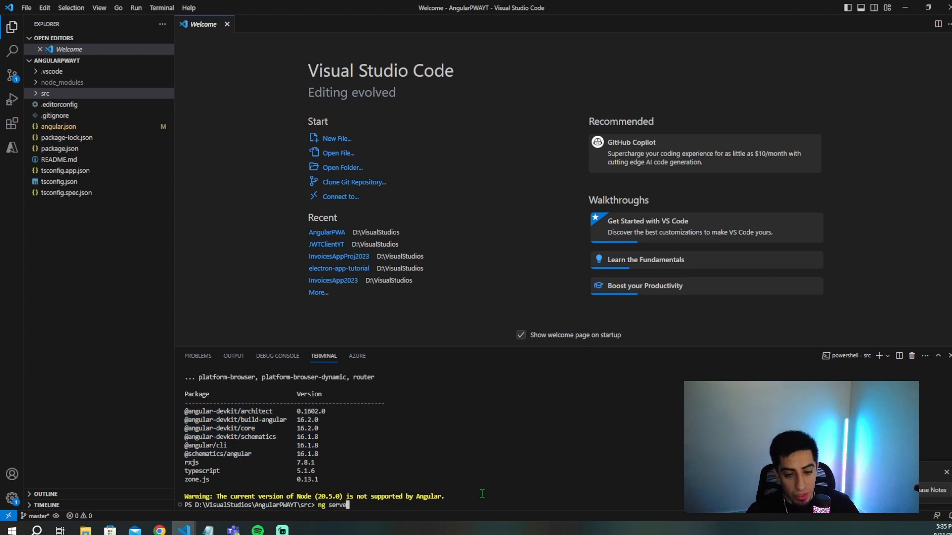
key(Return)
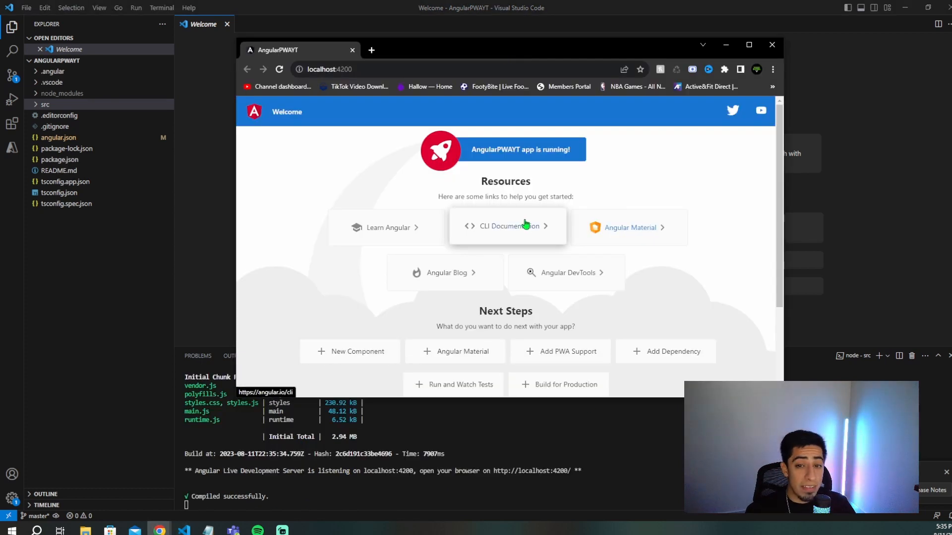
mouse_move(476, 160)
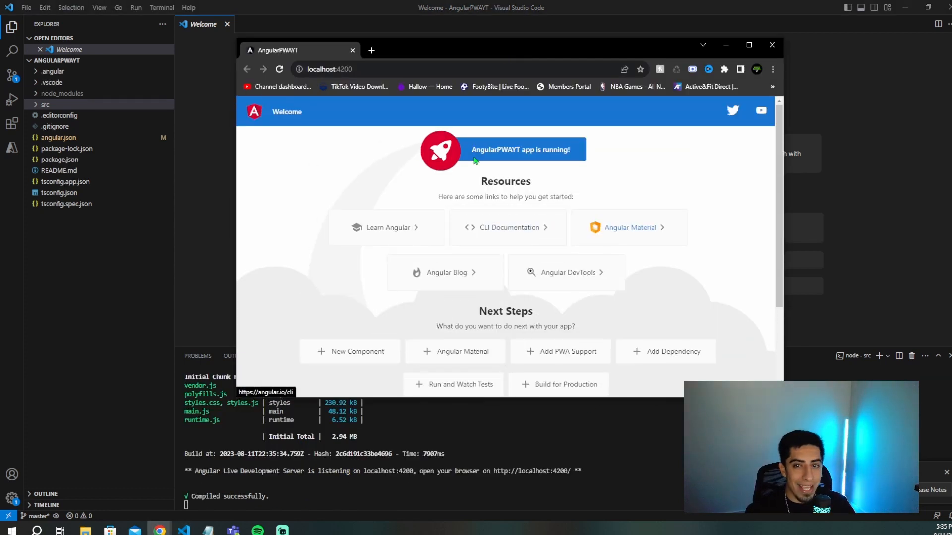
mouse_move(374, 96)
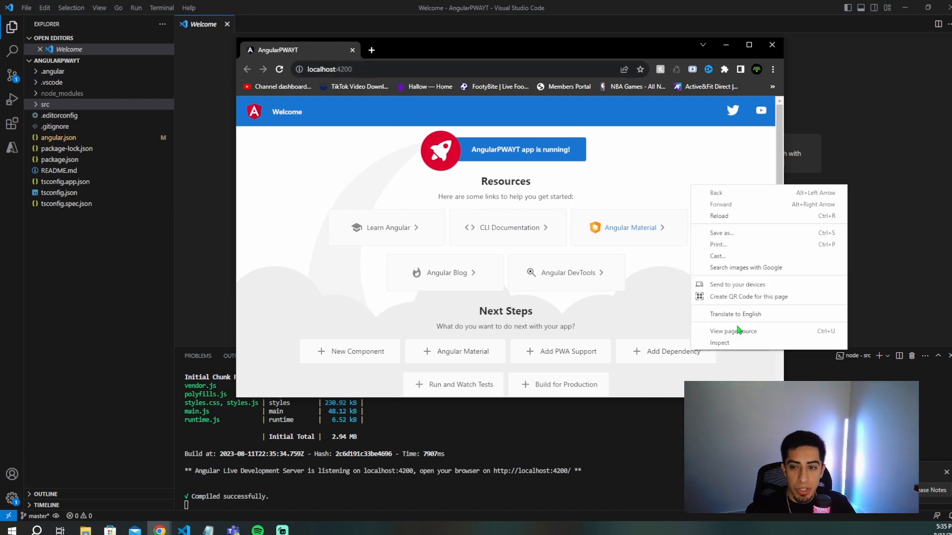
Set Chrome DevTools to Offline and reload localhost:4200 to confirm the page fails.
click(719, 342)
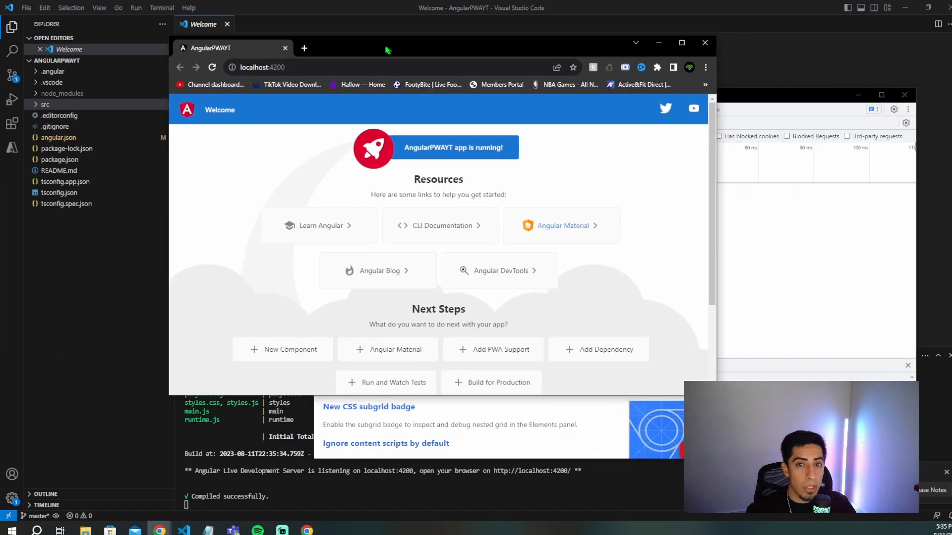
drag(386, 49, 328, 42)
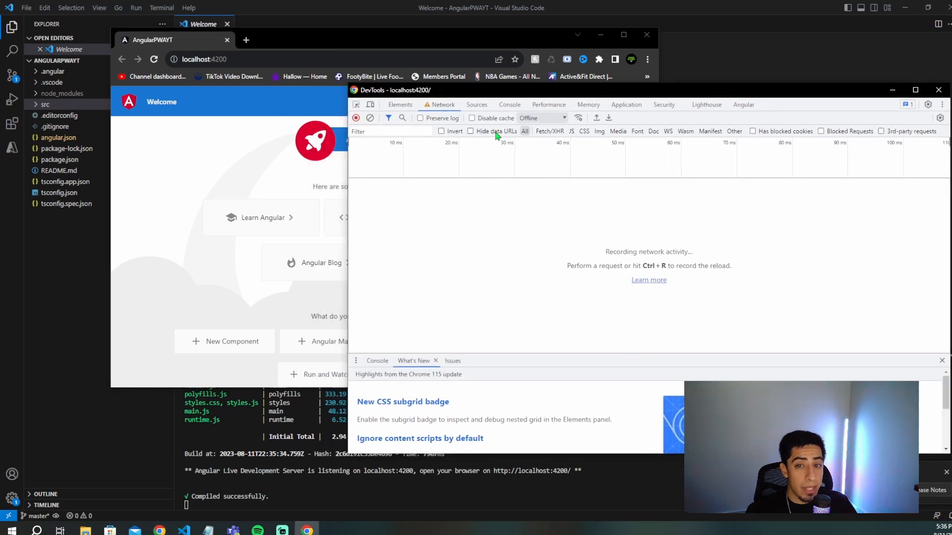
click(154, 59)
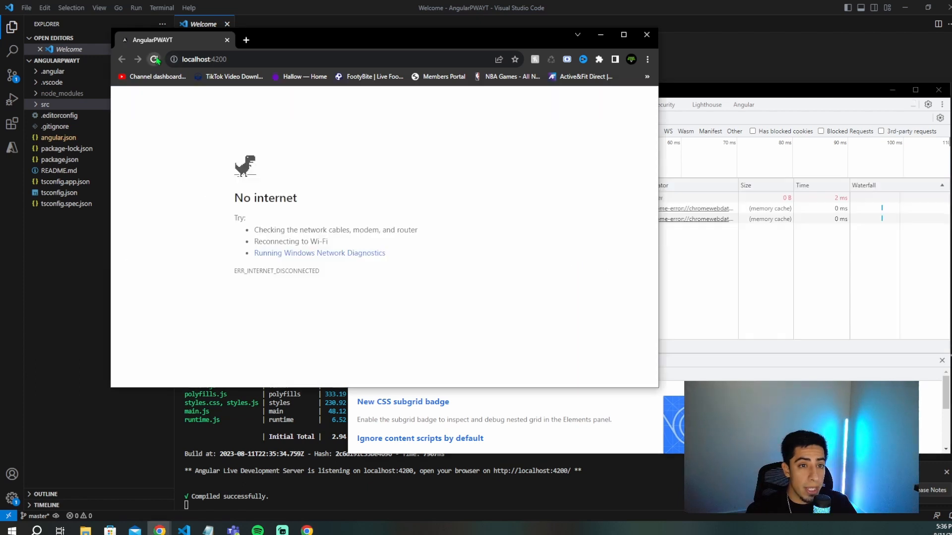
click(154, 59)
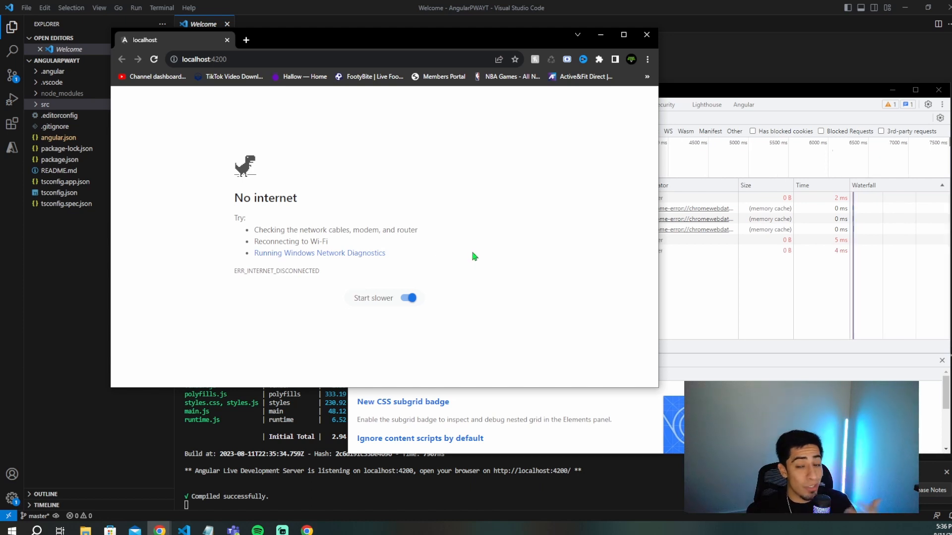
mouse_move(492, 246)
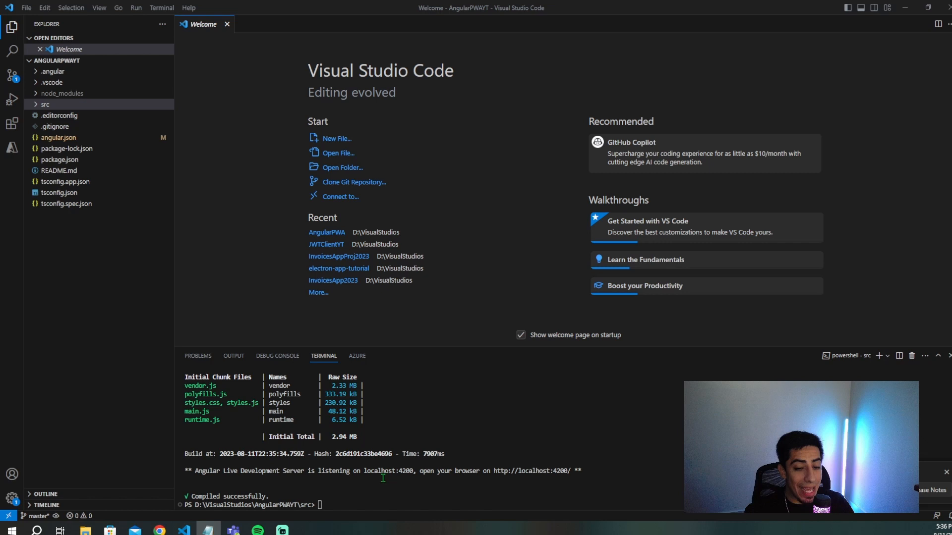
text(ng add @angular/pwa)
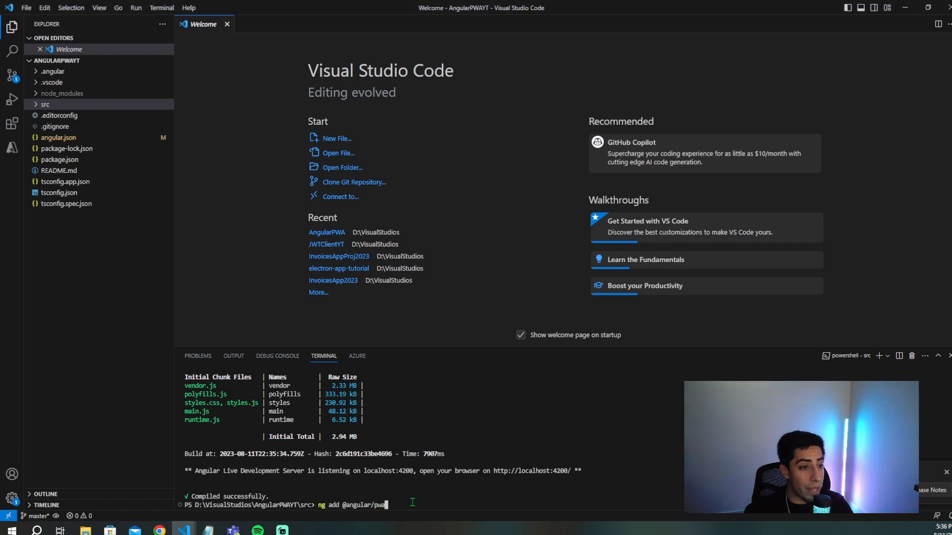
mouse_move(51, 273)
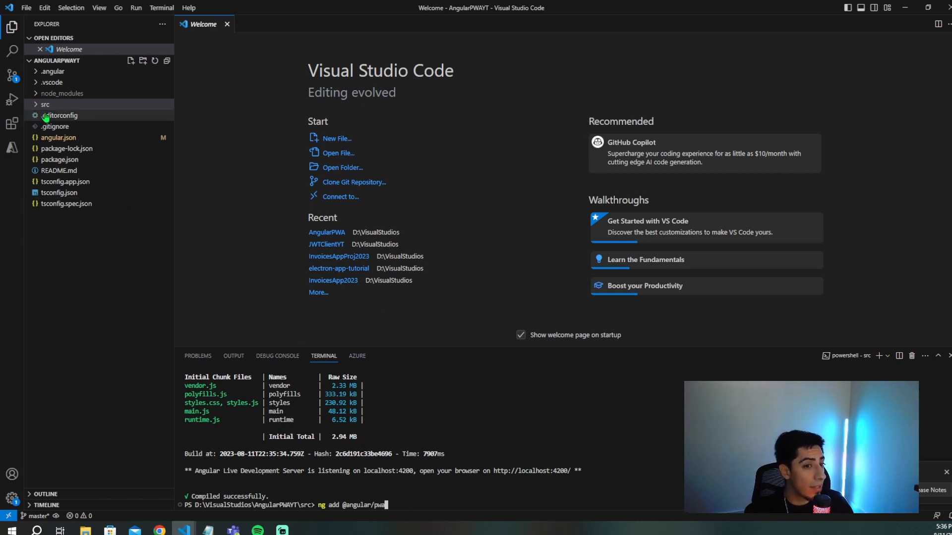
mouse_move(72, 133)
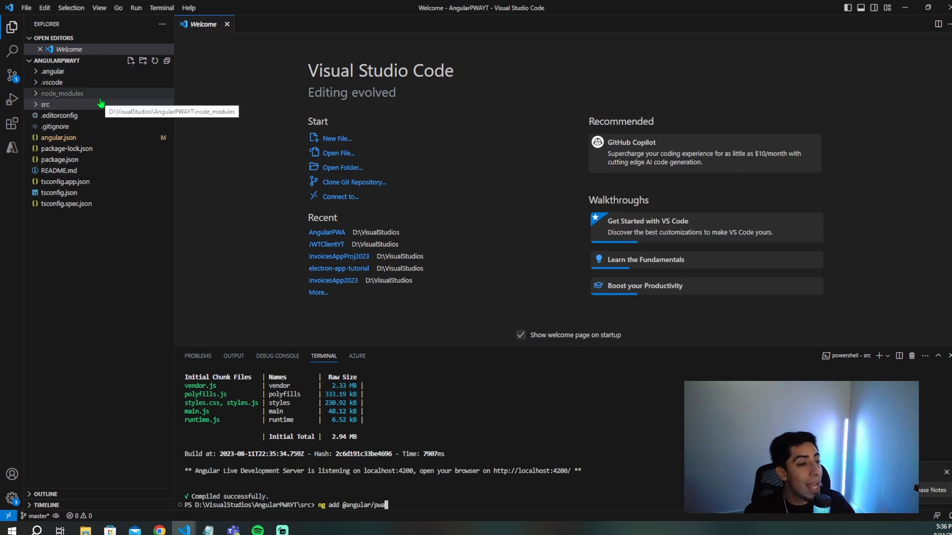
mouse_move(489, 507)
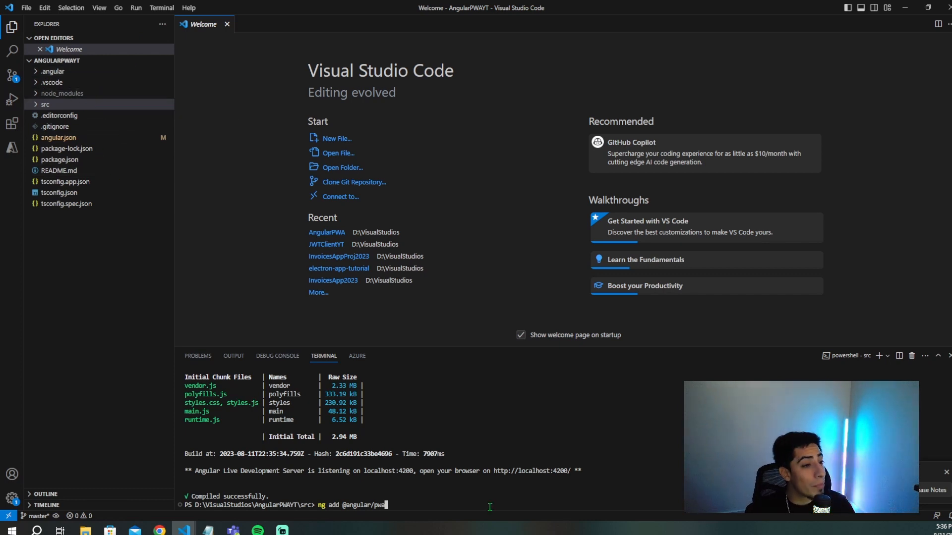
key(Return)
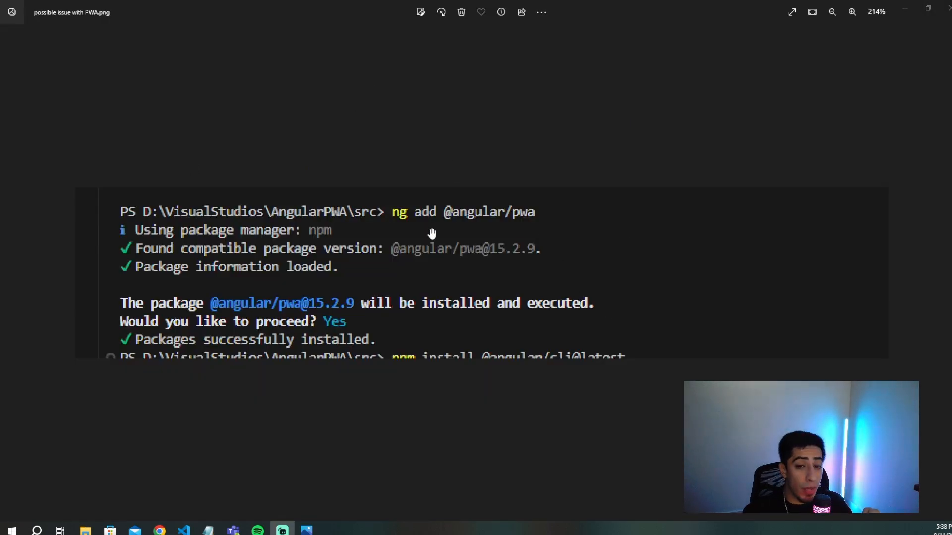
mouse_move(534, 230)
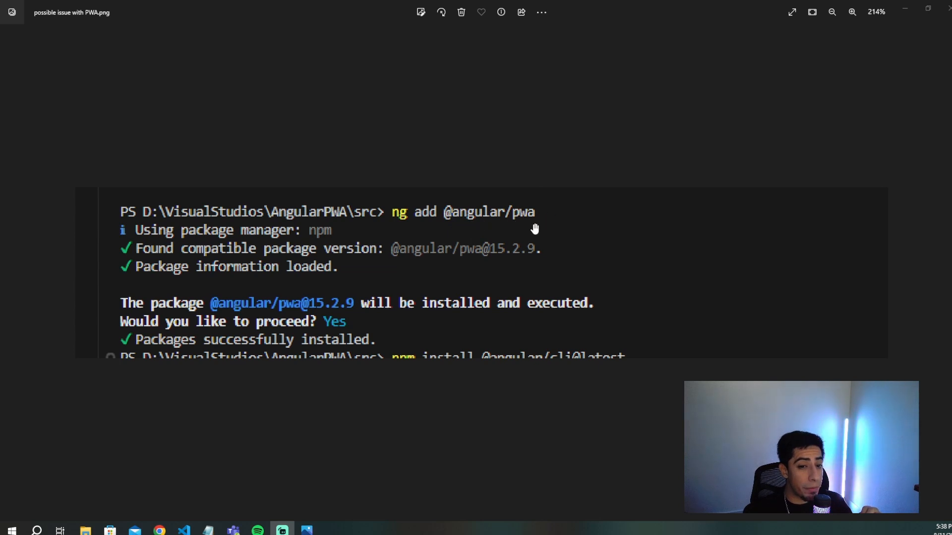
mouse_move(261, 314)
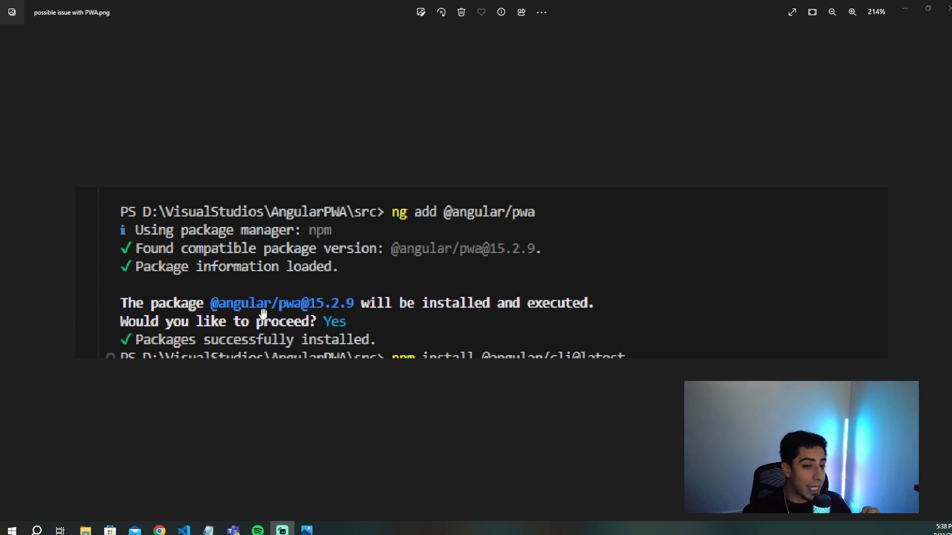
mouse_move(358, 328)
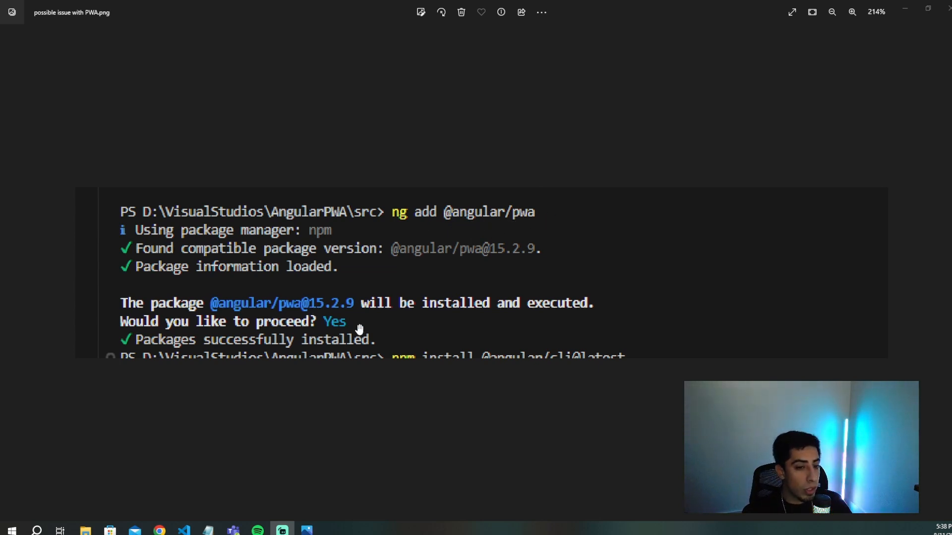
mouse_move(124, 338)
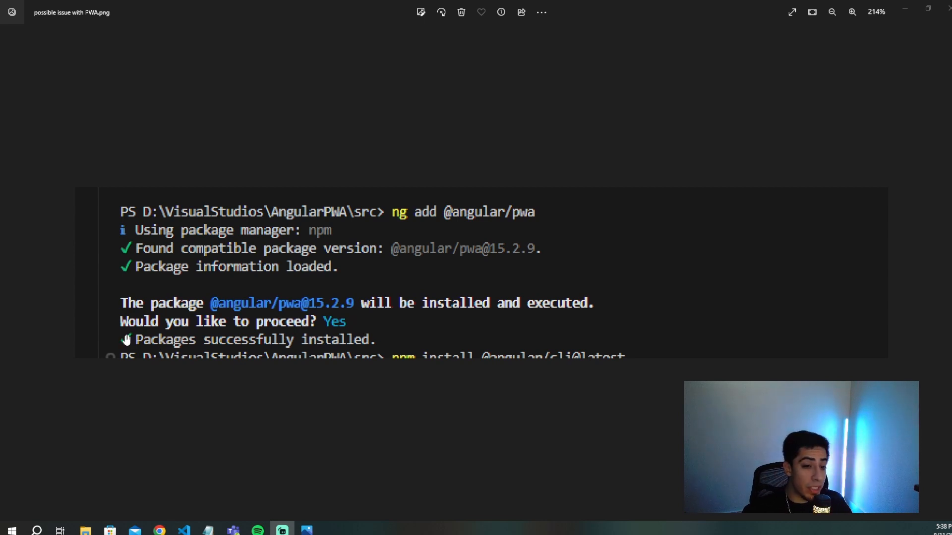
mouse_move(337, 337)
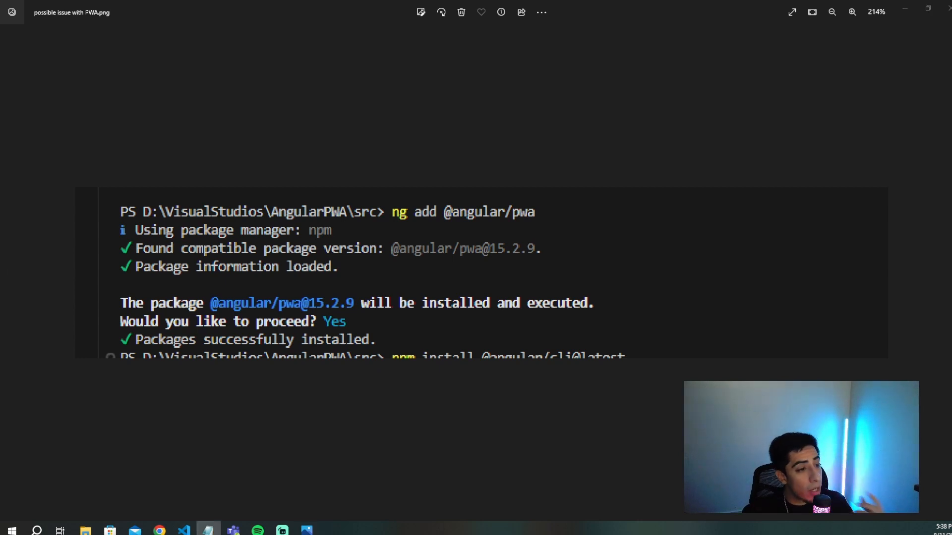
mouse_move(483, 278)
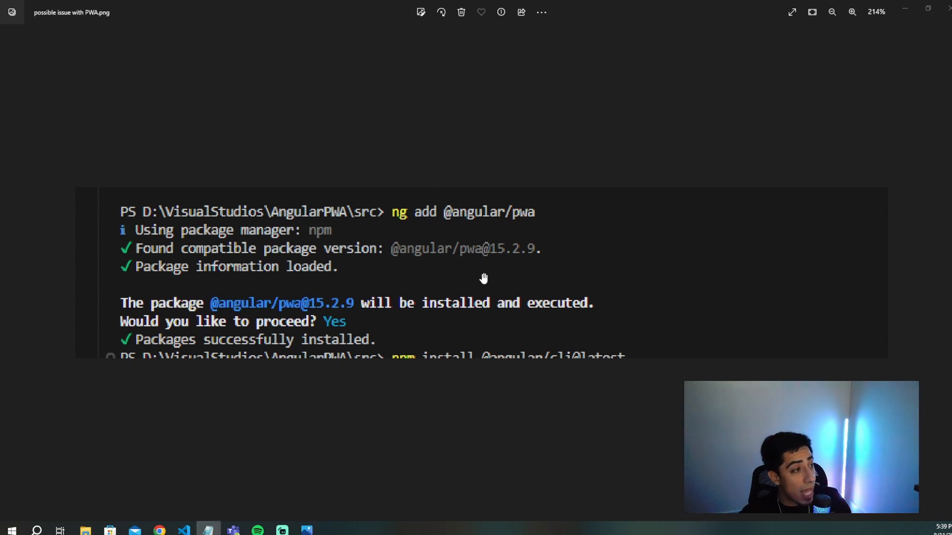
mouse_move(363, 309)
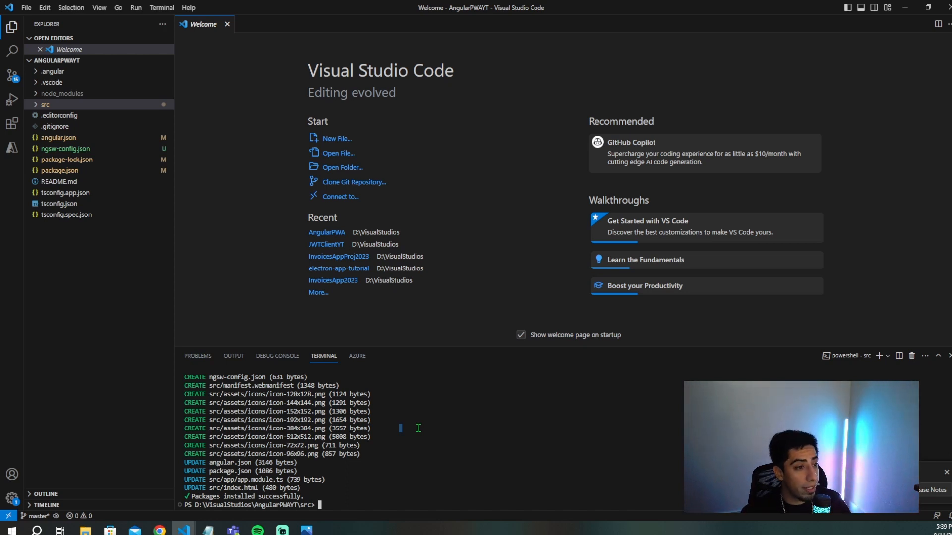
Open ngsw-config.json from the src folder and note its service-worker schema path.
click(64, 148)
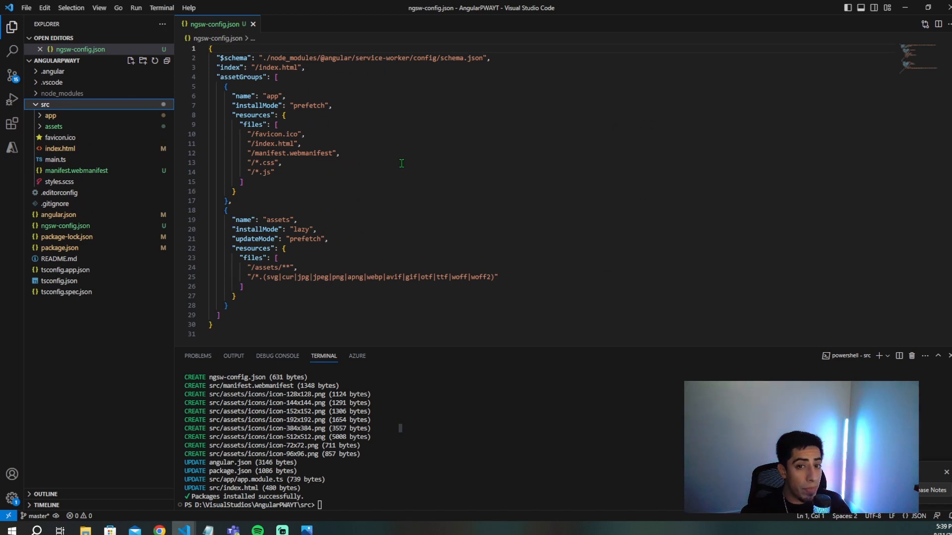
double_click(382, 58)
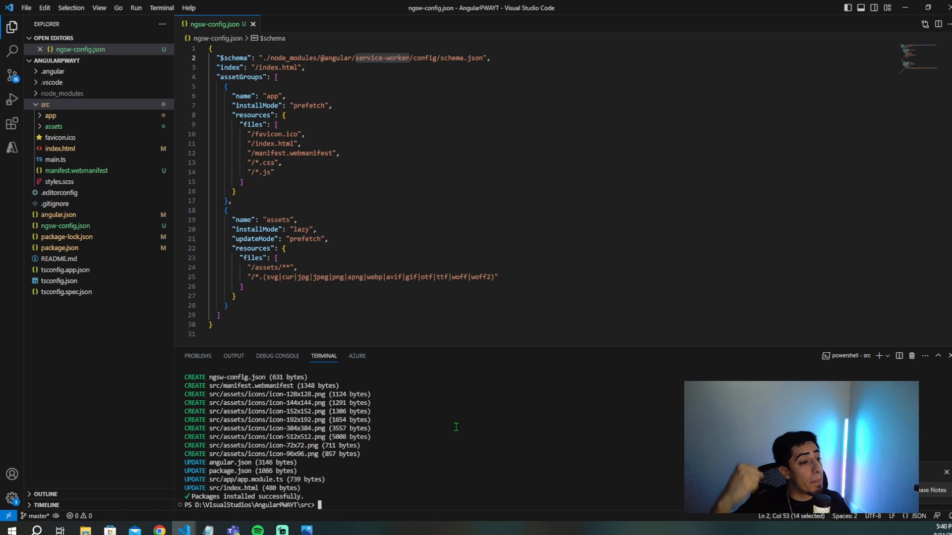
click(76, 171)
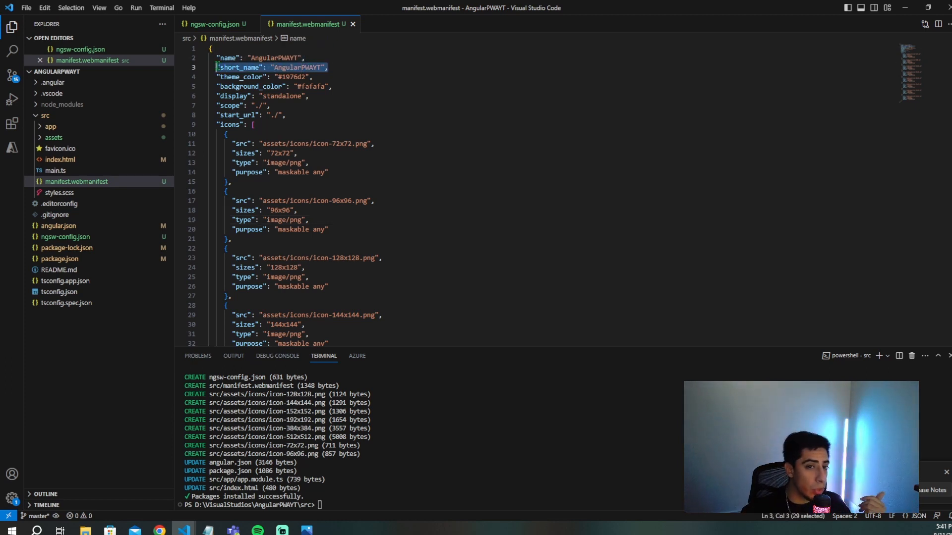
Review the manifest's background_color, icon entries and app name.
click(244, 86)
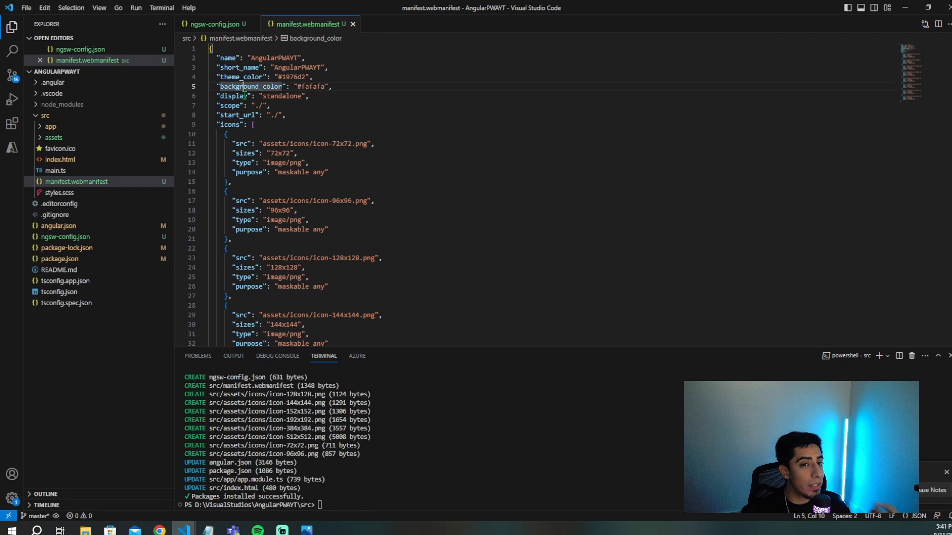
click(266, 153)
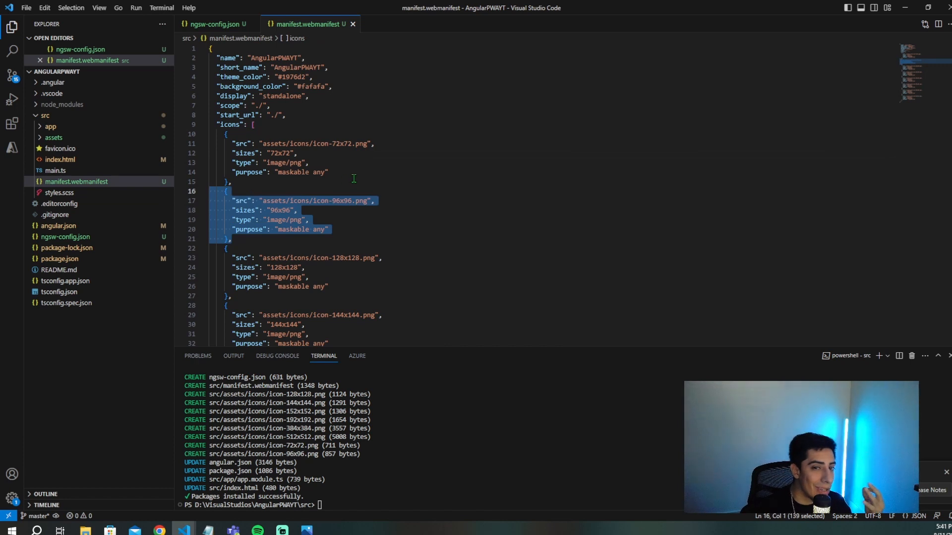
scroll(down, 3)
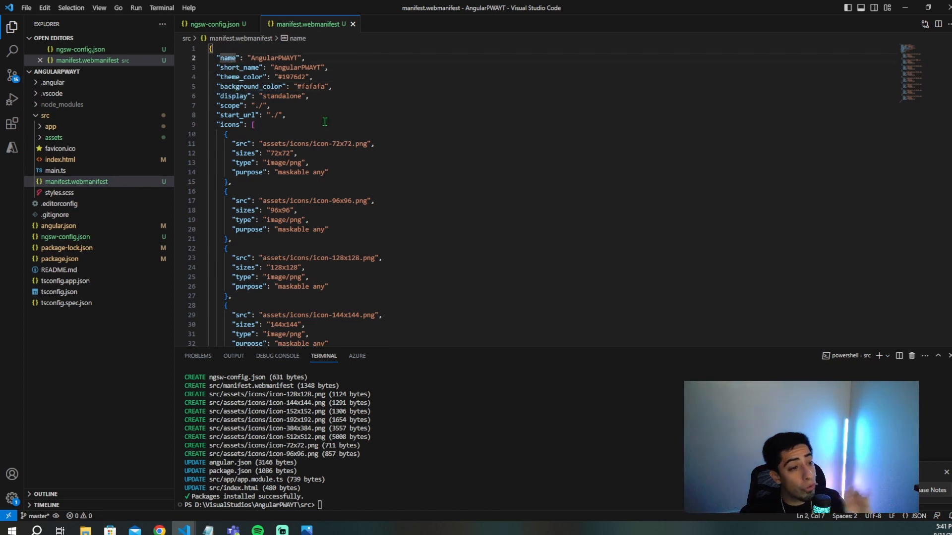
click(216, 24)
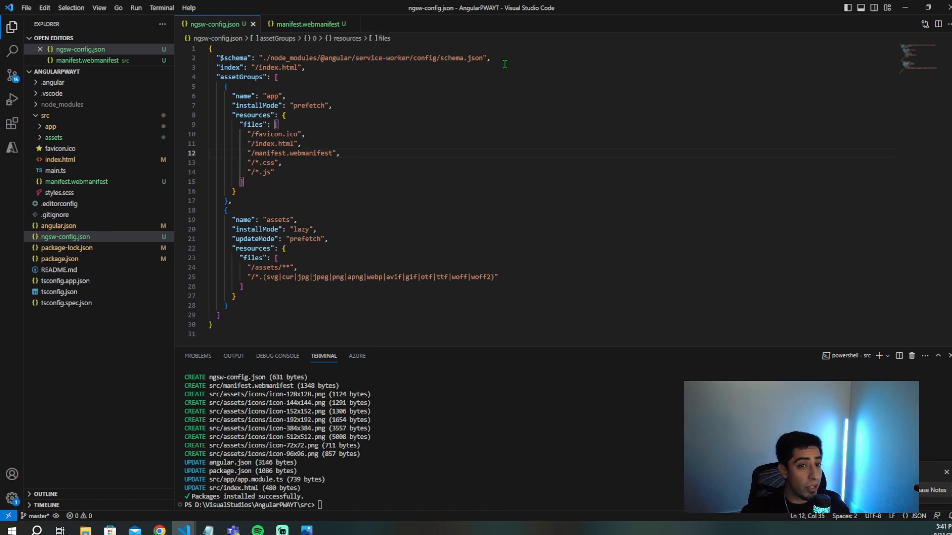
mouse_move(349, 111)
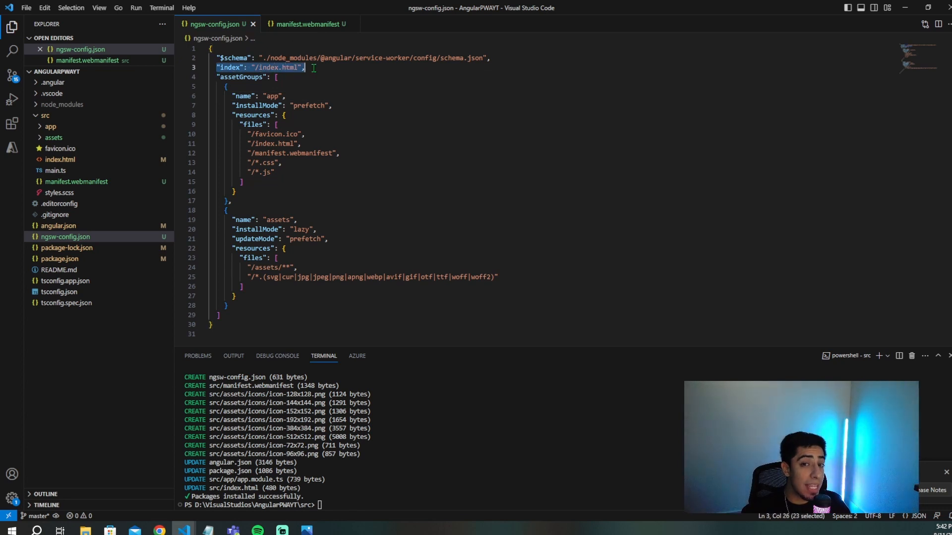
Review the prefetch app group and lazy assets group, then add an empty dataGroups array.
click(339, 83)
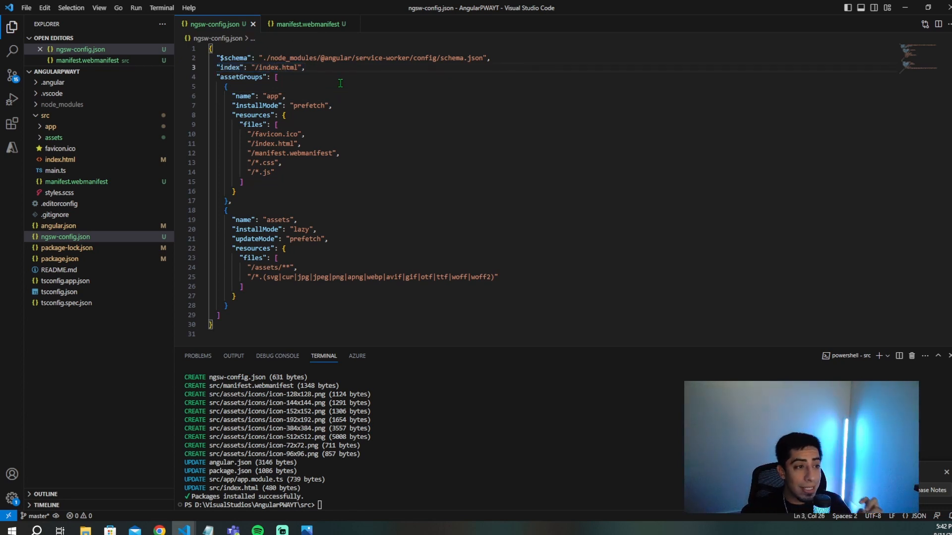
mouse_move(332, 64)
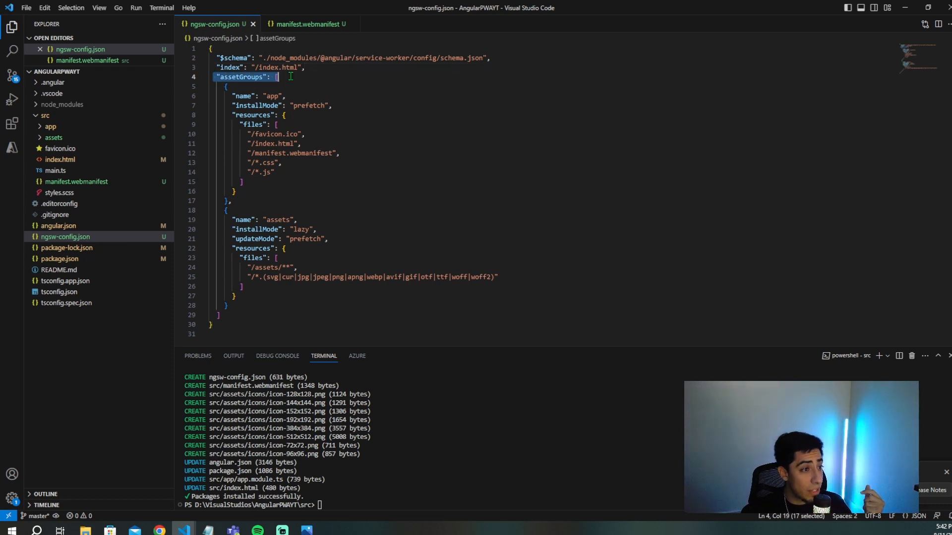
mouse_move(359, 103)
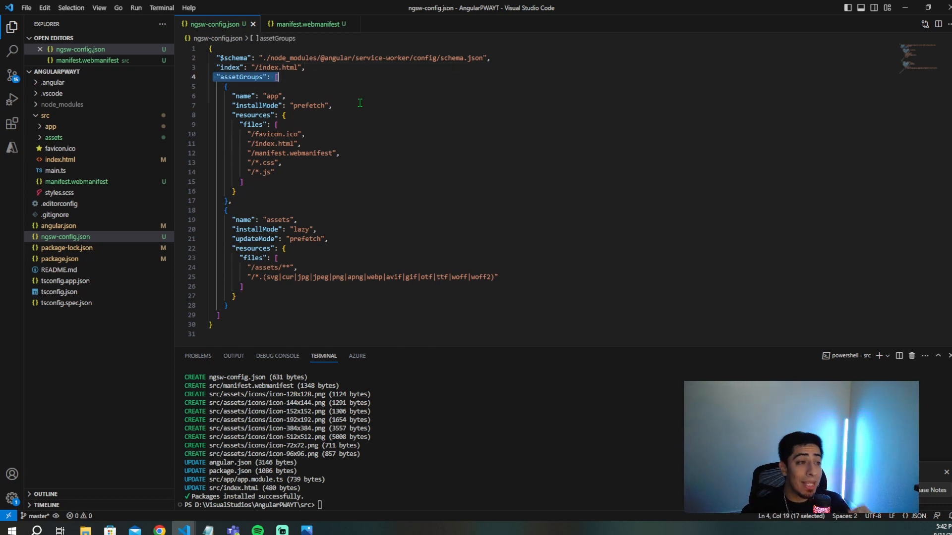
mouse_move(349, 116)
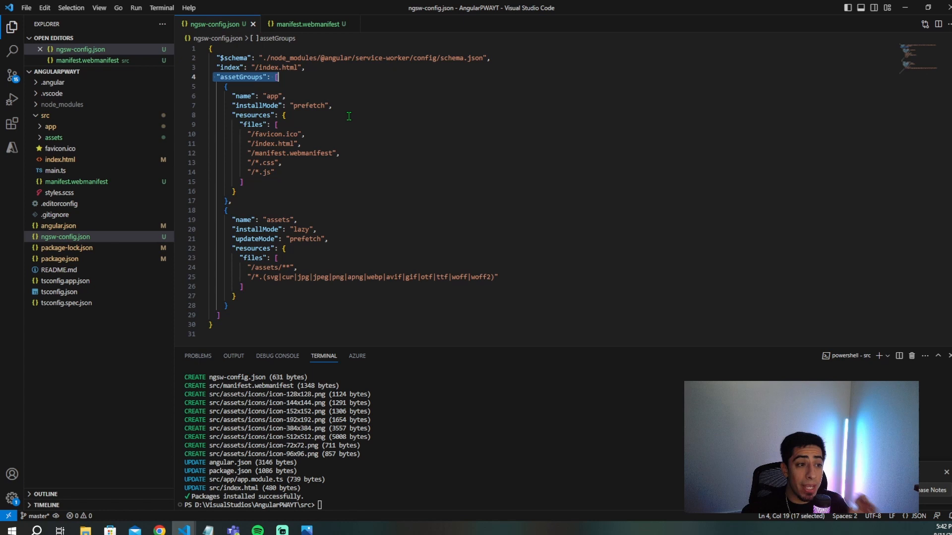
mouse_move(352, 111)
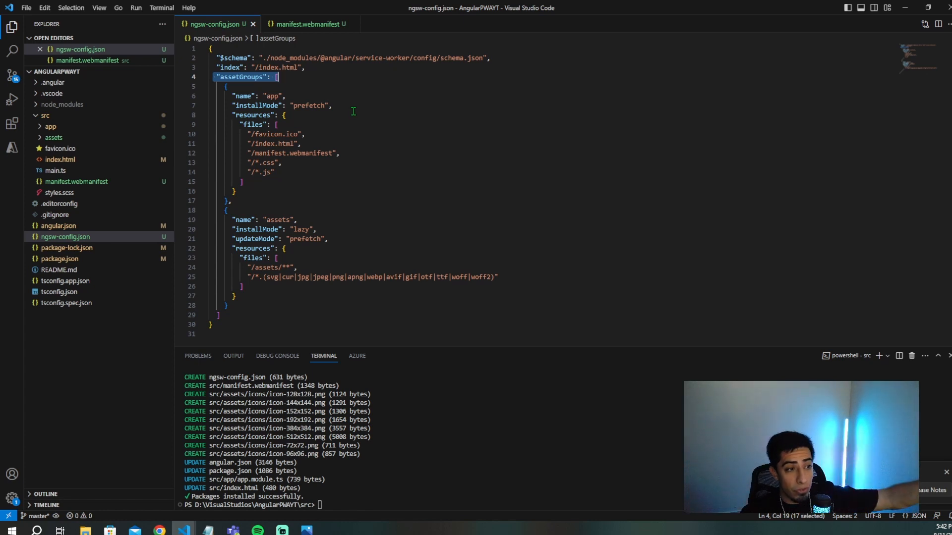
mouse_move(393, 57)
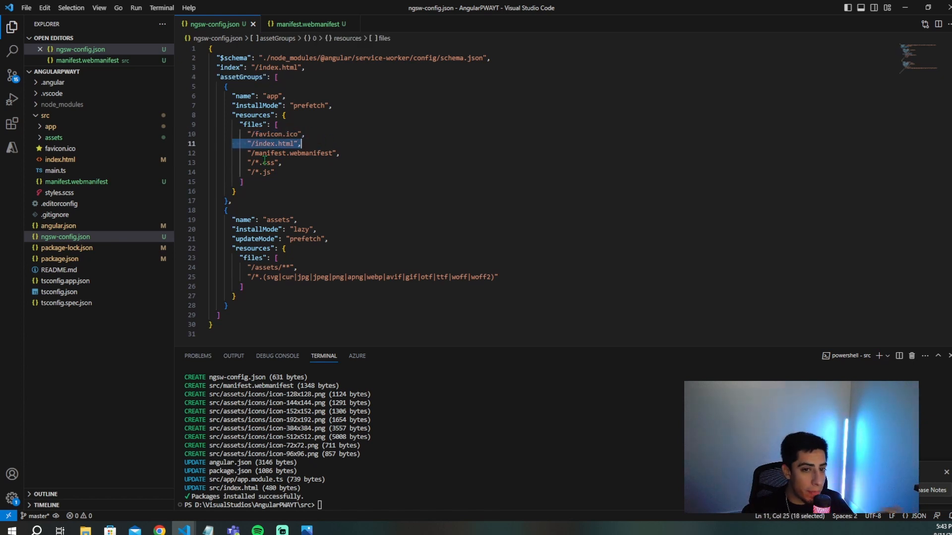
click(281, 162)
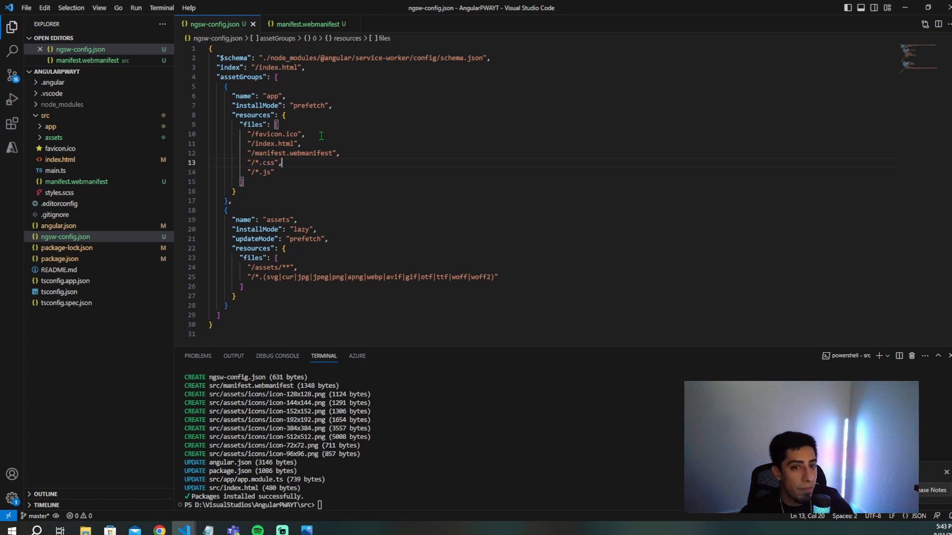
mouse_move(257, 105)
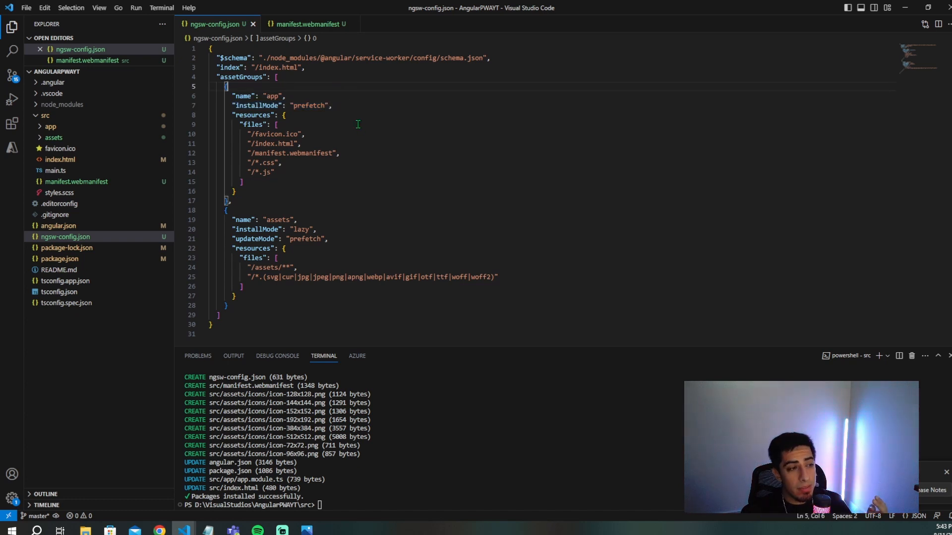
mouse_move(307, 101)
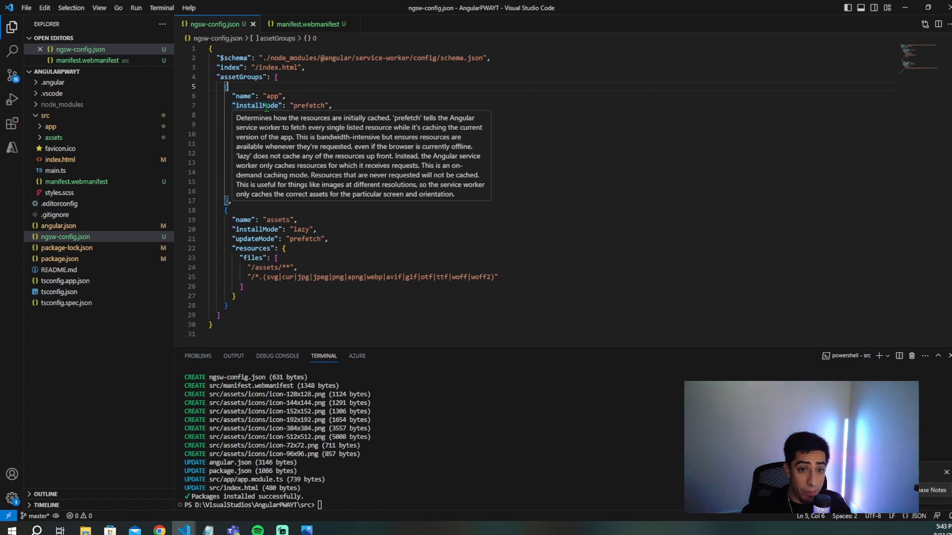
double_click(309, 105)
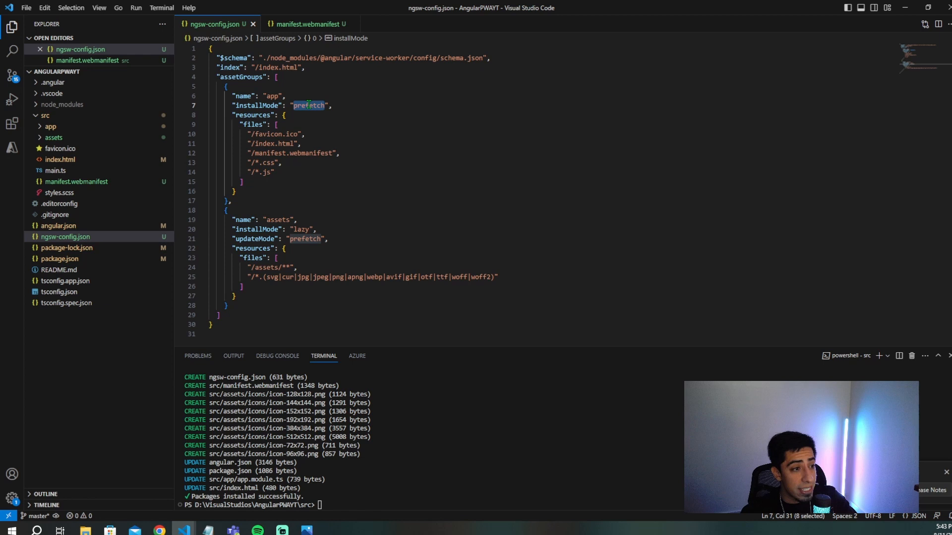
mouse_move(308, 105)
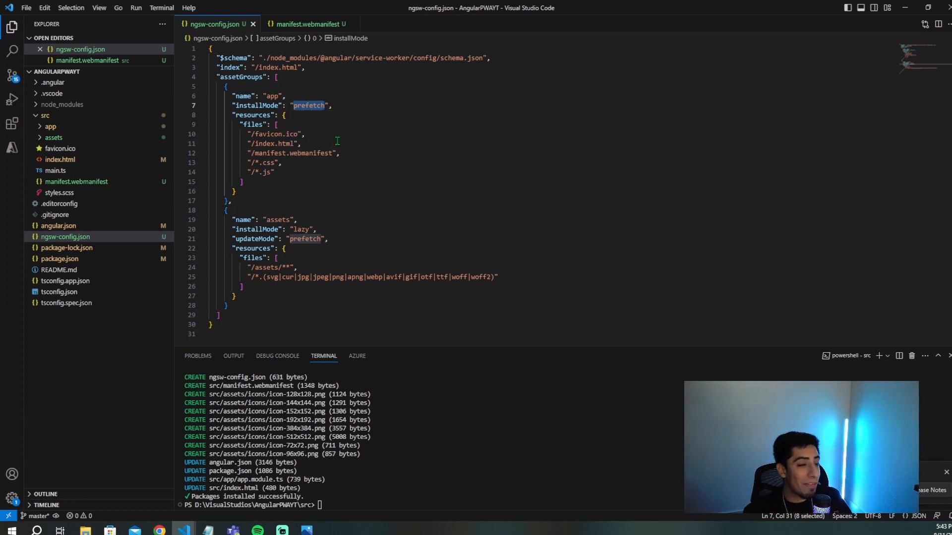
mouse_move(294, 174)
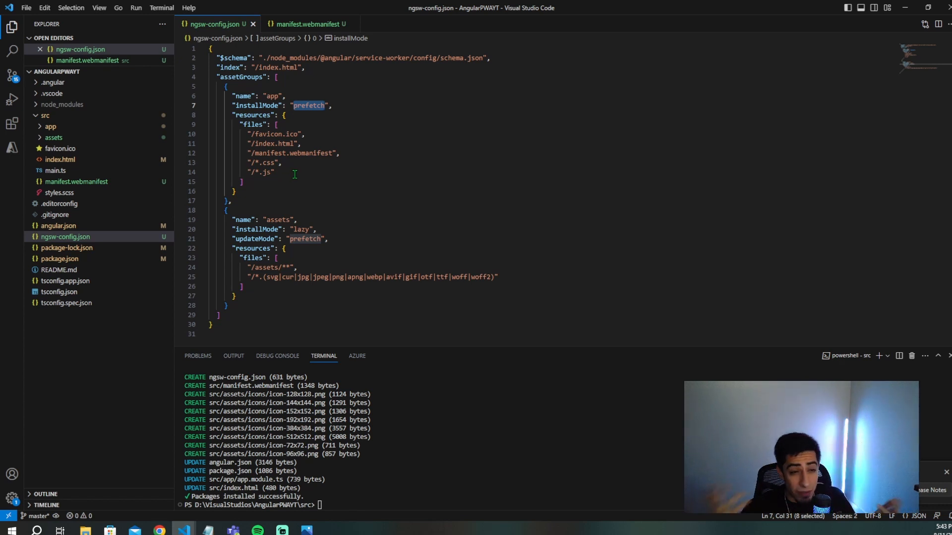
mouse_move(306, 168)
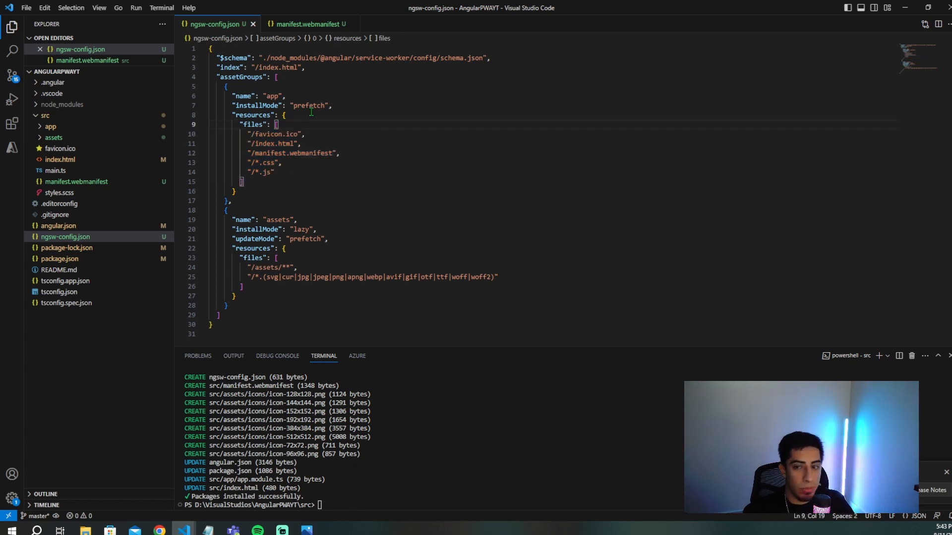
mouse_move(310, 105)
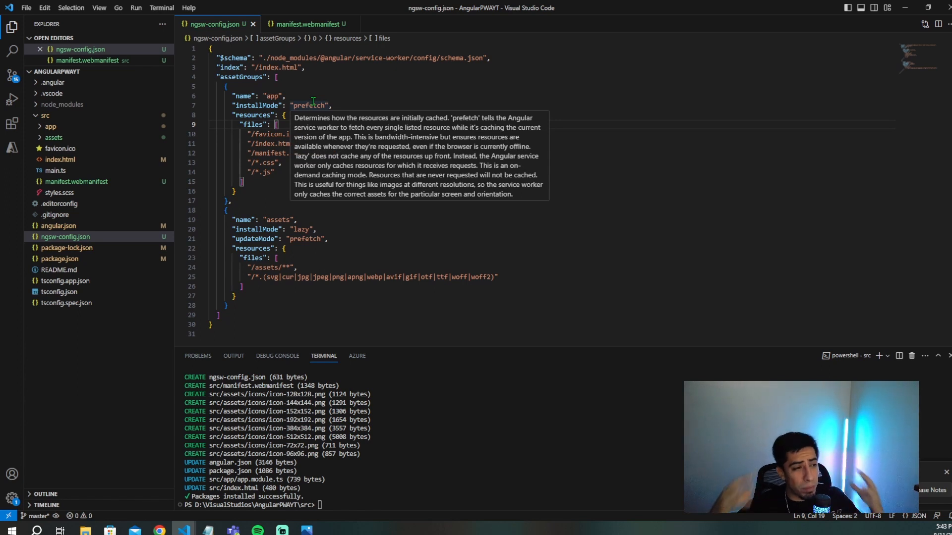
click(332, 105)
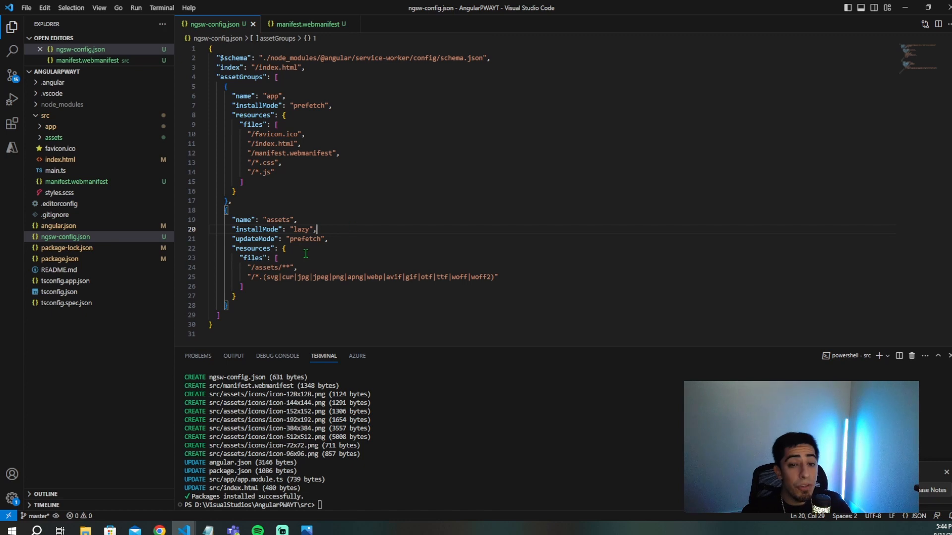
mouse_move(306, 239)
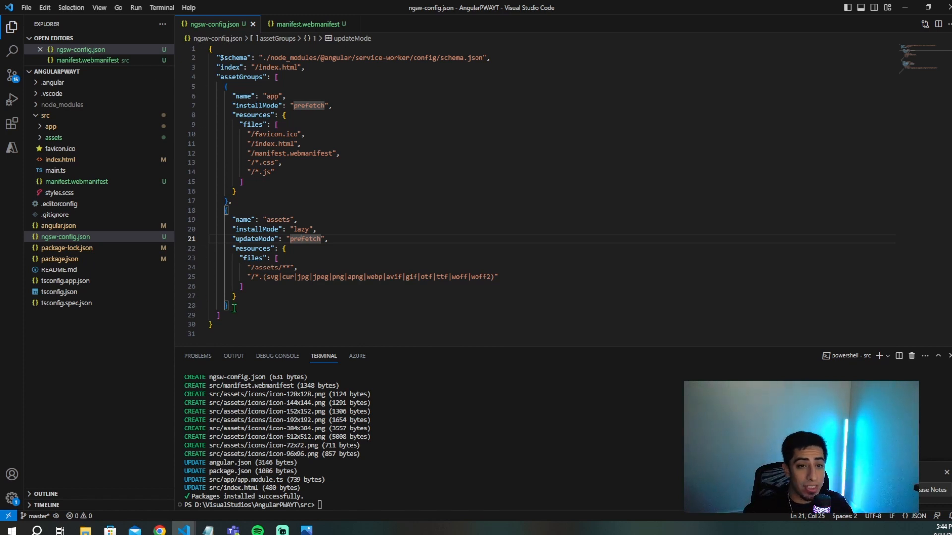
click(219, 316)
text("dataGroups": [])
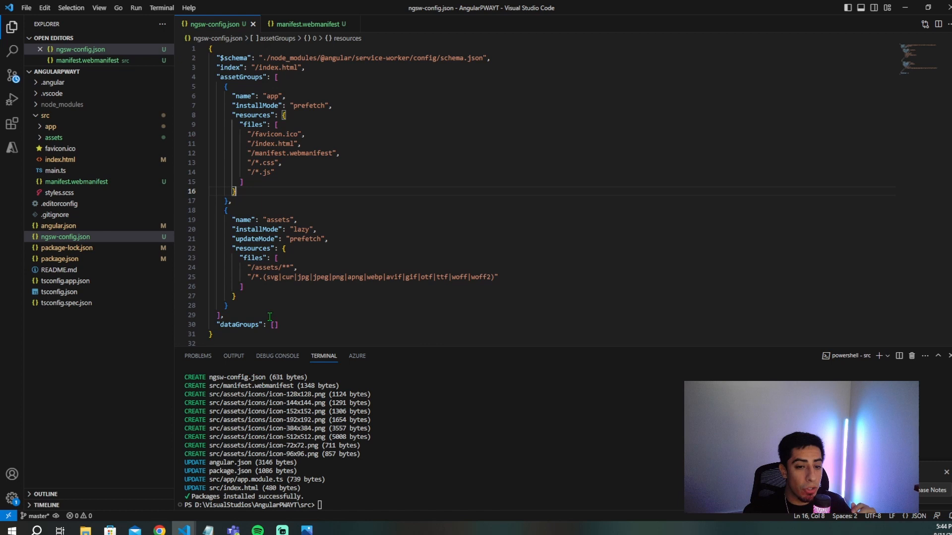
Run ng build to produce dist/angular-pwayt with ngsw-worker.js and ngsw.json.
click(306, 305)
text(npm i -g http-server)
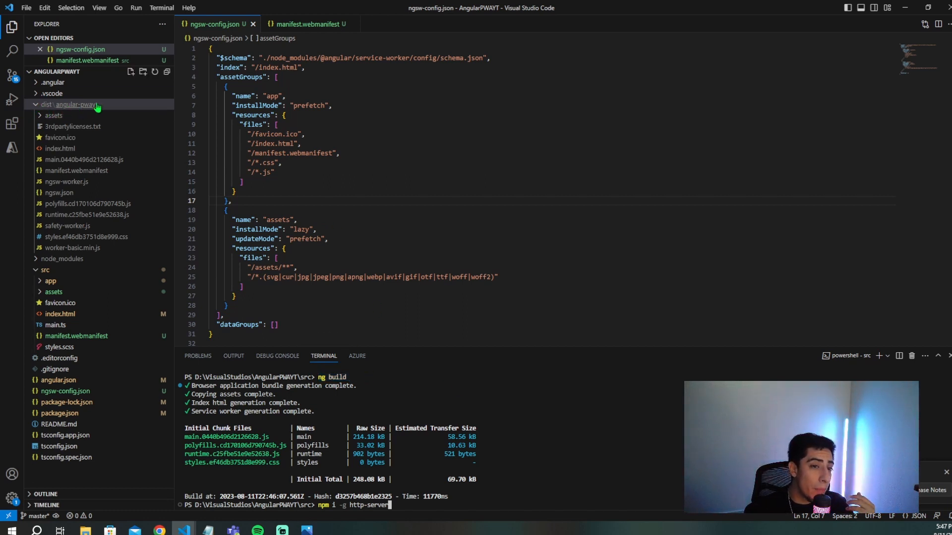
mouse_move(84, 113)
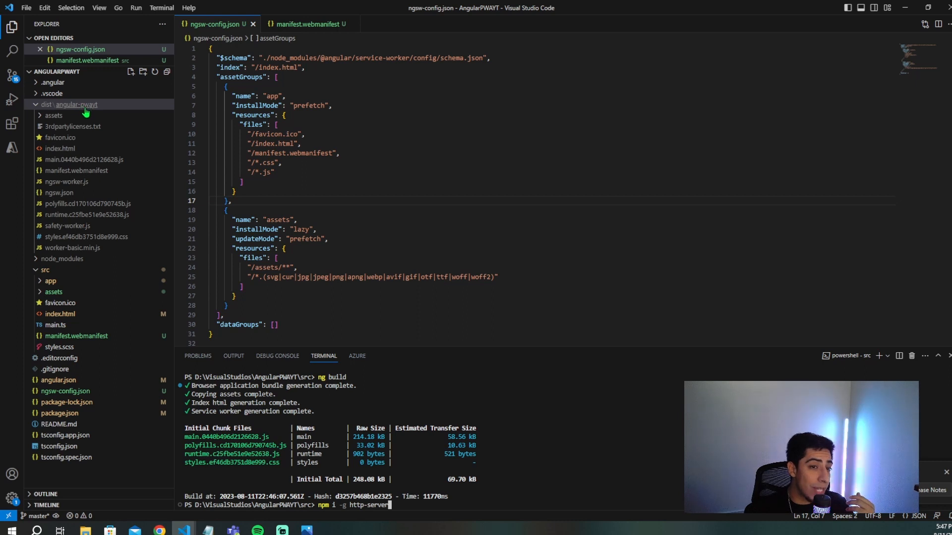
mouse_move(108, 94)
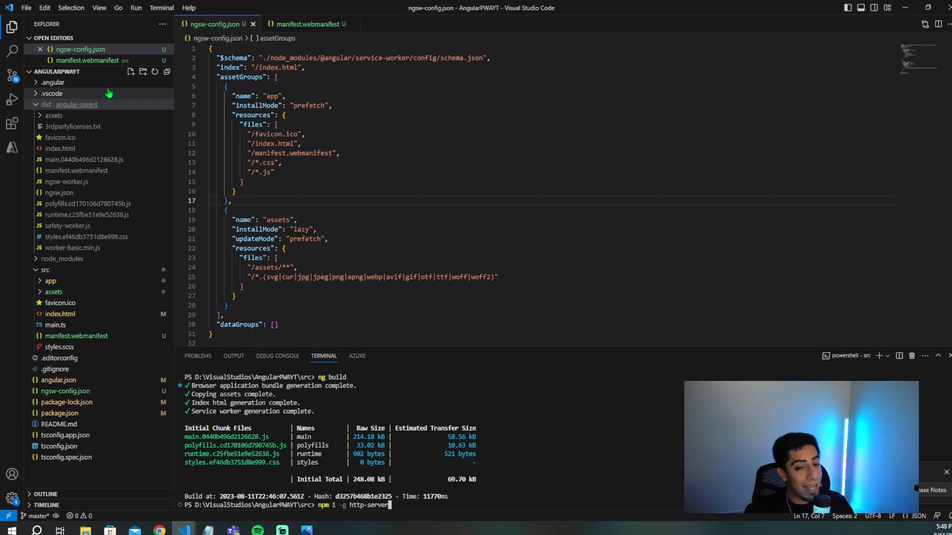
mouse_move(77, 105)
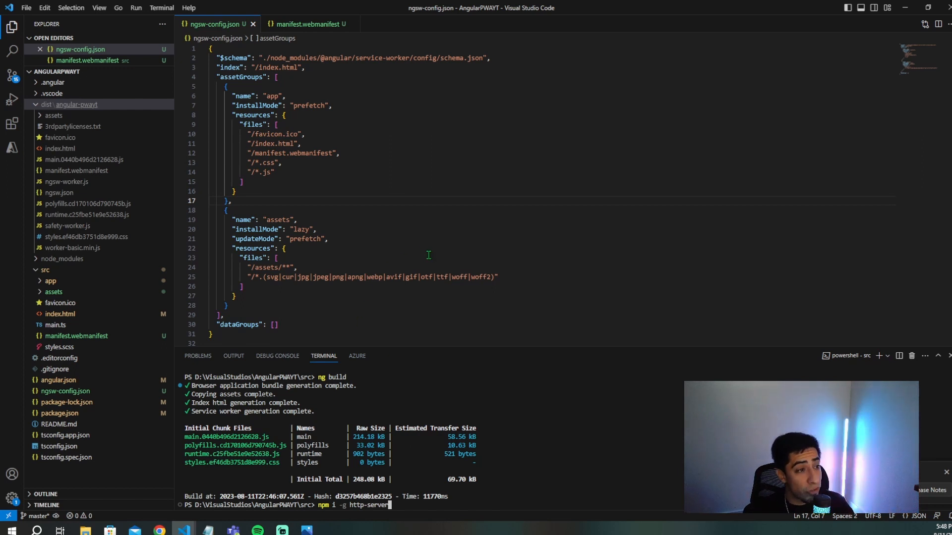
mouse_move(435, 242)
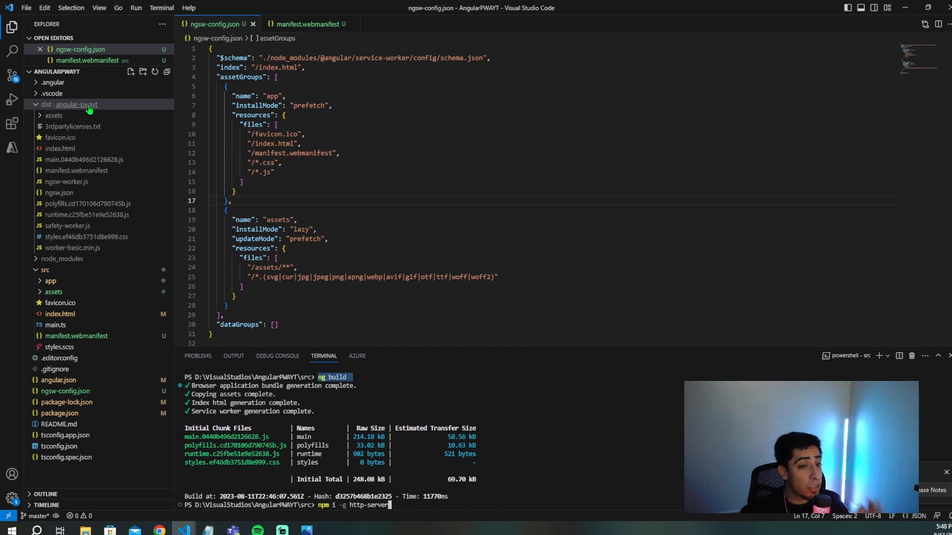
mouse_move(73, 104)
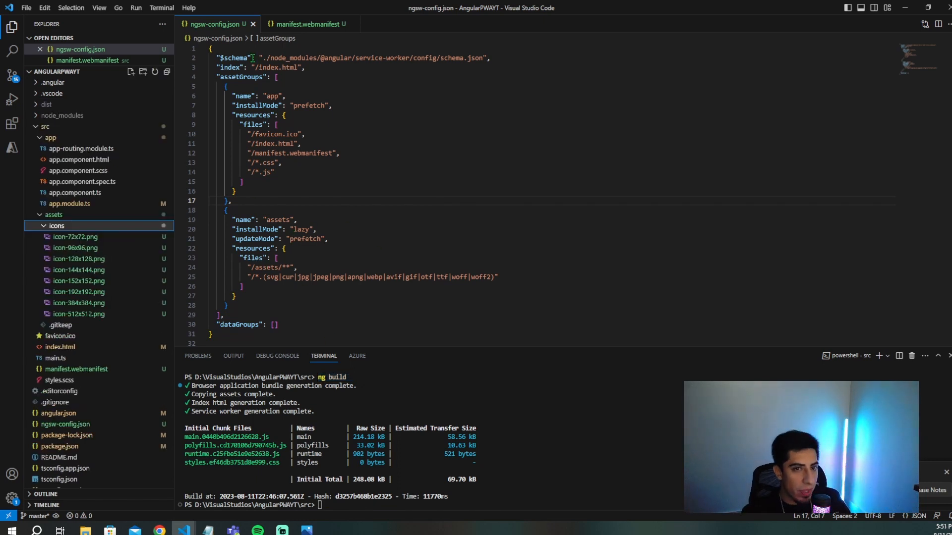
Inspect icon-96x96.png, manifest.webmanifest, index.html and app.module.ts, closing each tab.
click(253, 23)
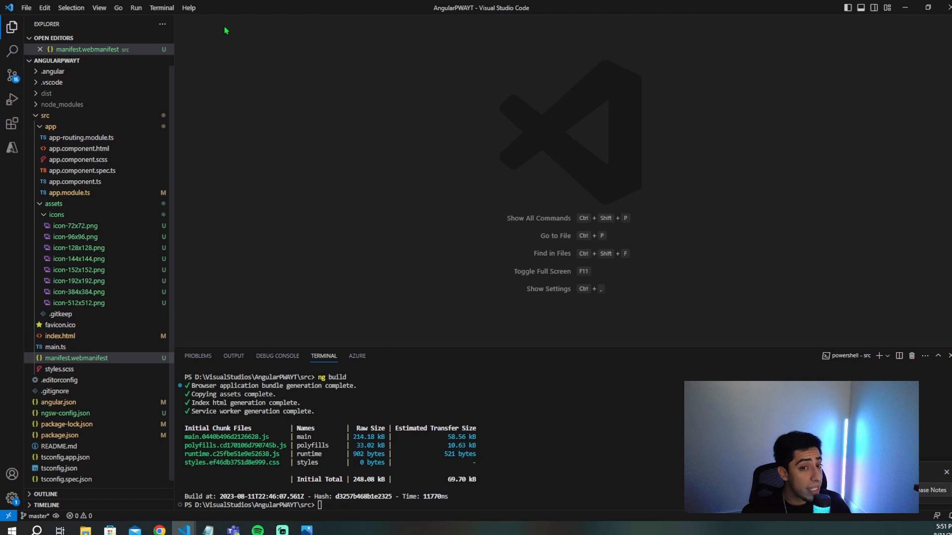
click(39, 49)
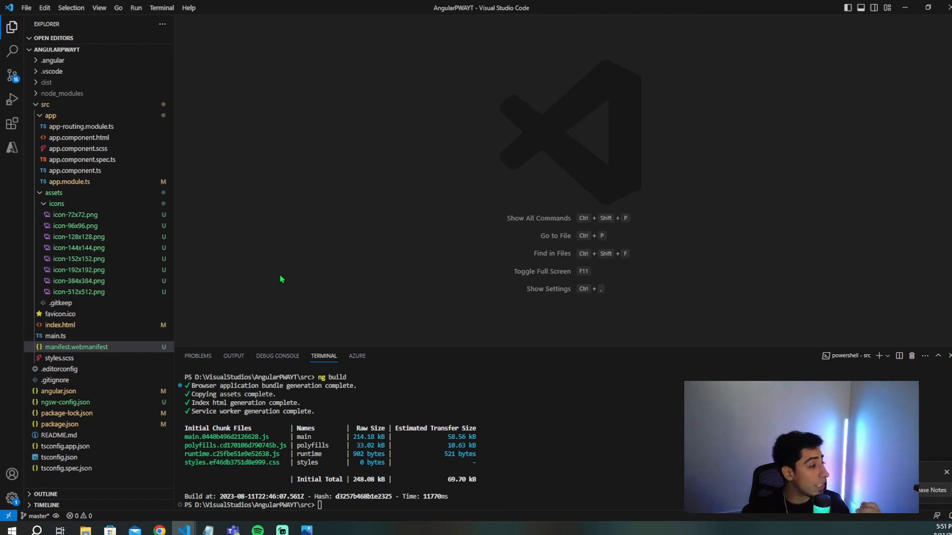
click(75, 237)
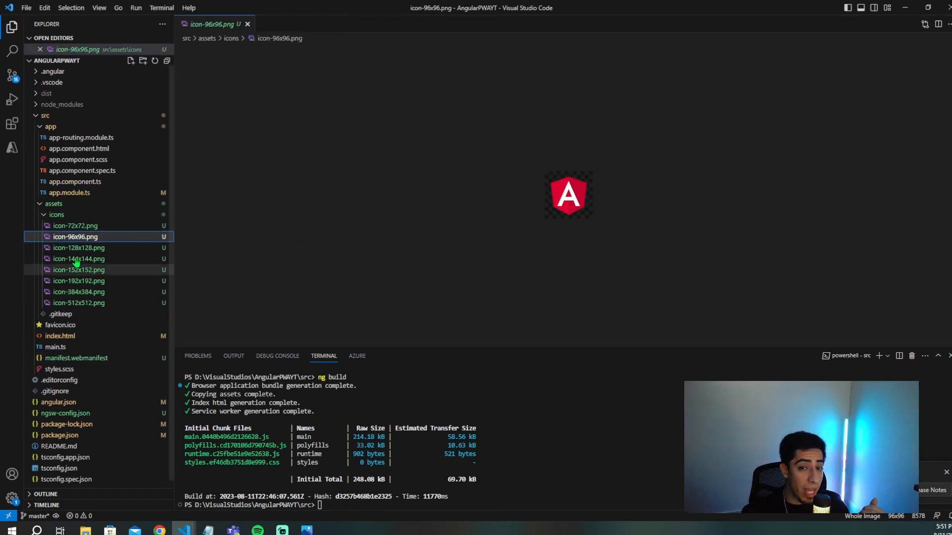
click(246, 24)
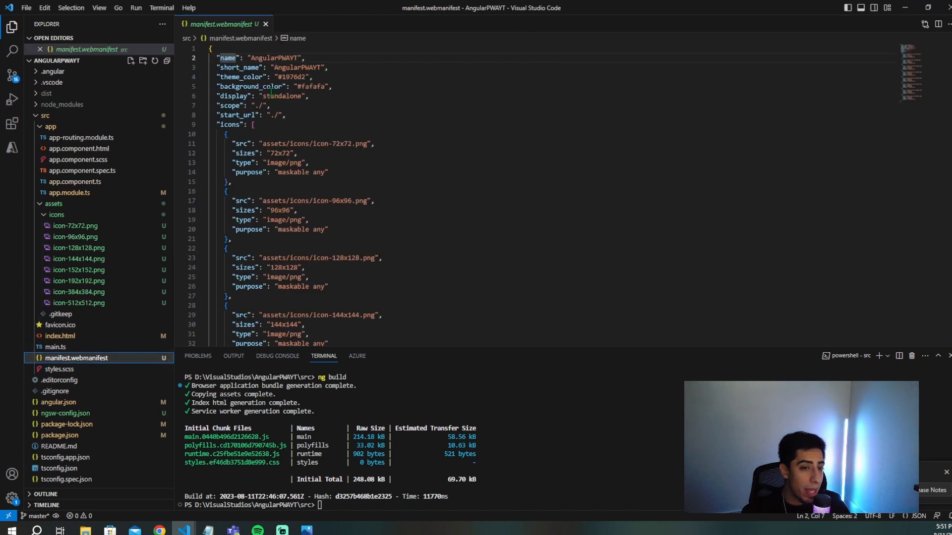
click(265, 24)
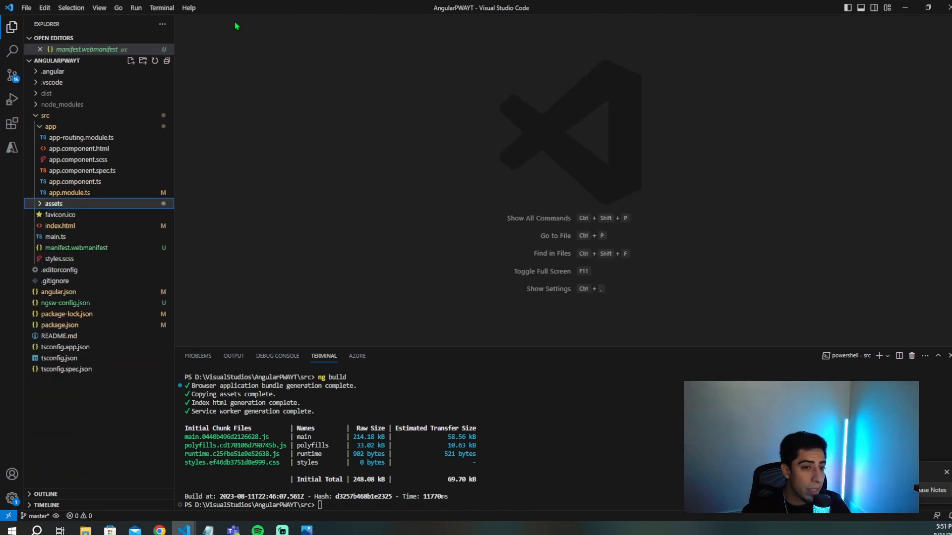
click(60, 225)
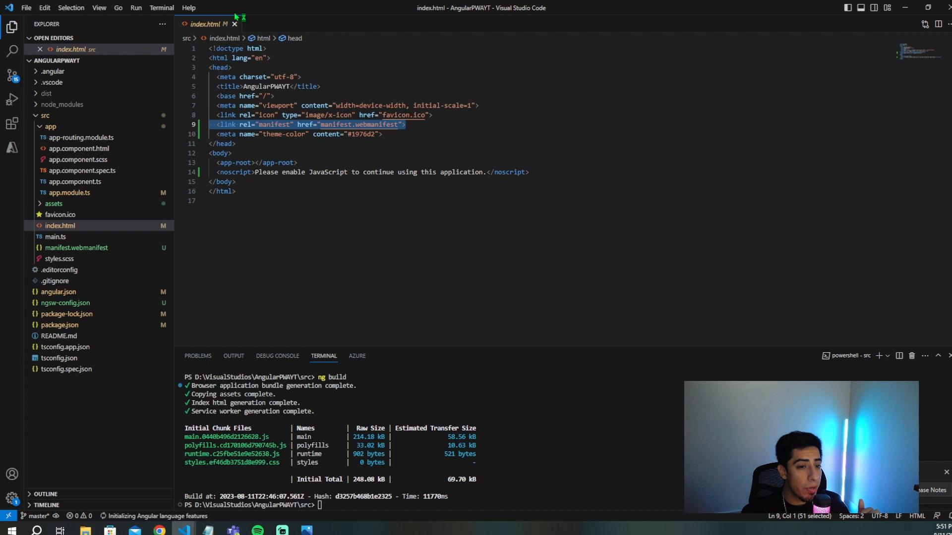
click(233, 24)
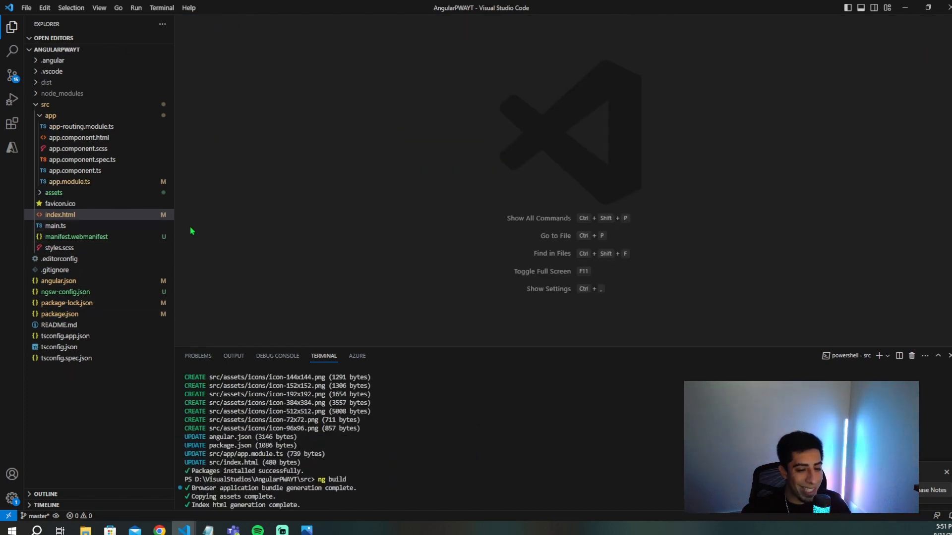
mouse_move(77, 151)
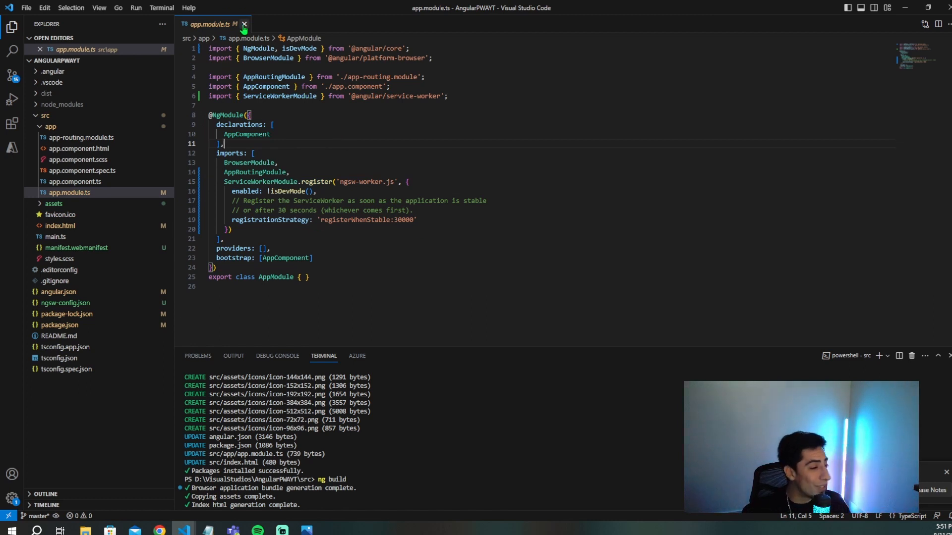
click(243, 25)
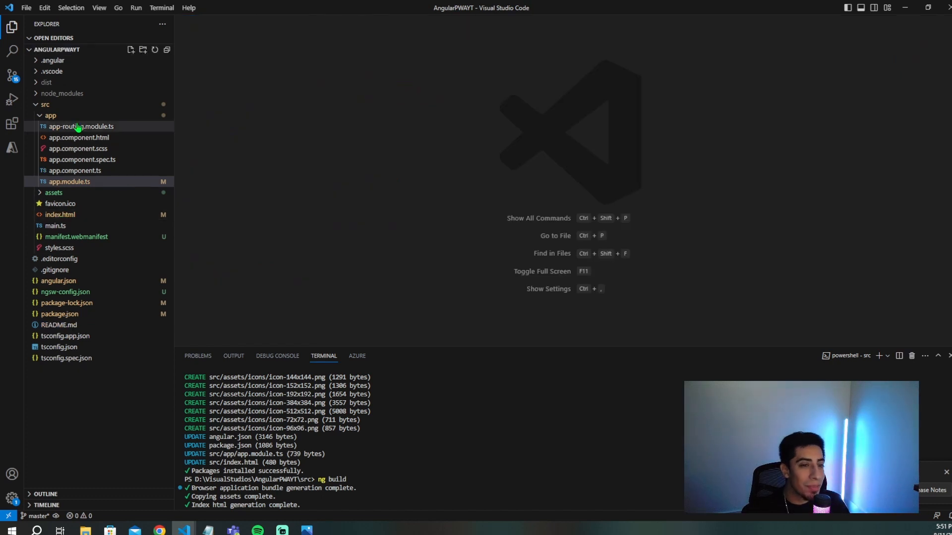
Paste the Random Pokemon Data markup into app.component.html and open app.component.ts.
click(78, 137)
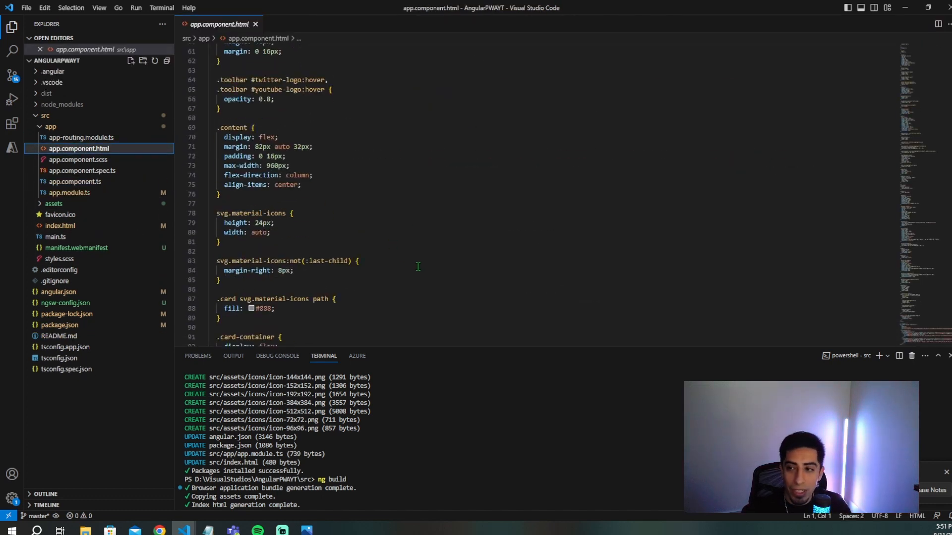
scroll(down, 3)
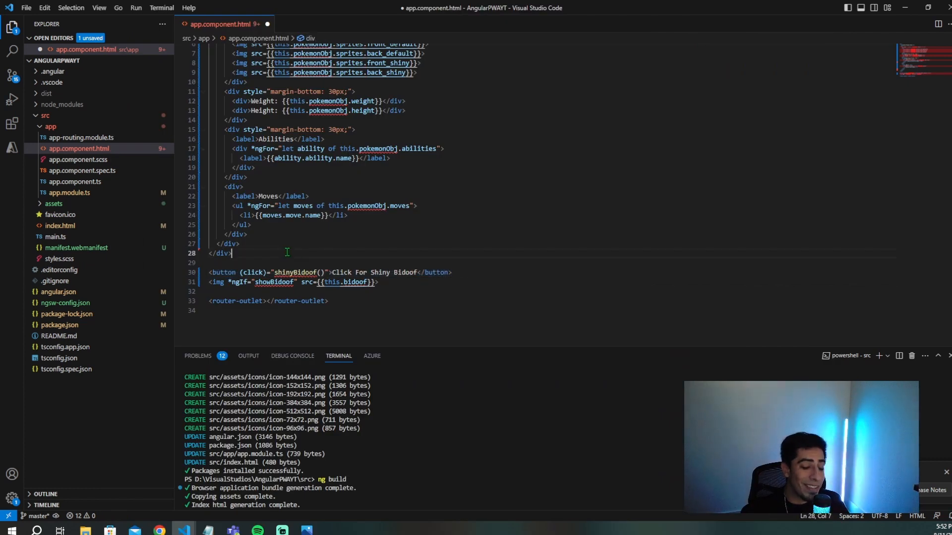
mouse_move(374, 255)
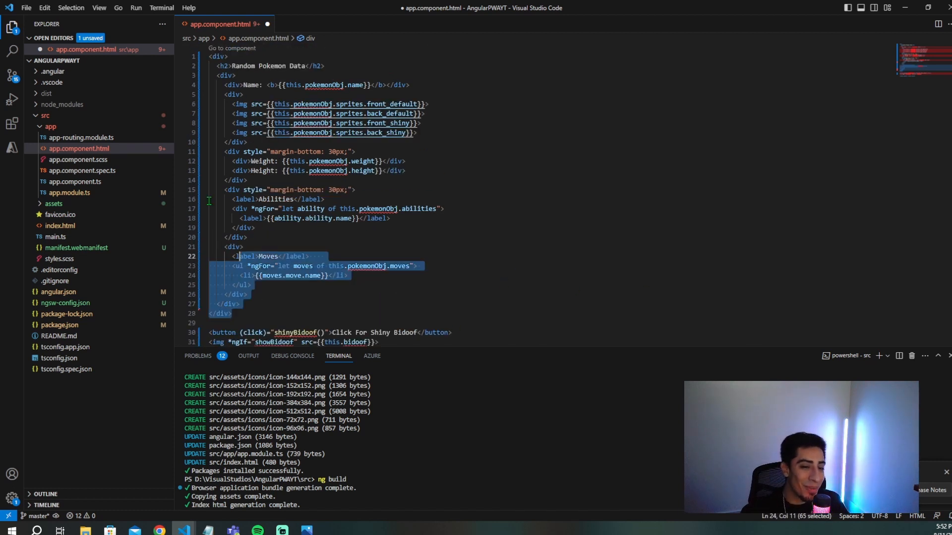
click(587, 183)
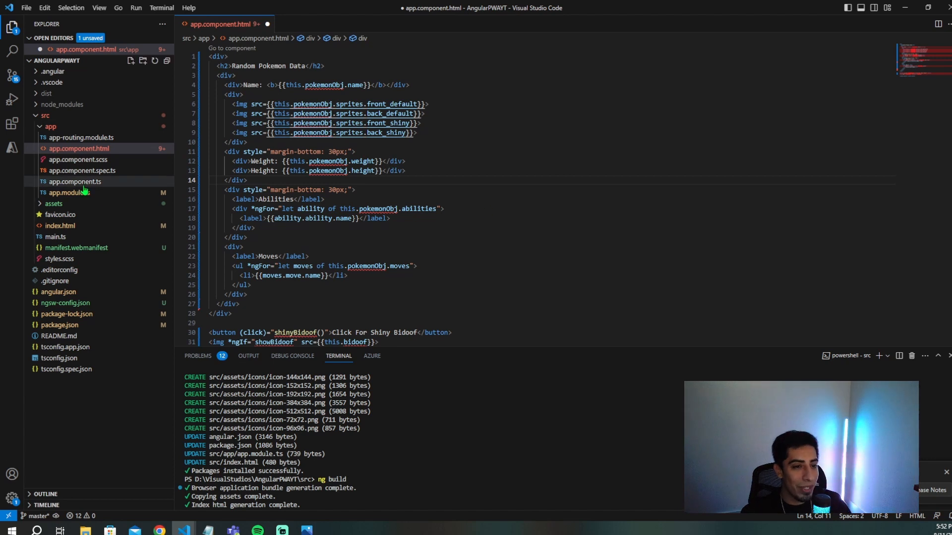
click(75, 181)
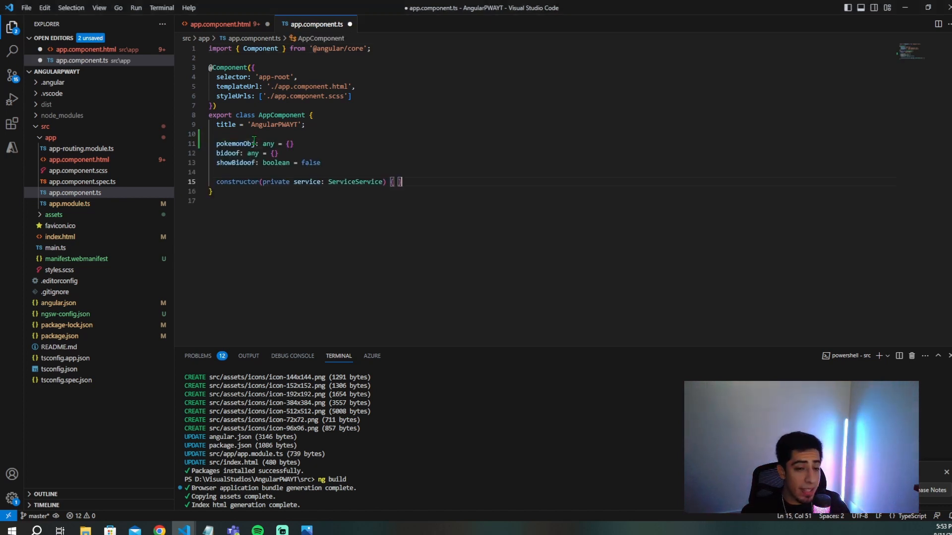
Add ngOnInit calling getPokemonData, plus getPokemonData and shinyBidoof methods, to app.component.ts.
double_click(227, 153)
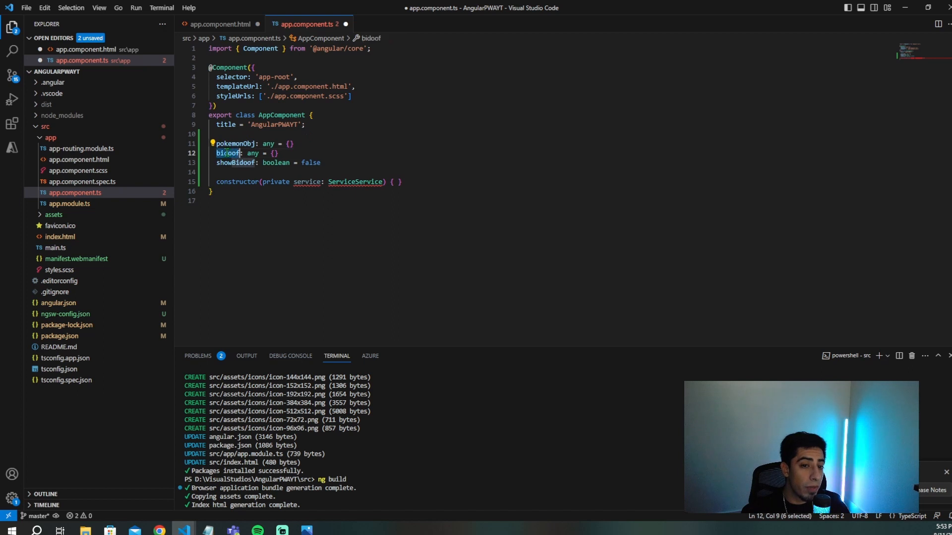
double_click(236, 163)
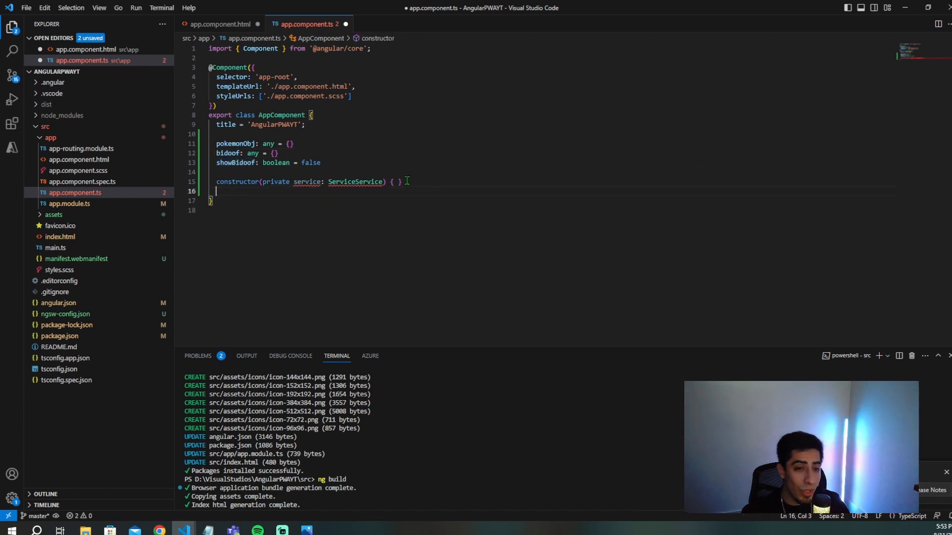
key(Enter)
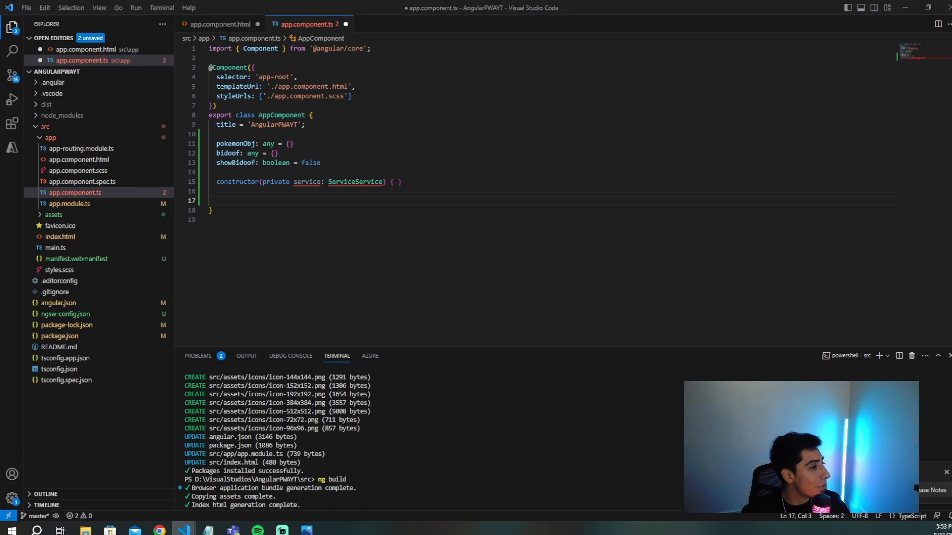
text(ngOnInit(): void {)
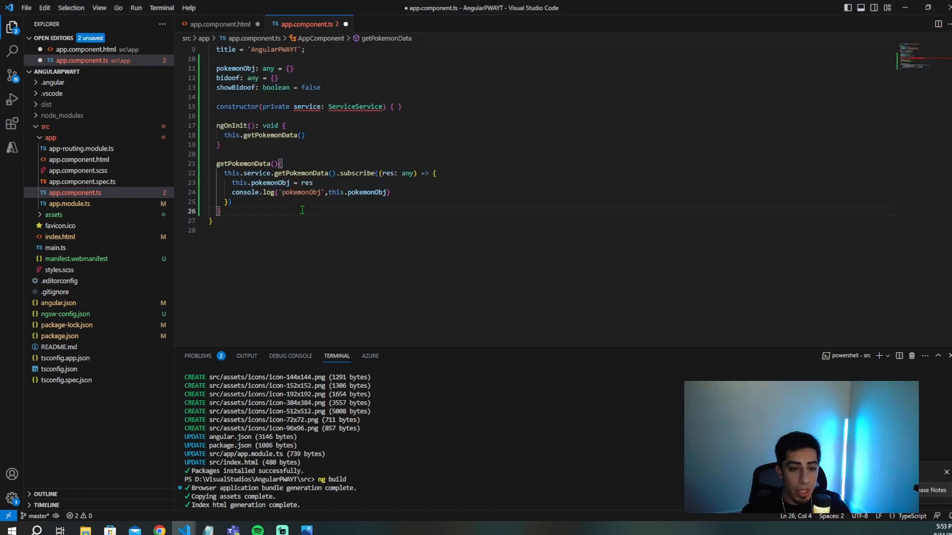
double_click(301, 173)
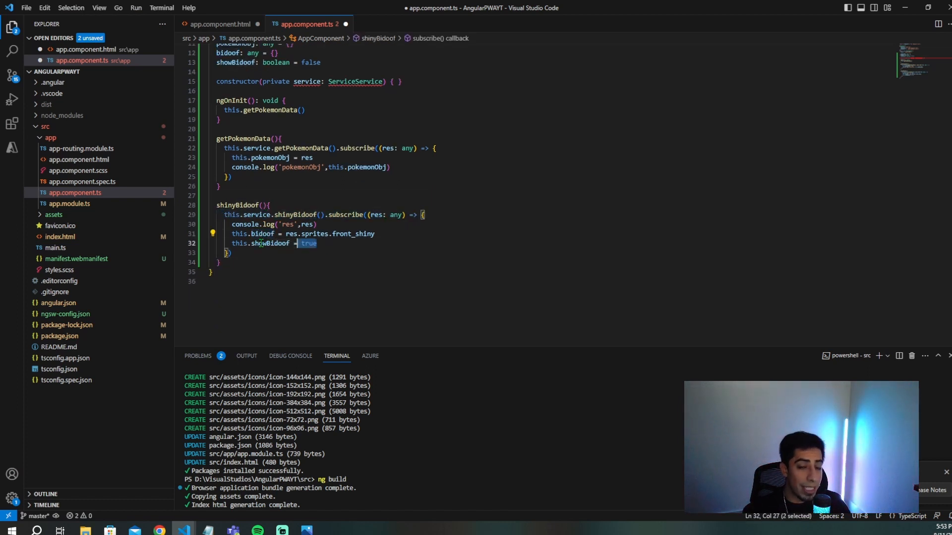
Check the shiny Bidoof button markup in app.component.html, then return to service.service.ts.
click(223, 23)
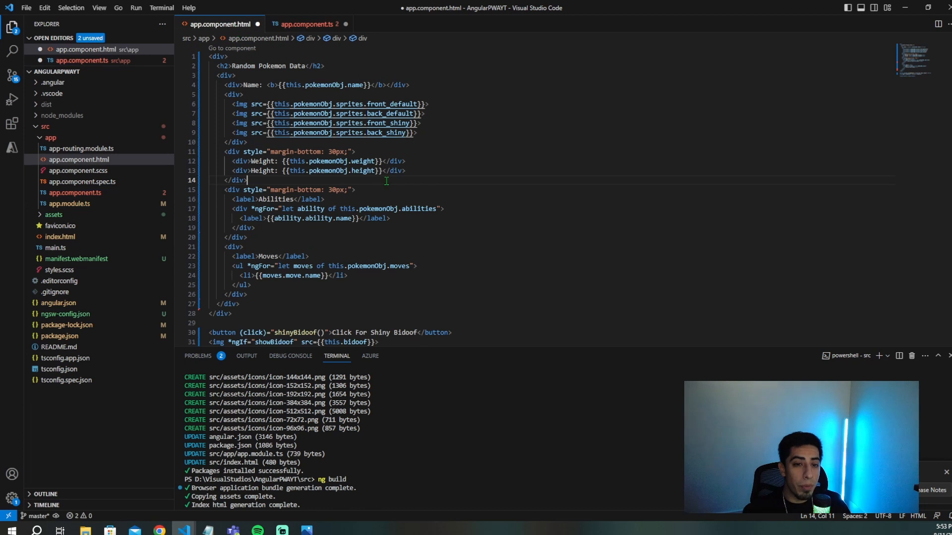
key(ctrl+a)
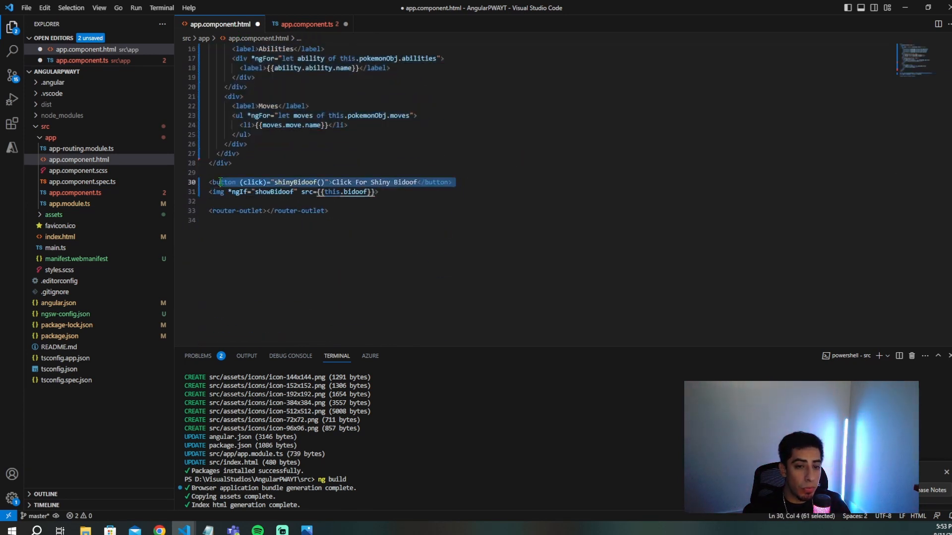
click(309, 24)
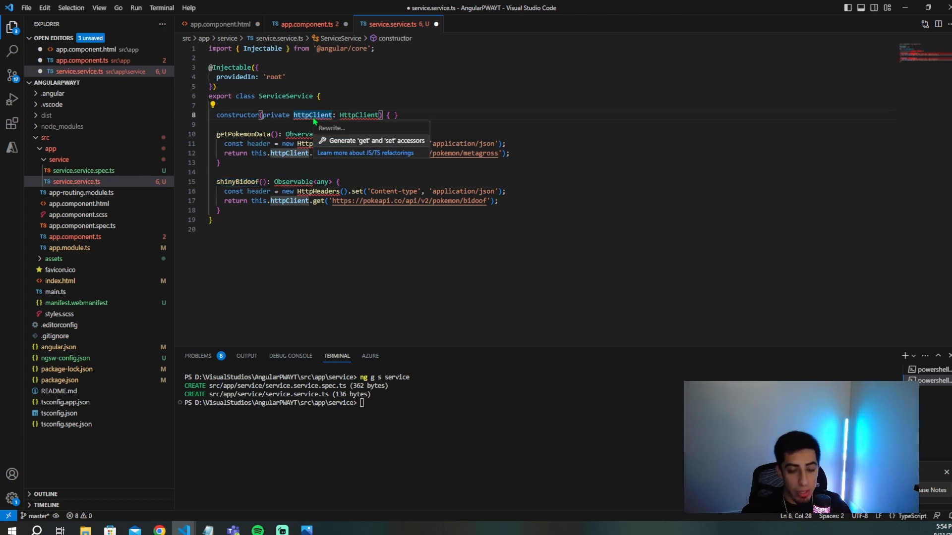
Save service.service.ts with its getPokemonData and shinyBidoof PokeAPI fetch methods.
key(Escape)
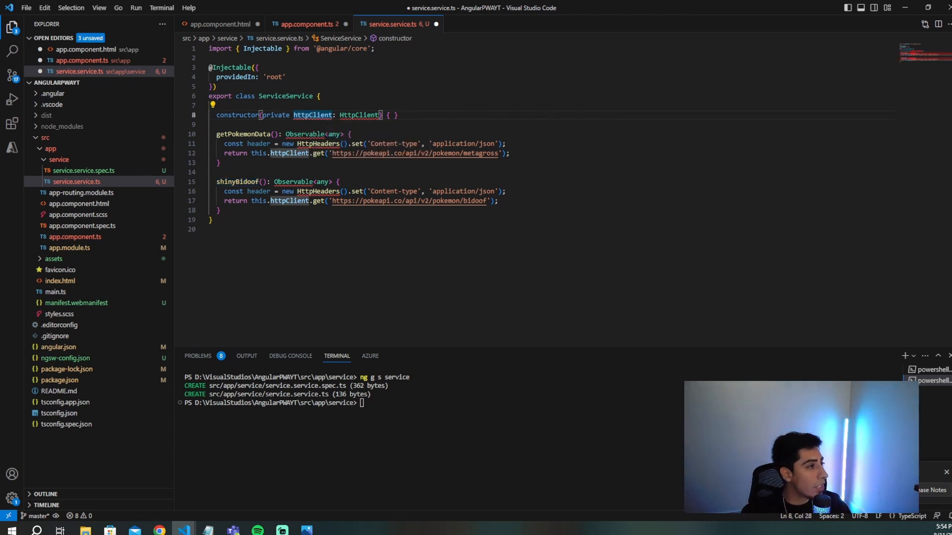
mouse_move(397, 56)
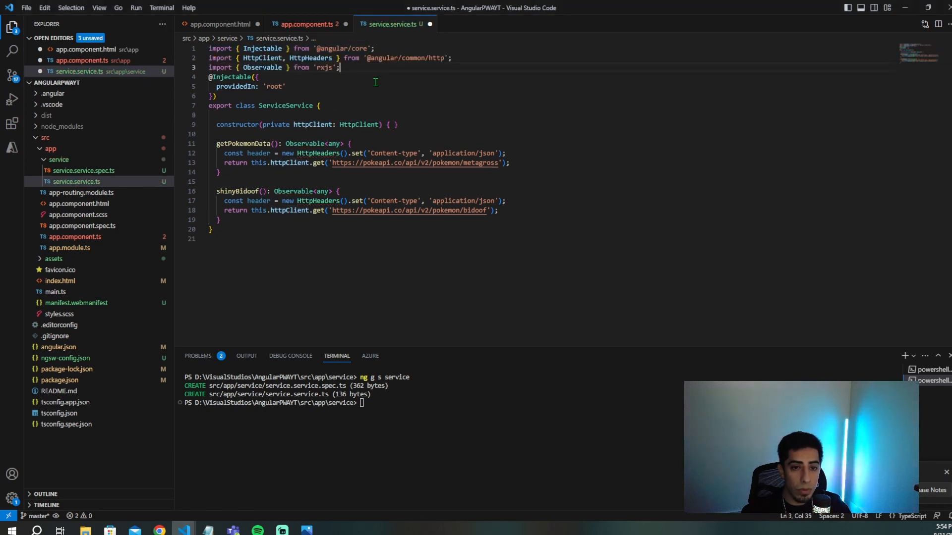
key(Ctrl+S)
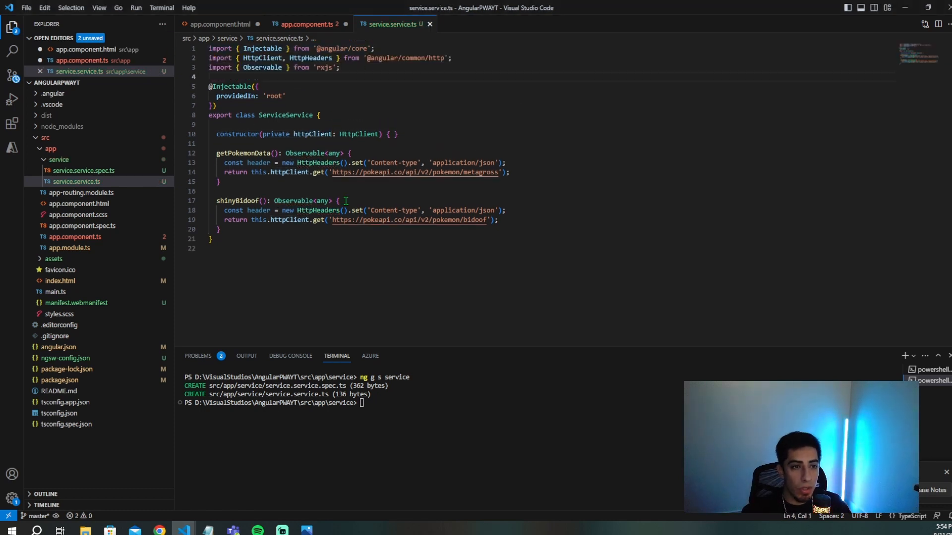
click(308, 24)
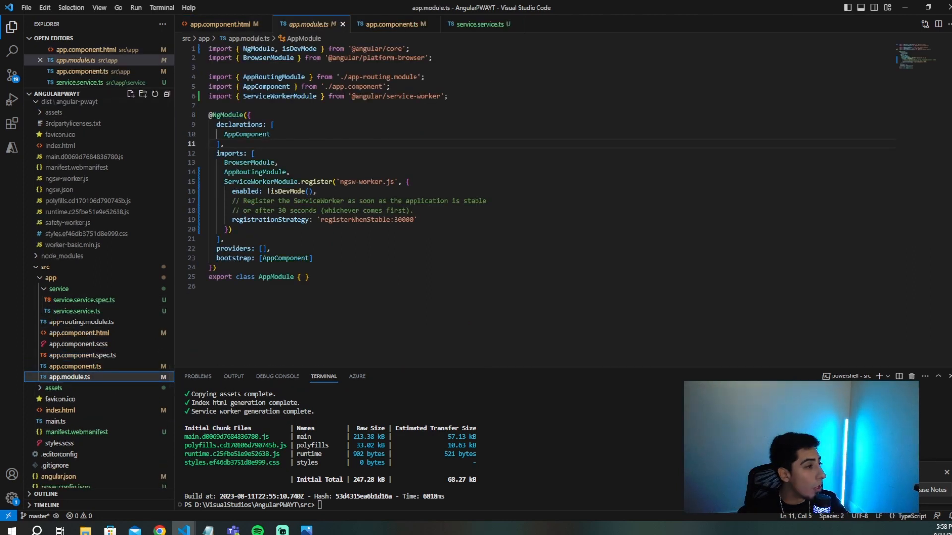
Add HttpClientModule after AppRoutingModule in the app.module.ts imports array.
click(291, 172)
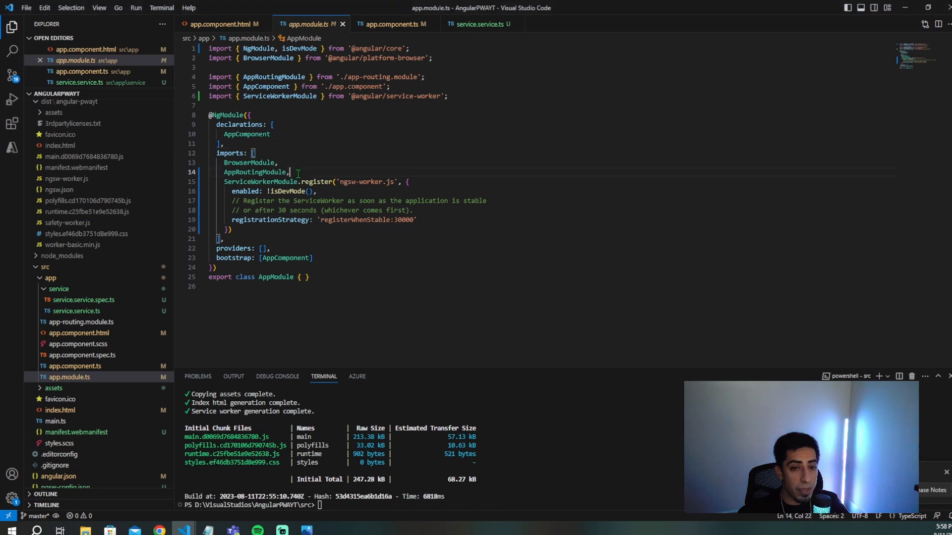
text(HttpClientModule,)
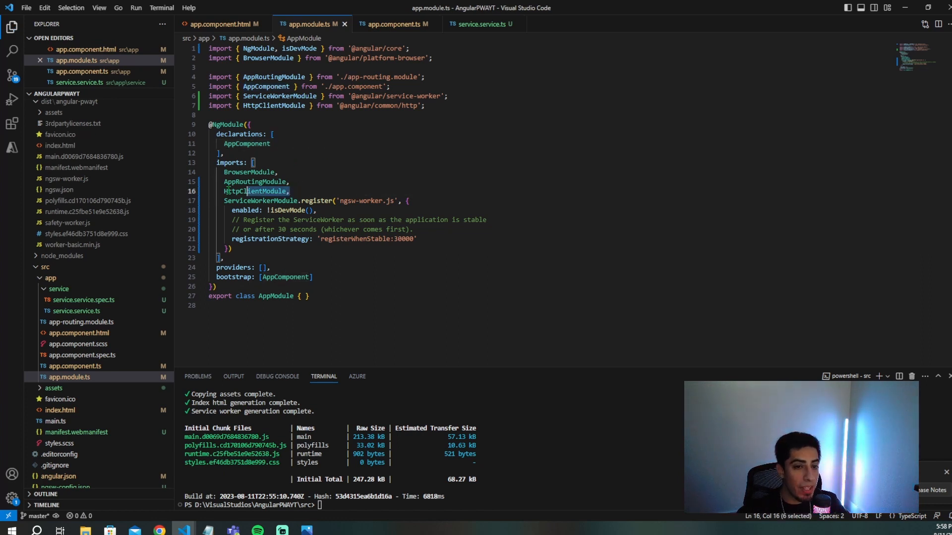
click(664, 239)
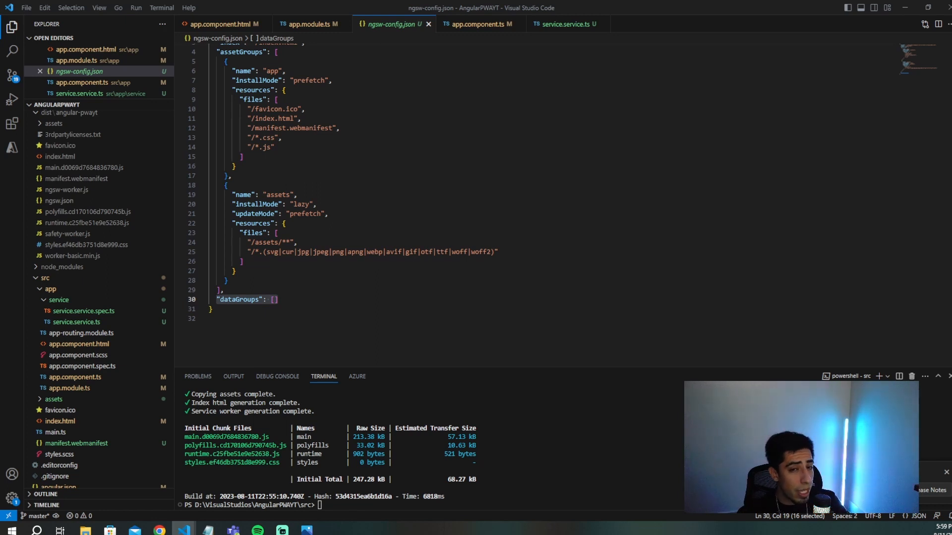
Fill ngsw-config.json dataGroups with a pokemon-api freshness cache for Metagross (1h, 20, 5s).
click(565, 24)
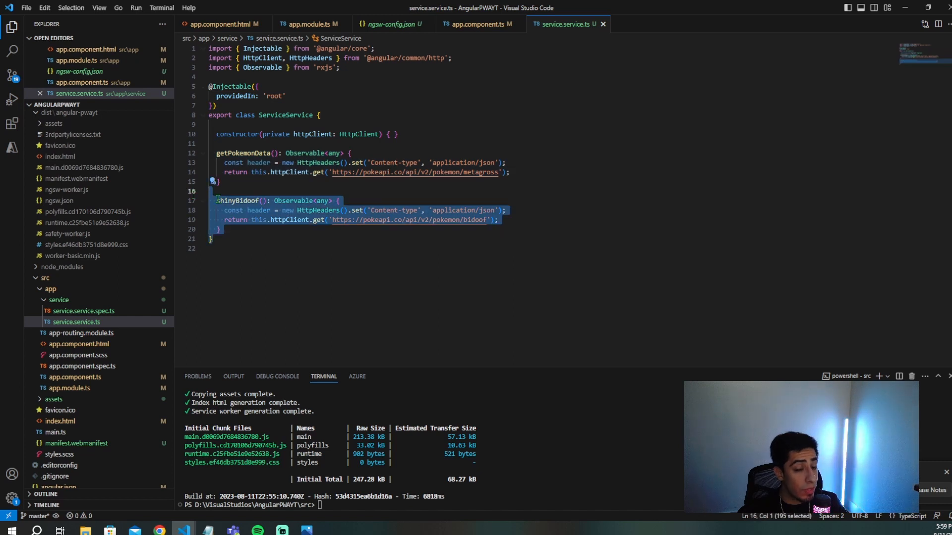
click(484, 111)
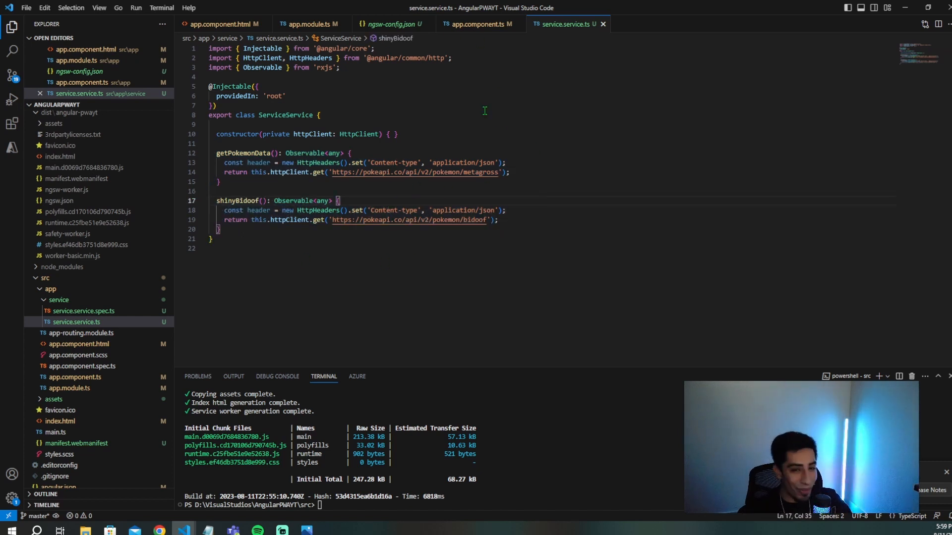
click(392, 24)
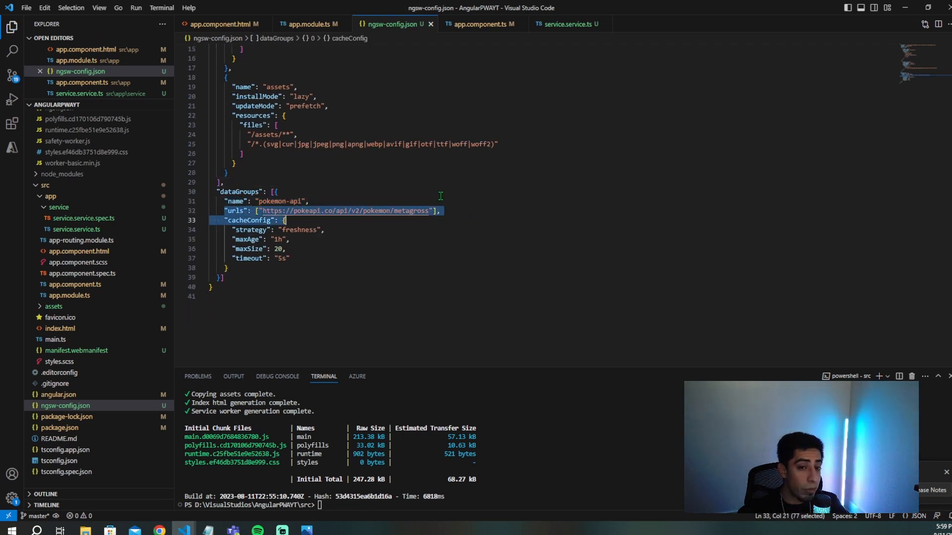
click(276, 192)
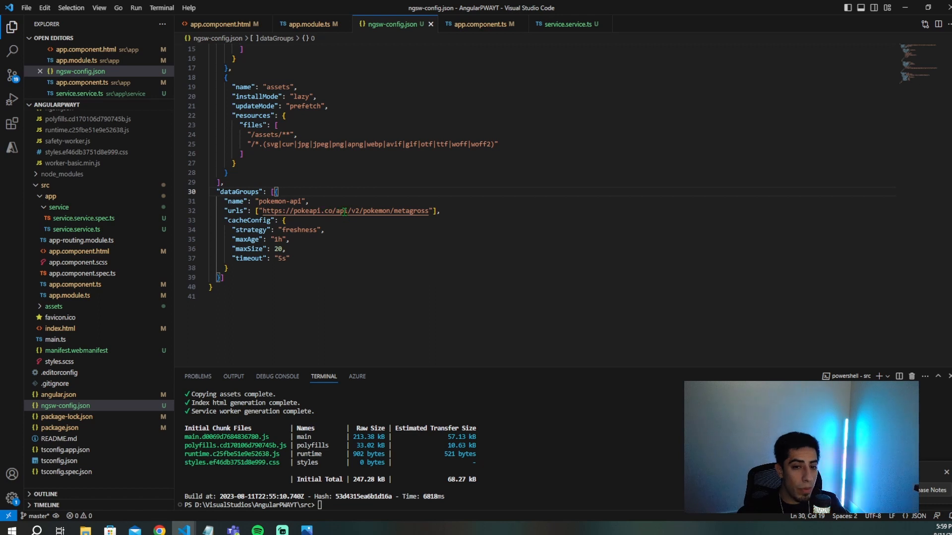
click(308, 200)
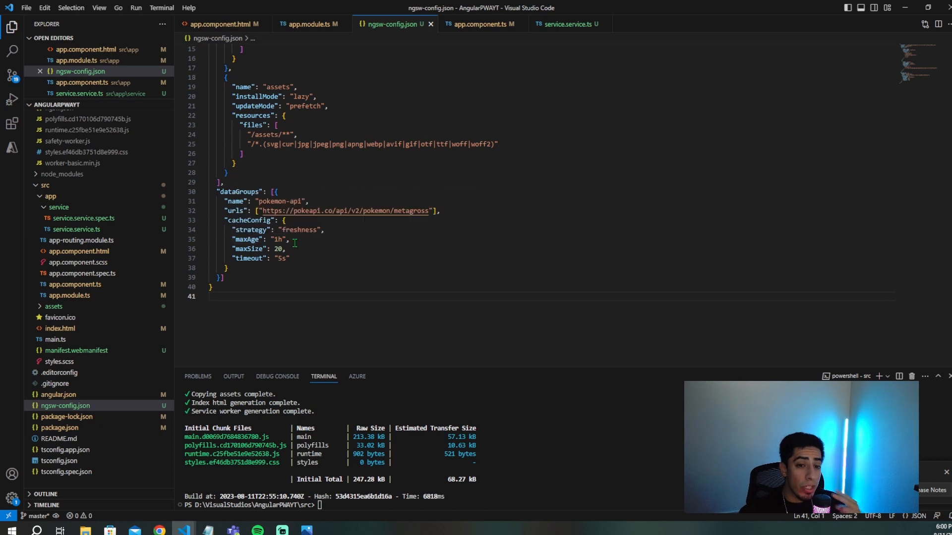
mouse_move(297, 230)
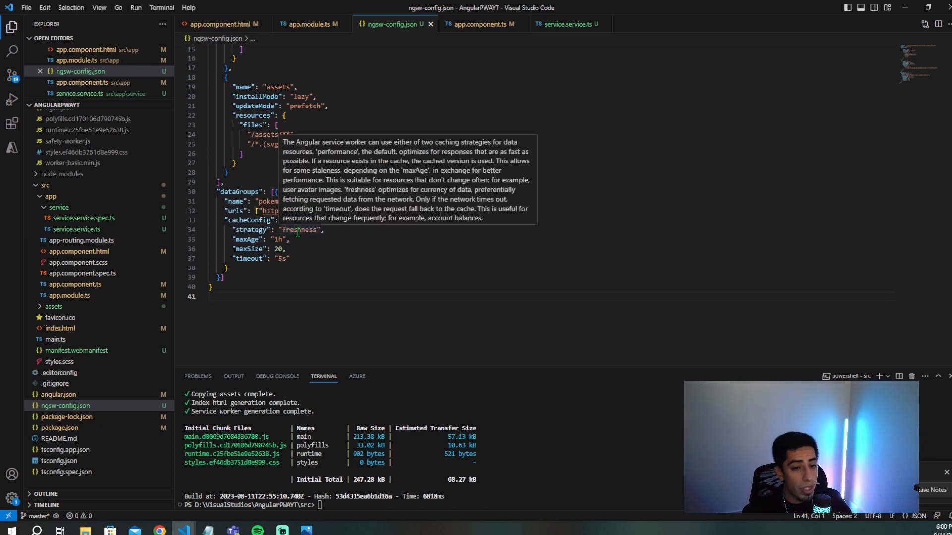
mouse_move(249, 239)
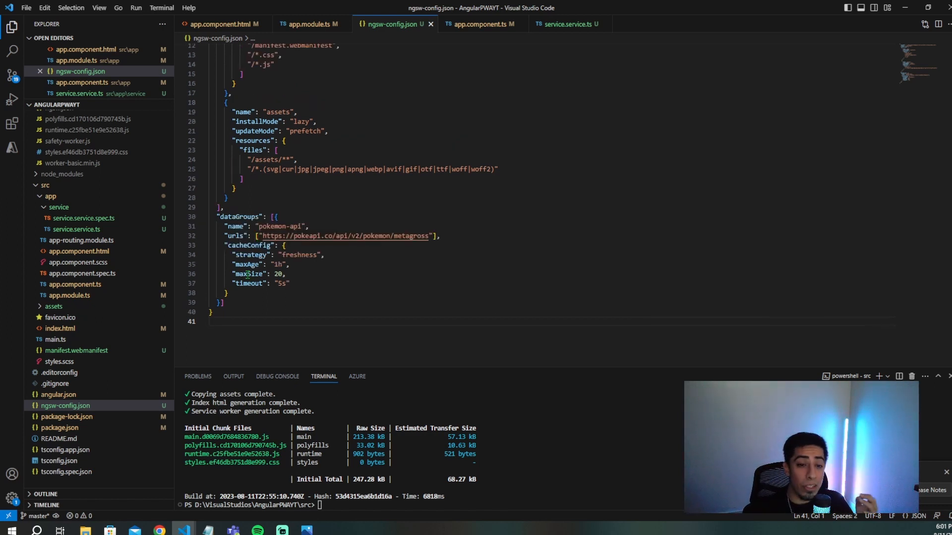
mouse_move(248, 283)
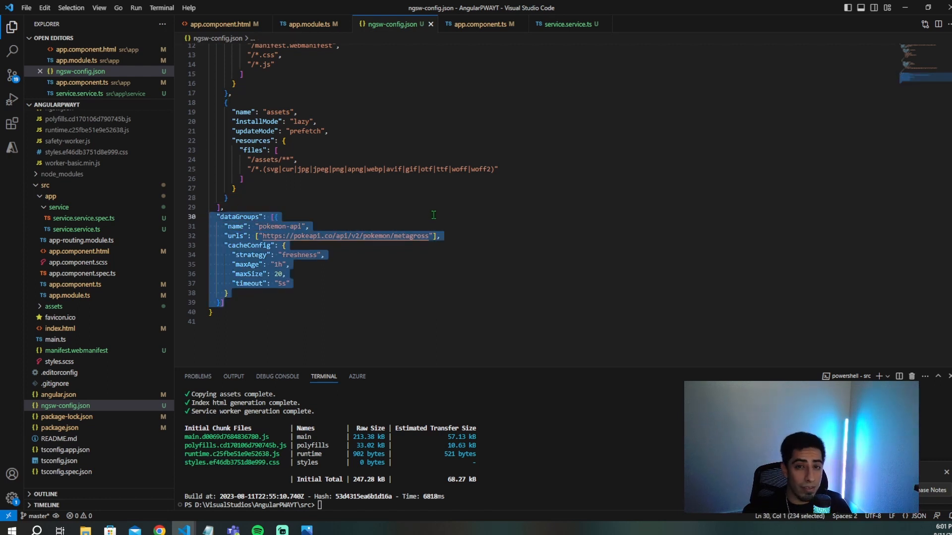
click(225, 24)
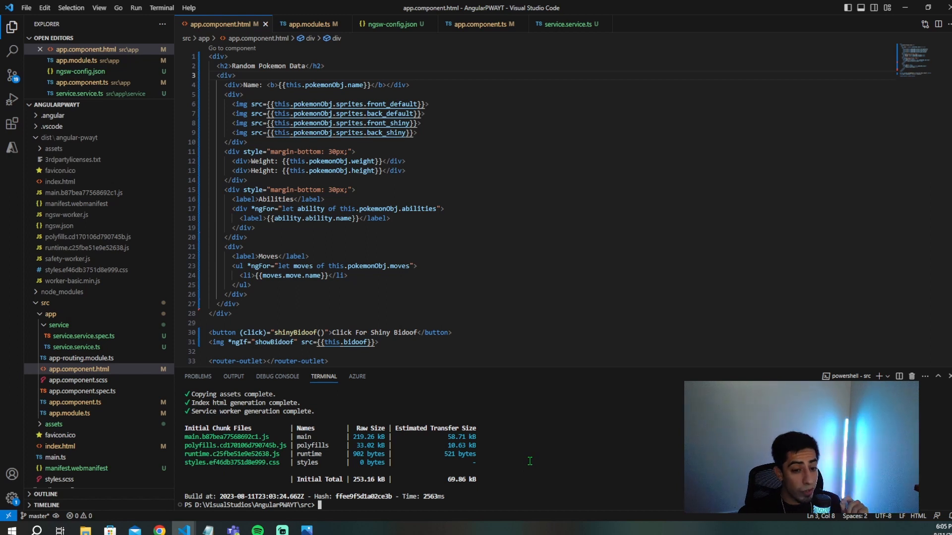
Run ng build and open an integrated terminal in the dist/angular-pwayt folder.
text(ng build)
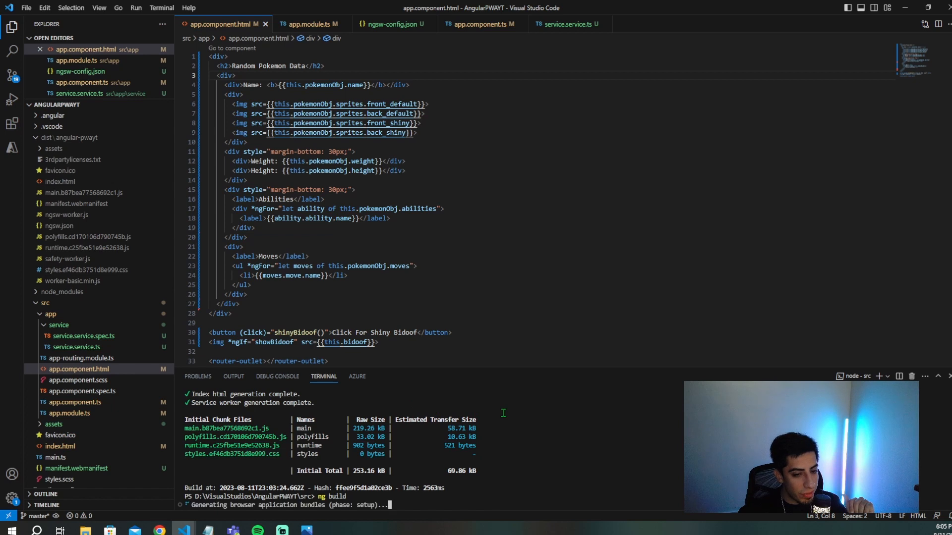
click(46, 137)
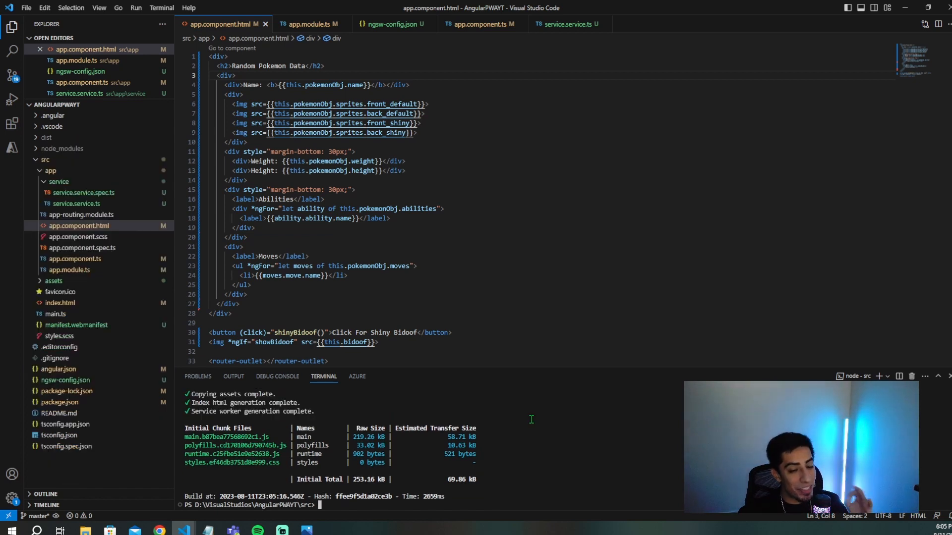
click(45, 137)
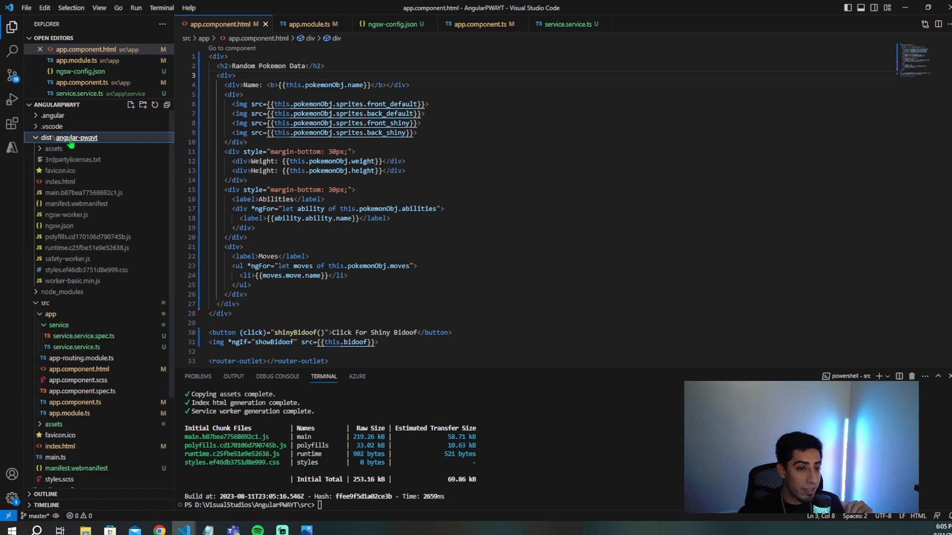
right_click(76, 138)
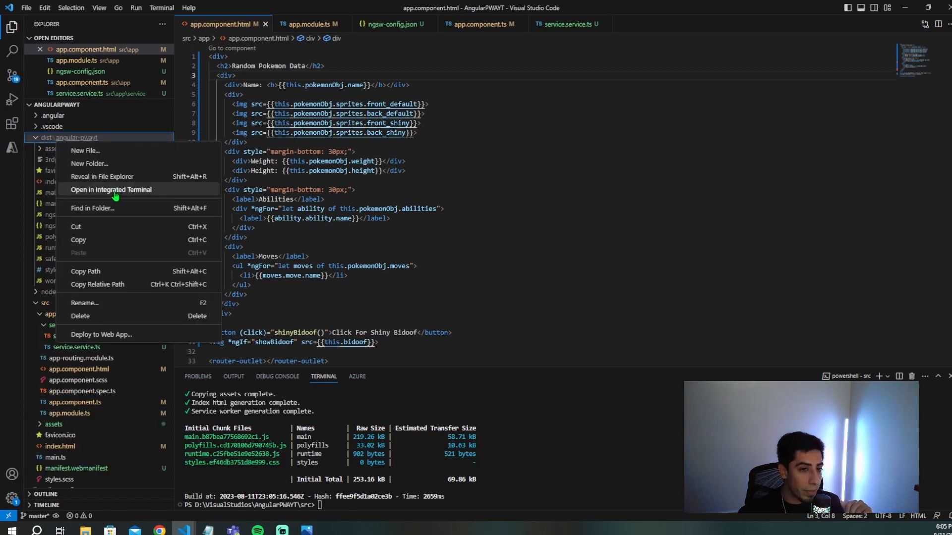
click(111, 189)
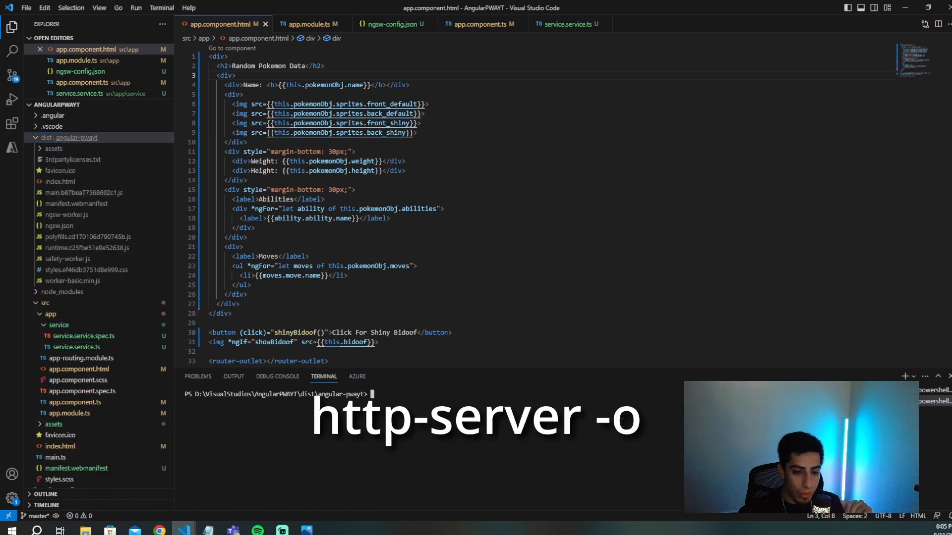
Start http-server -o to serve the build at 127.0.0.1:8080.
text(ng build)
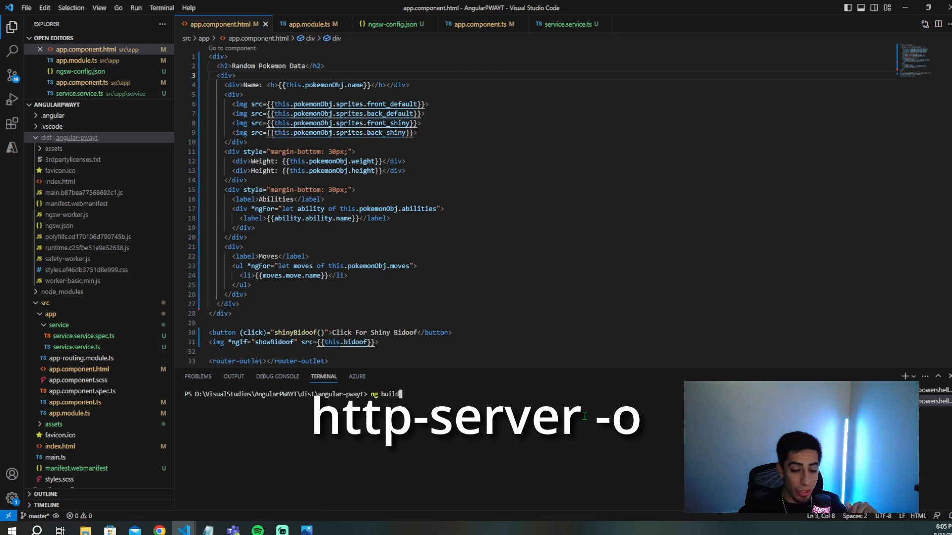
text(http-server -o)
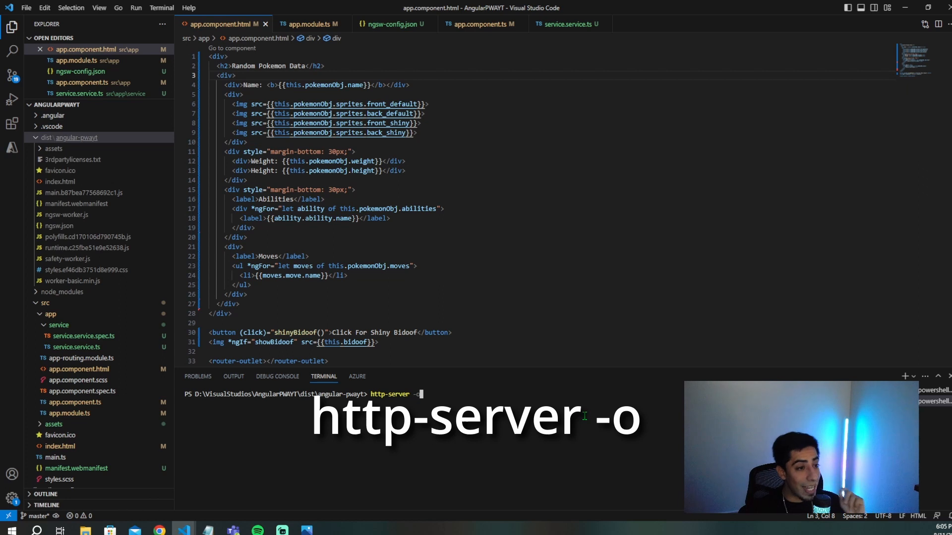
key(Return)
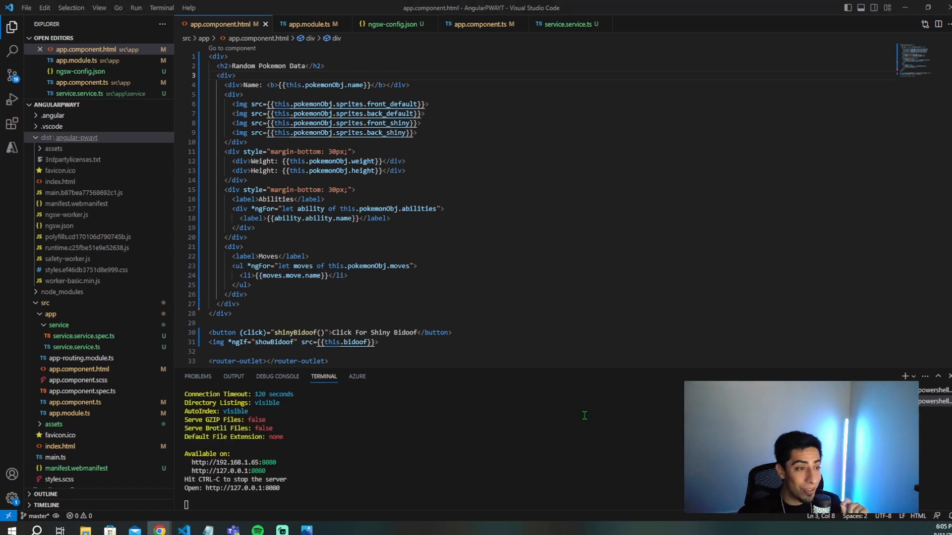
click(157, 530)
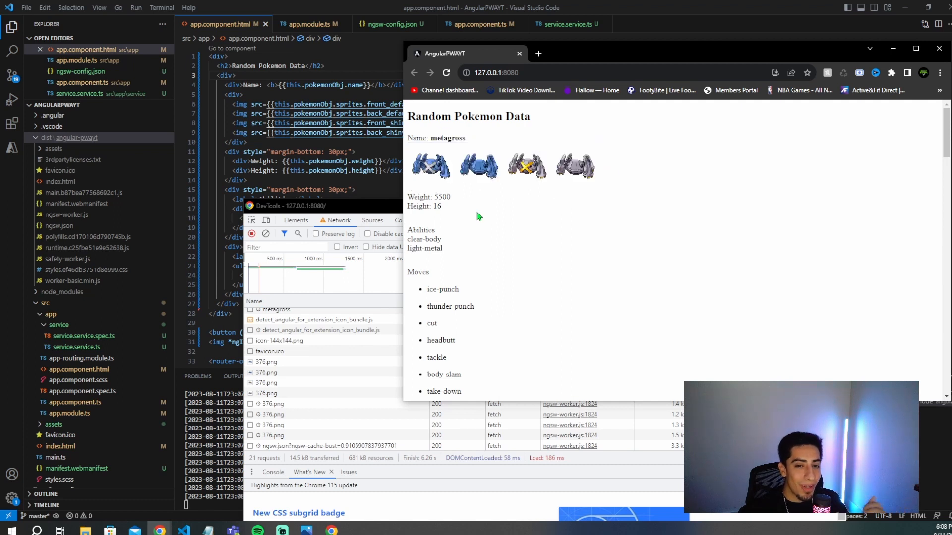
Check the logged Metagross pokemonObj and the running ngsw-worker.js service worker.
scroll(down, 3)
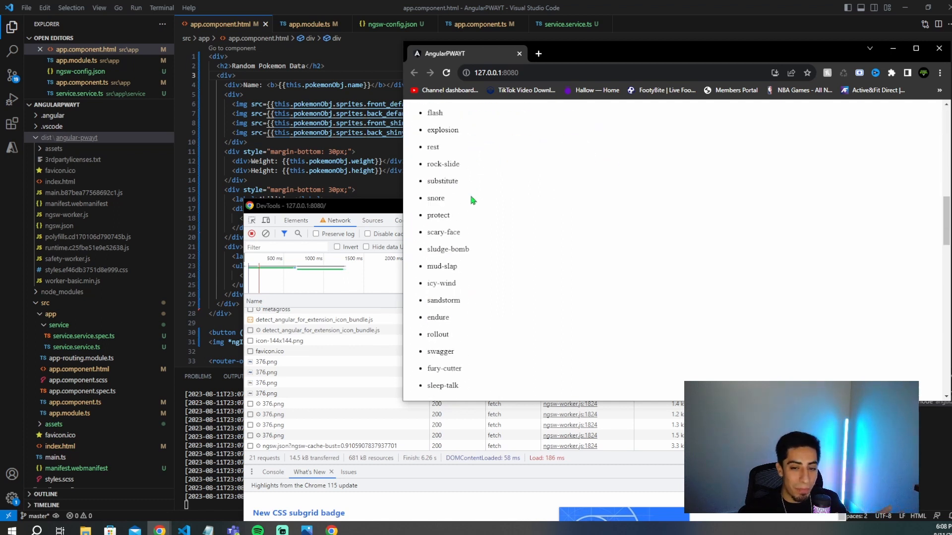
scroll(down, 3)
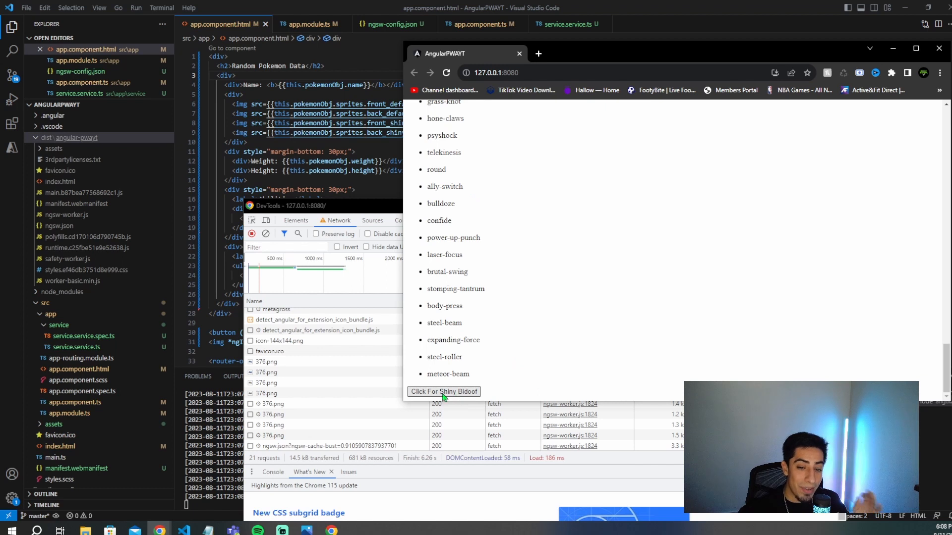
mouse_move(475, 380)
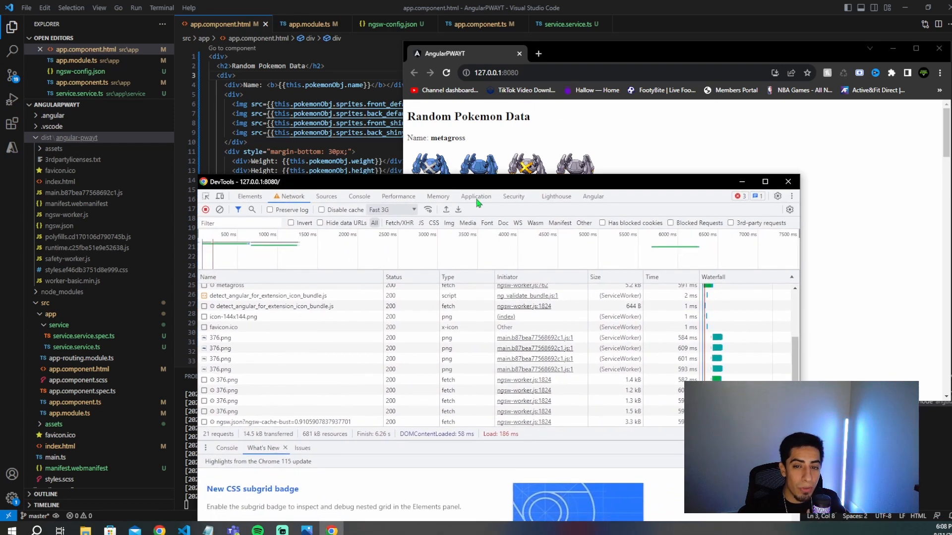
click(476, 197)
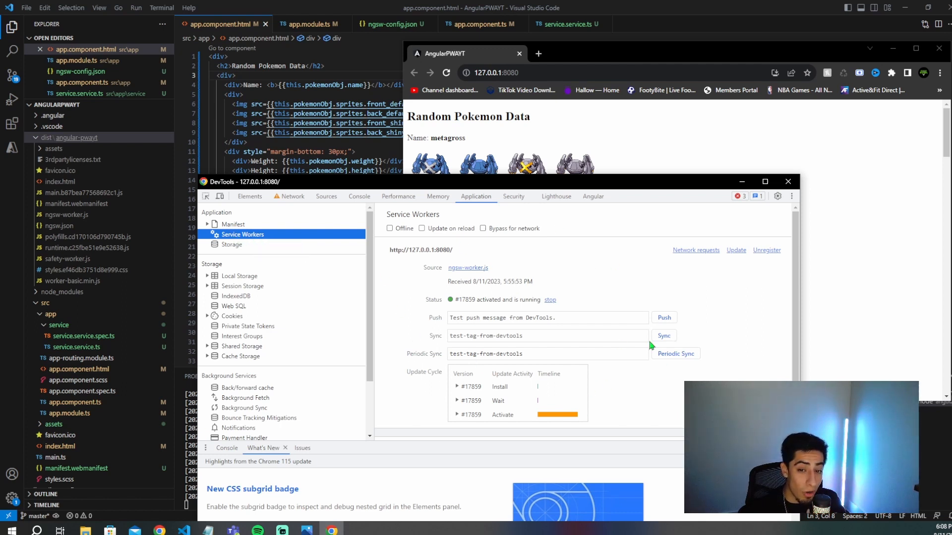
mouse_move(429, 358)
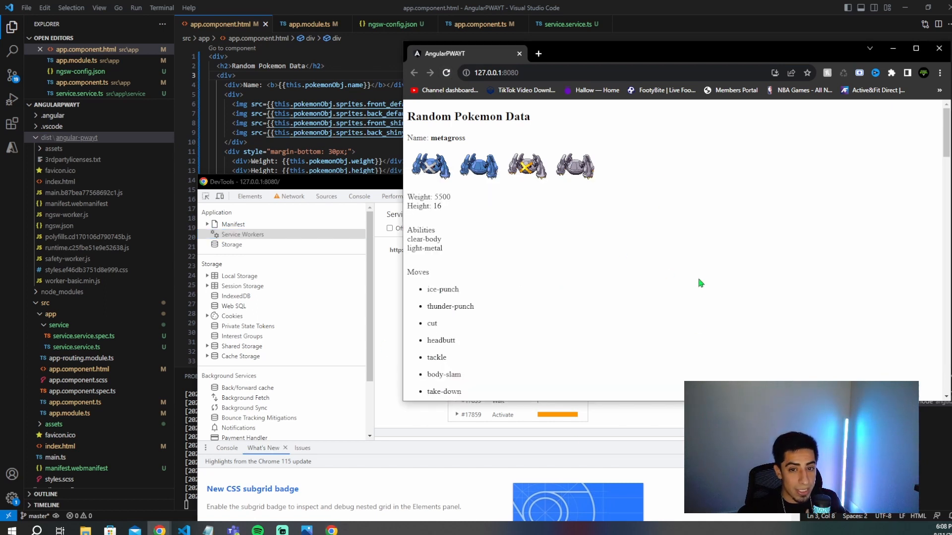
click(359, 197)
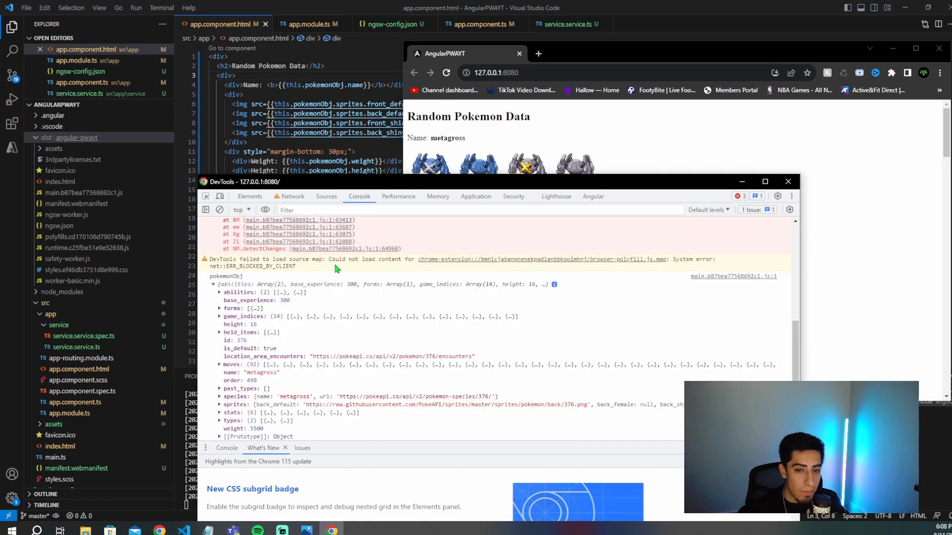
mouse_move(555, 251)
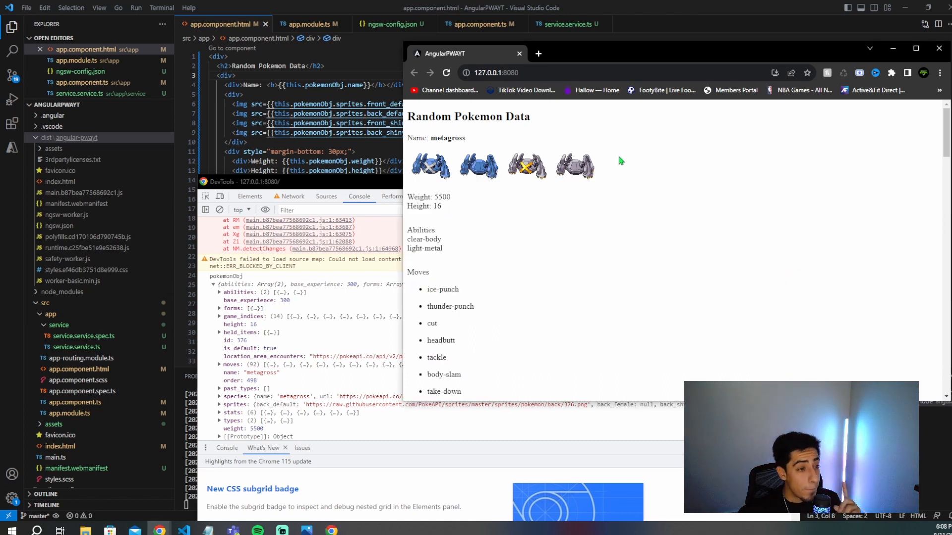
Set DevTools network throttling to Offline and reload the page.
click(393, 210)
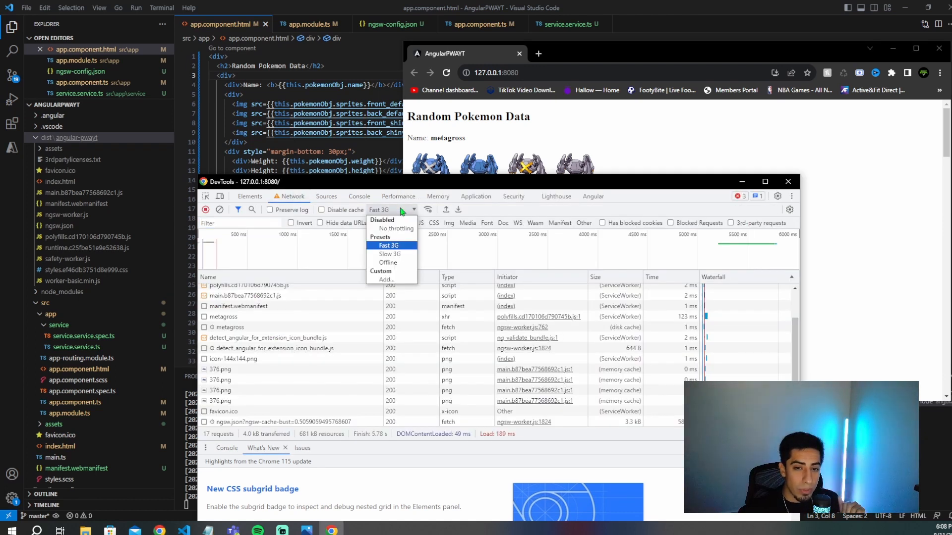
click(388, 262)
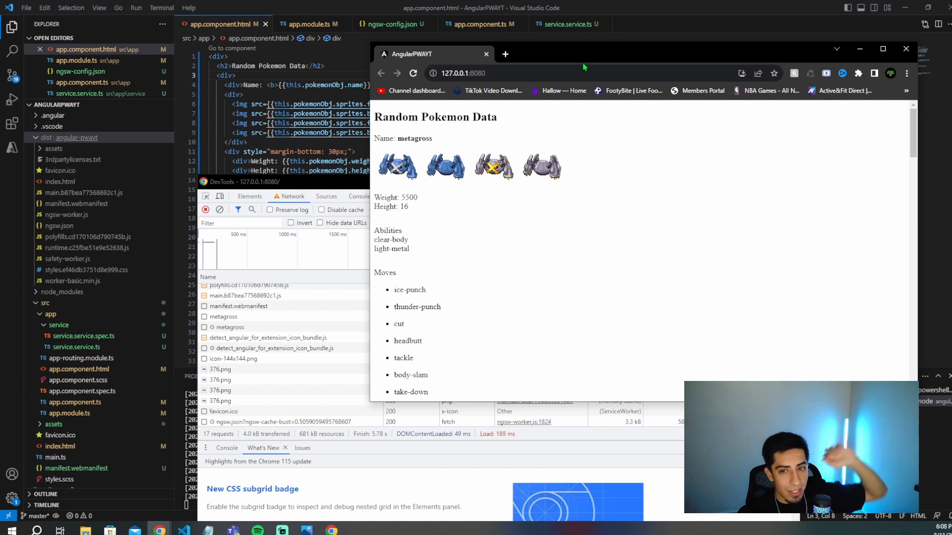
mouse_move(689, 89)
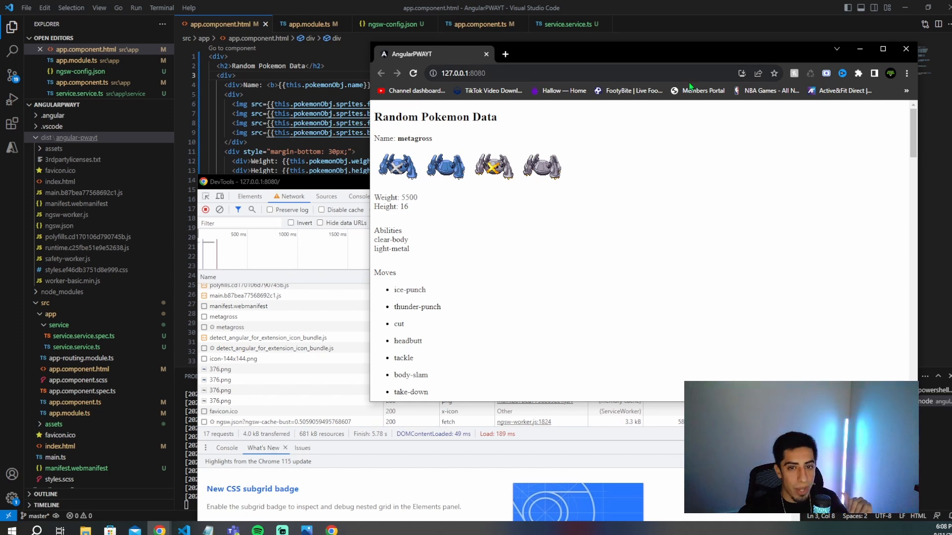
click(413, 73)
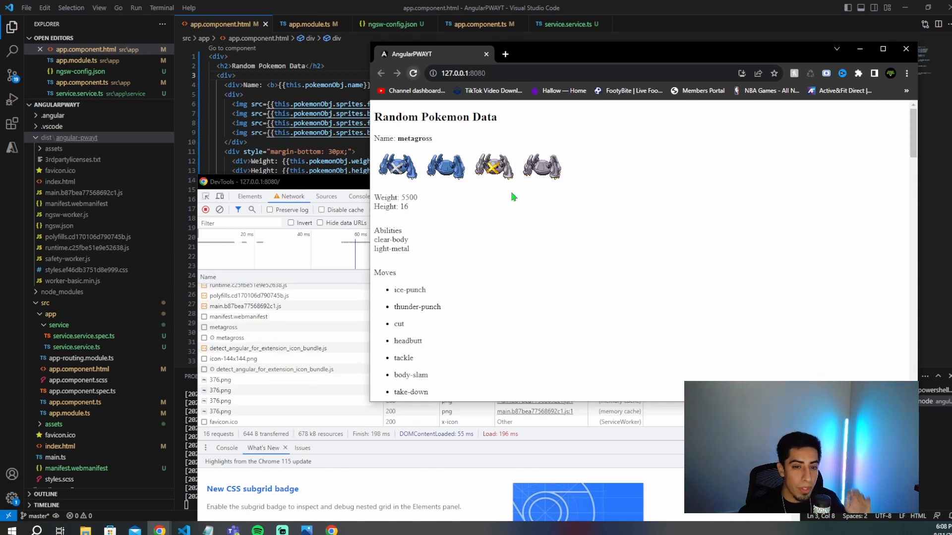
click(240, 316)
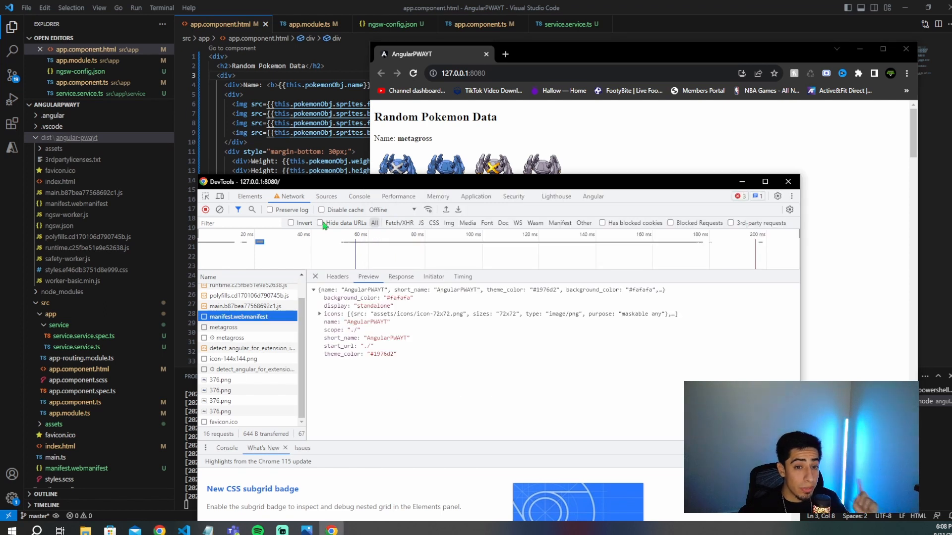
mouse_move(394, 216)
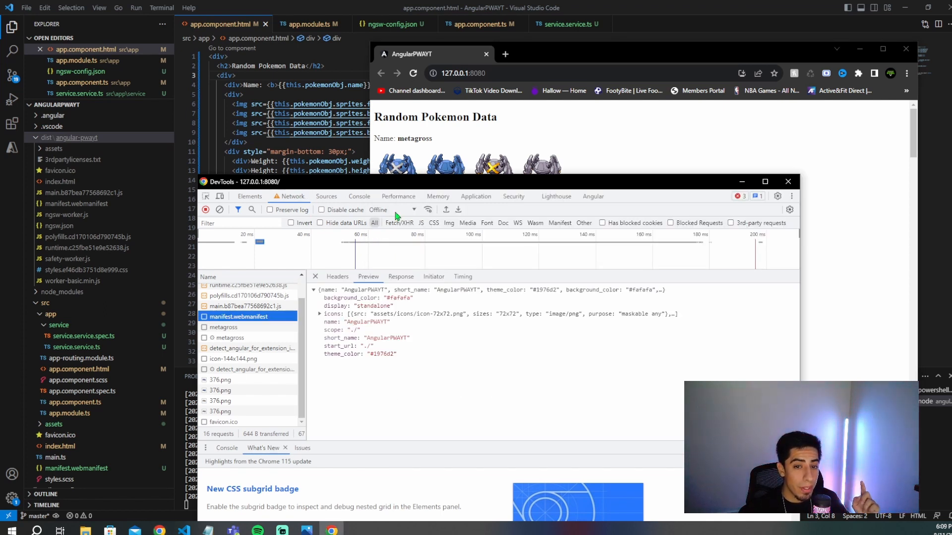
Check the registered service workers and inspect the page elements while offline.
click(476, 197)
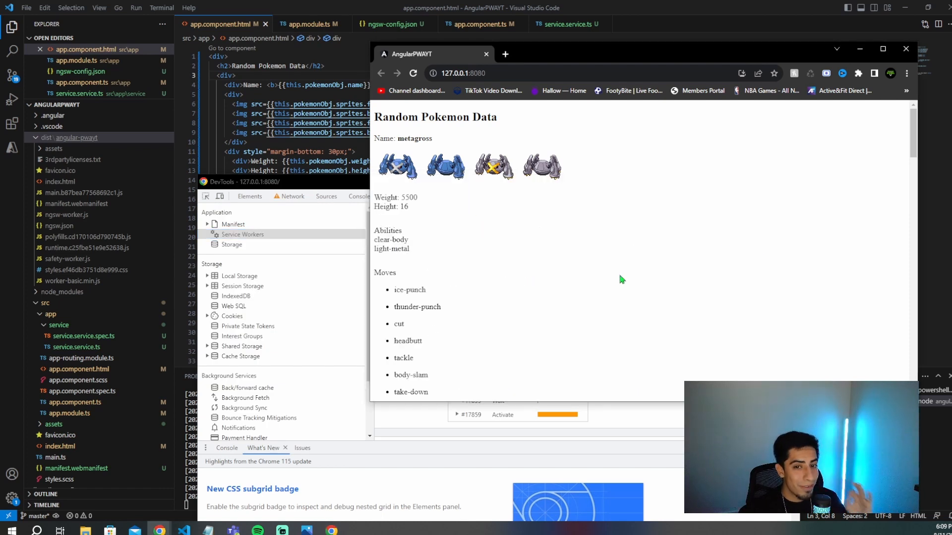
scroll(down, 3)
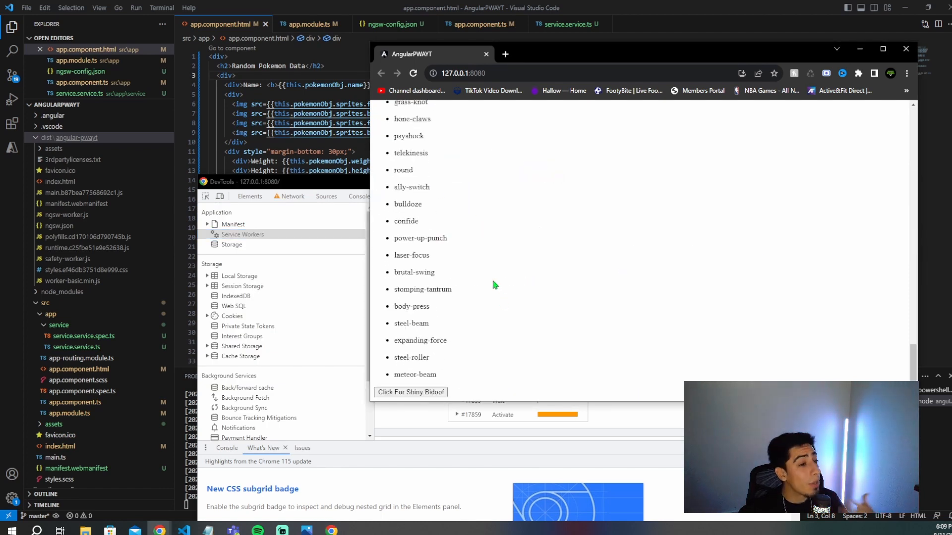
right_click(494, 284)
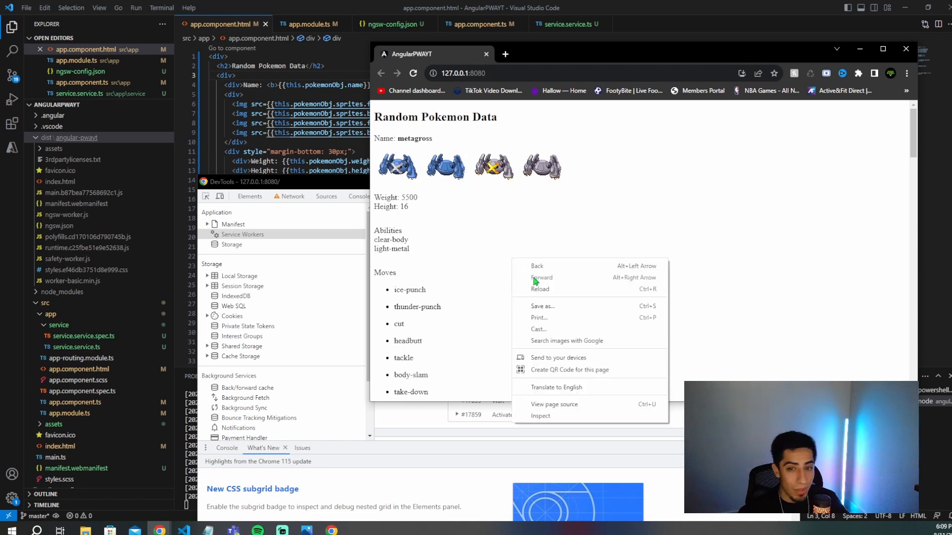
click(540, 416)
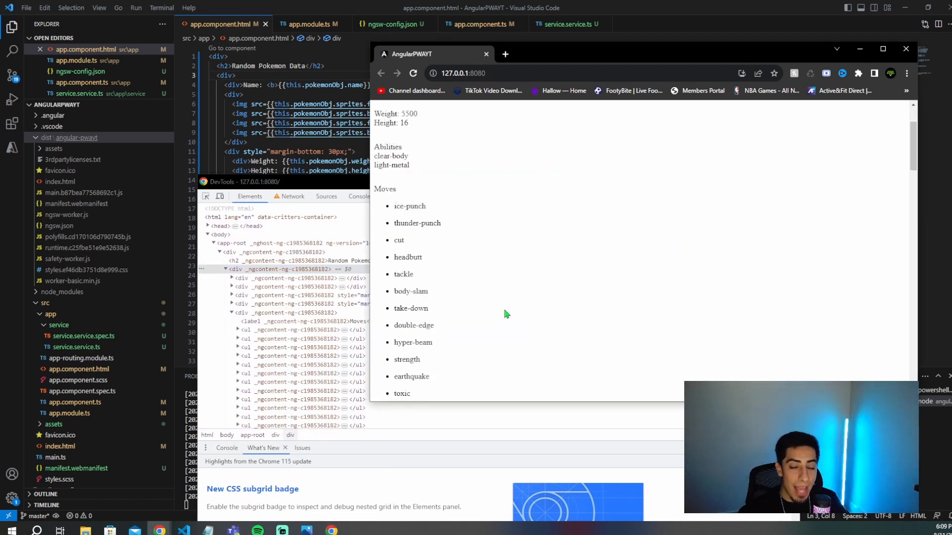
scroll(down, 3)
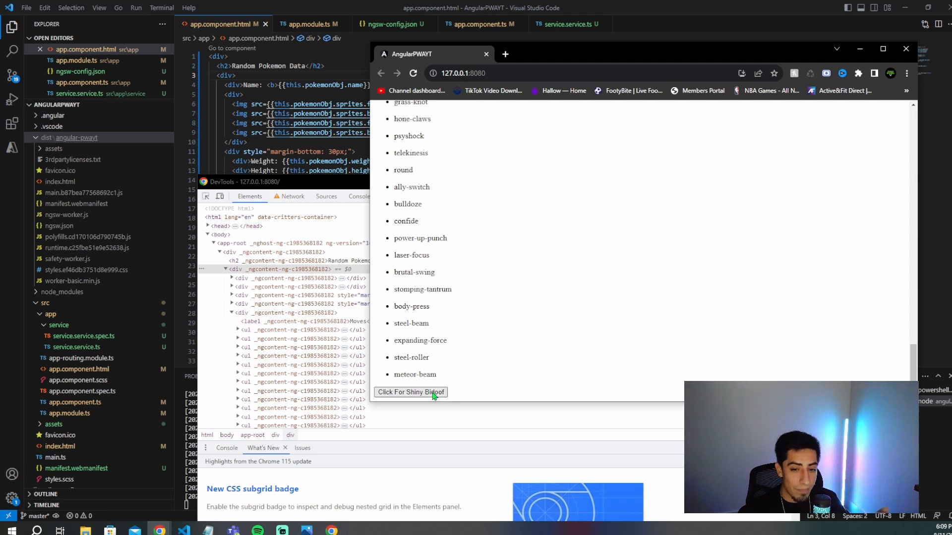
Request the shiny Bidoof offline, reload, and review the failed and cached requests in Network.
click(358, 196)
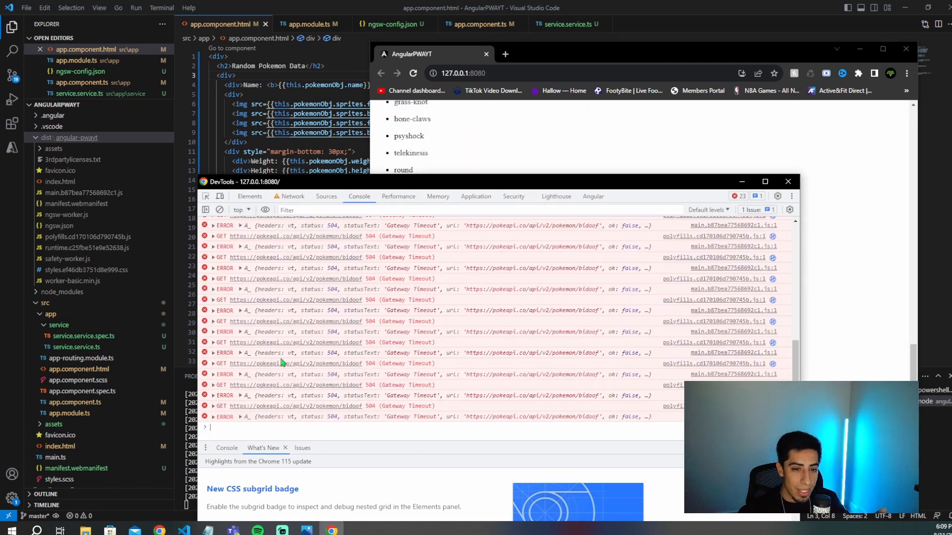
mouse_move(512, 159)
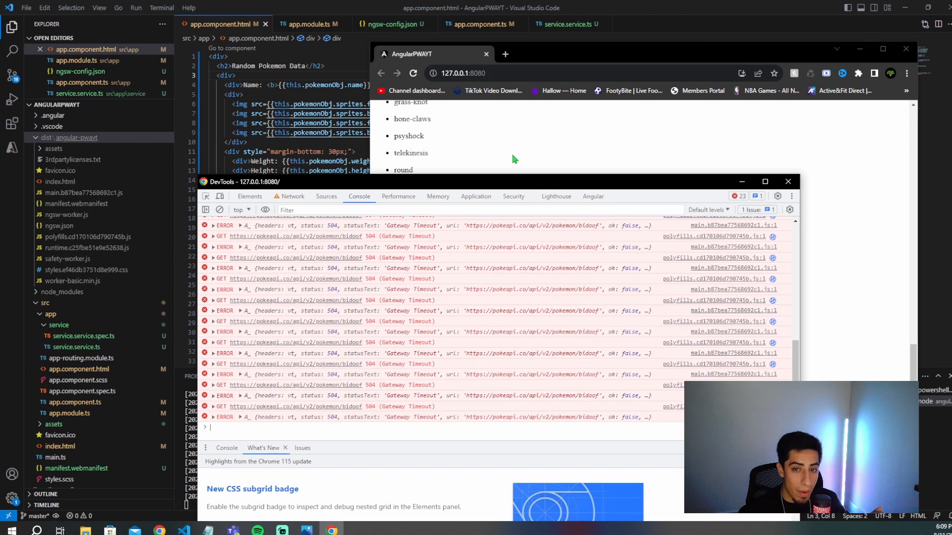
click(413, 73)
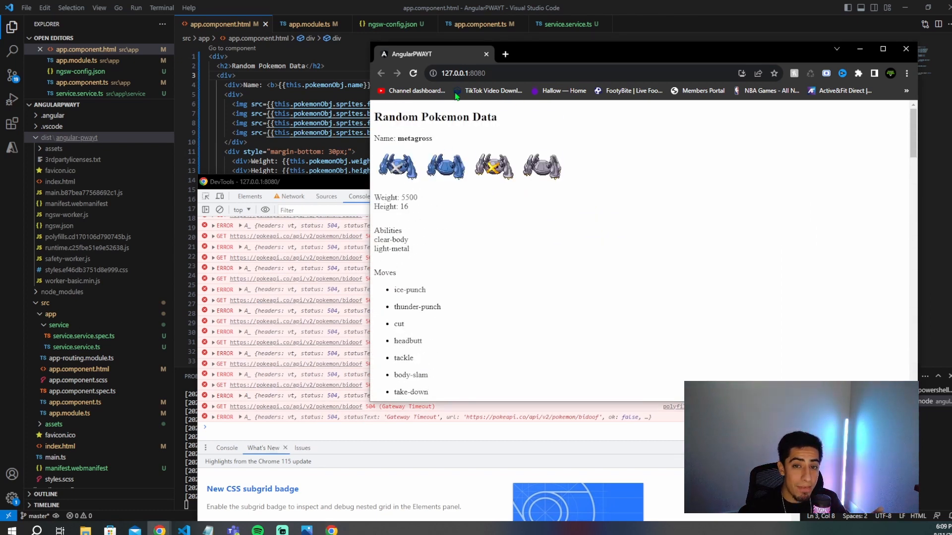
click(414, 72)
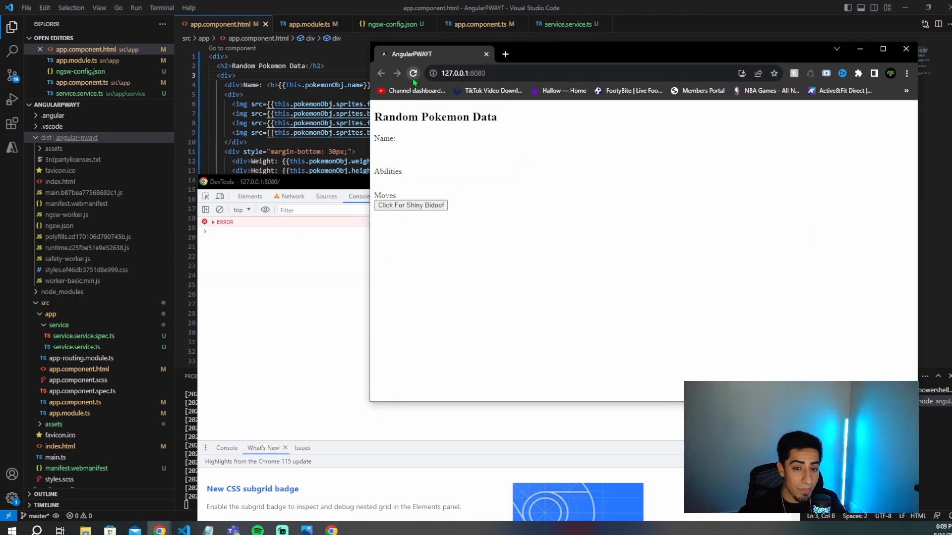
click(413, 73)
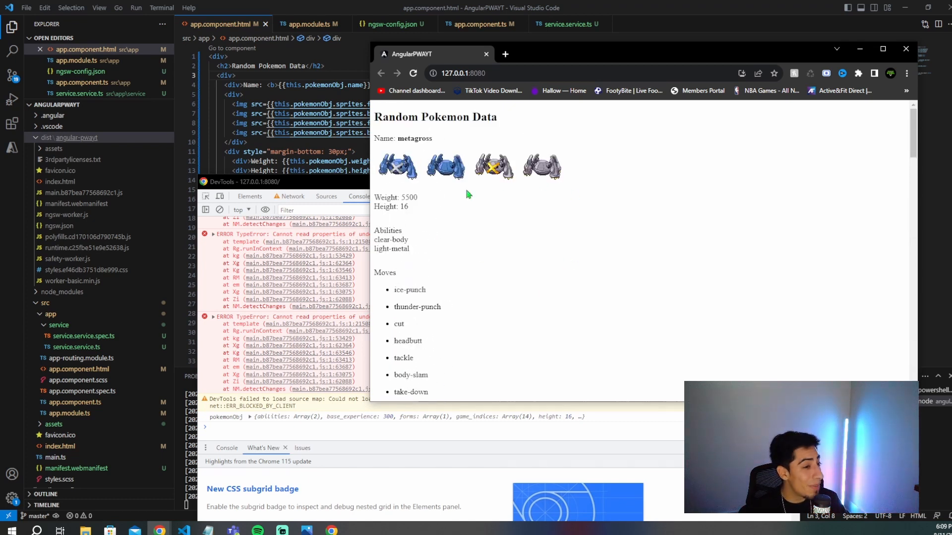
mouse_move(542, 146)
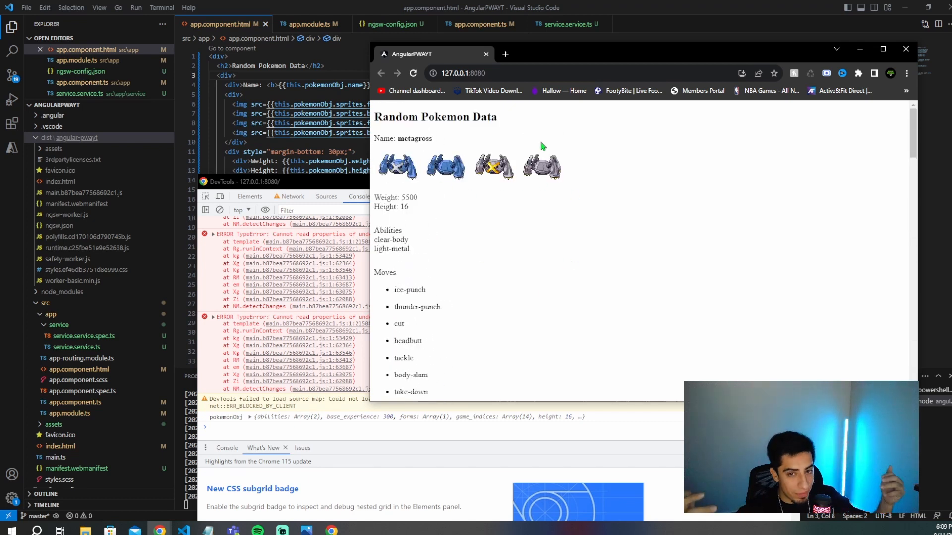
mouse_move(558, 270)
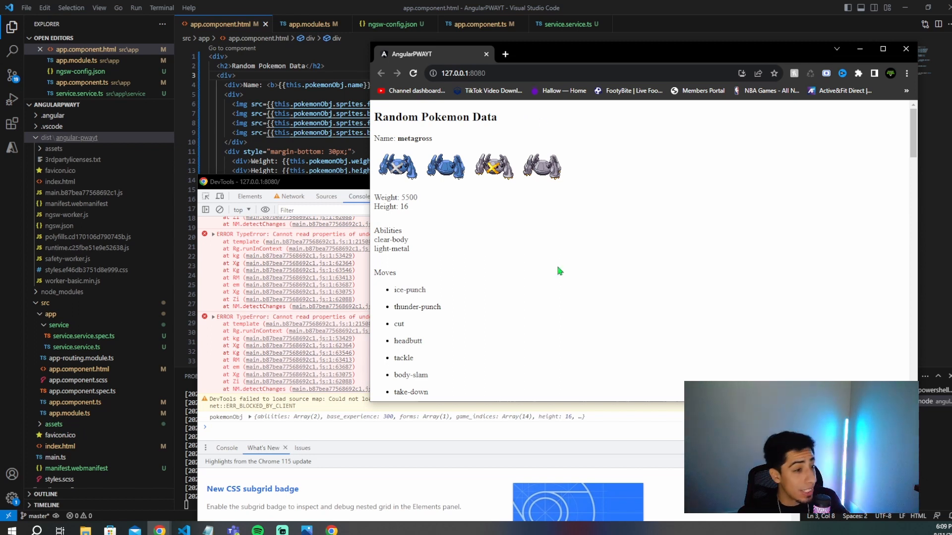
mouse_move(330, 187)
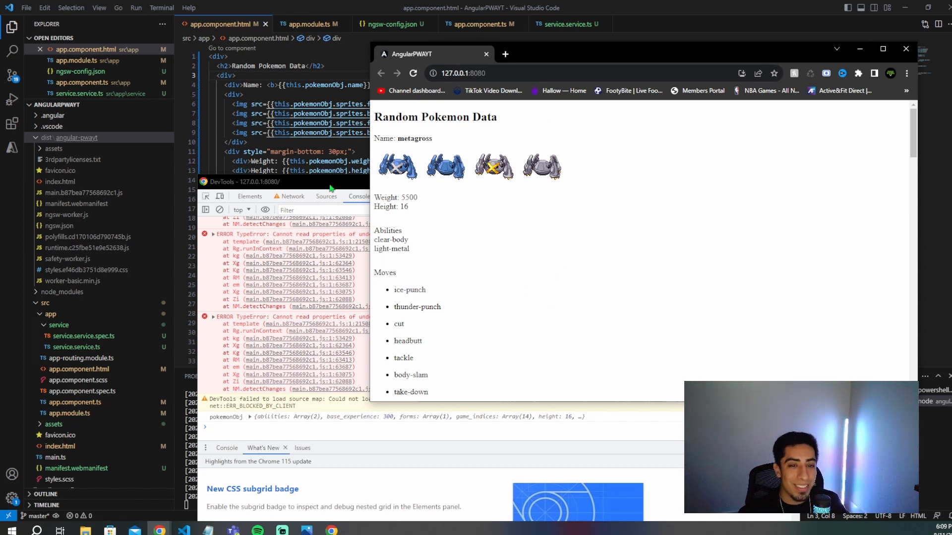
click(392, 210)
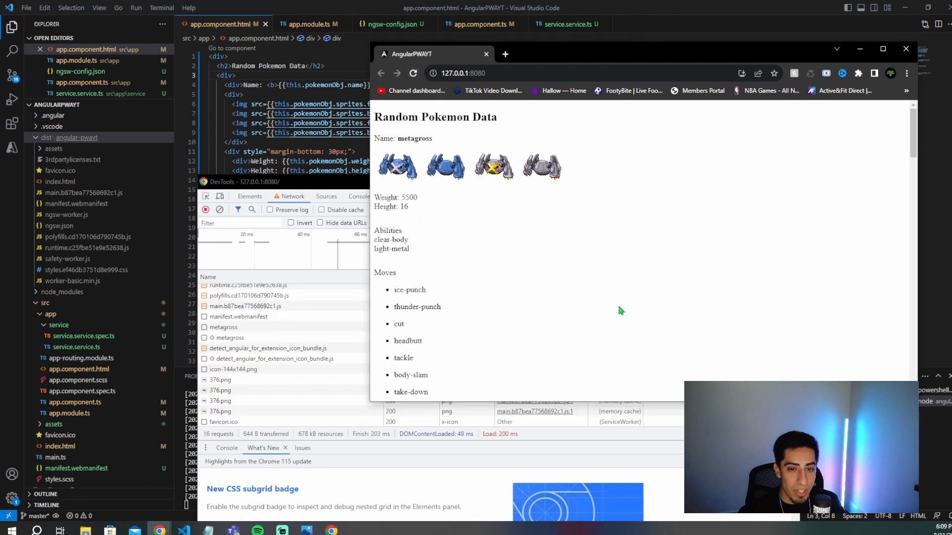
Click For Shiny Bidoof at the page bottom, loading the bidoof and 399.png sprite.
scroll(down, 3)
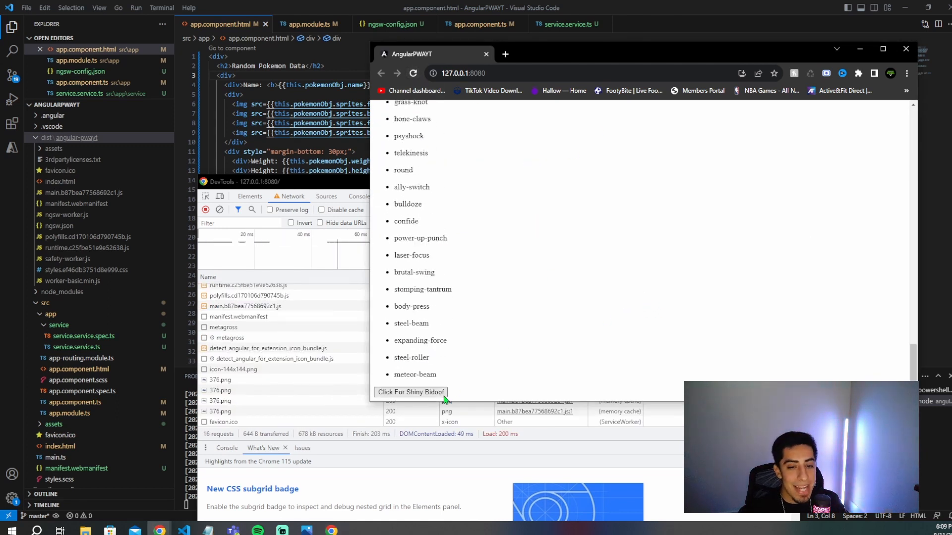
click(411, 392)
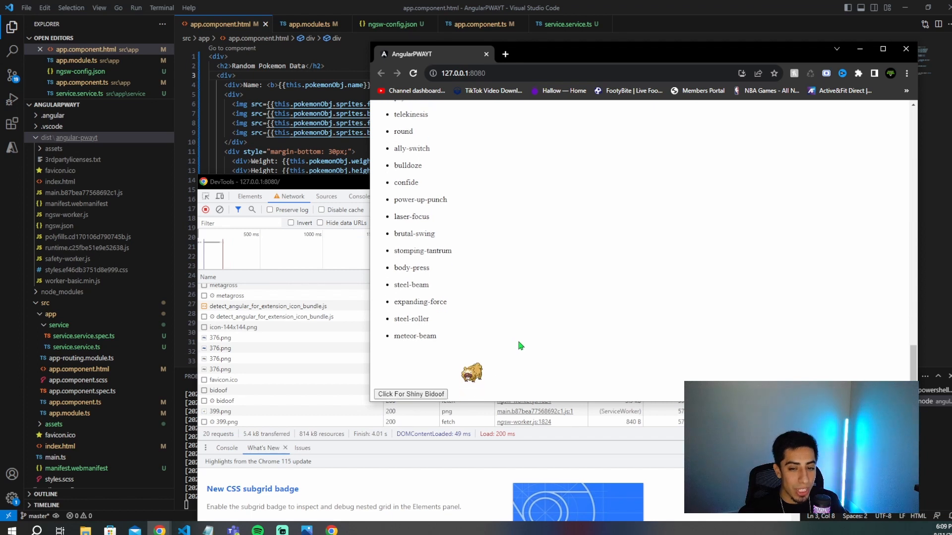
scroll(up, 3)
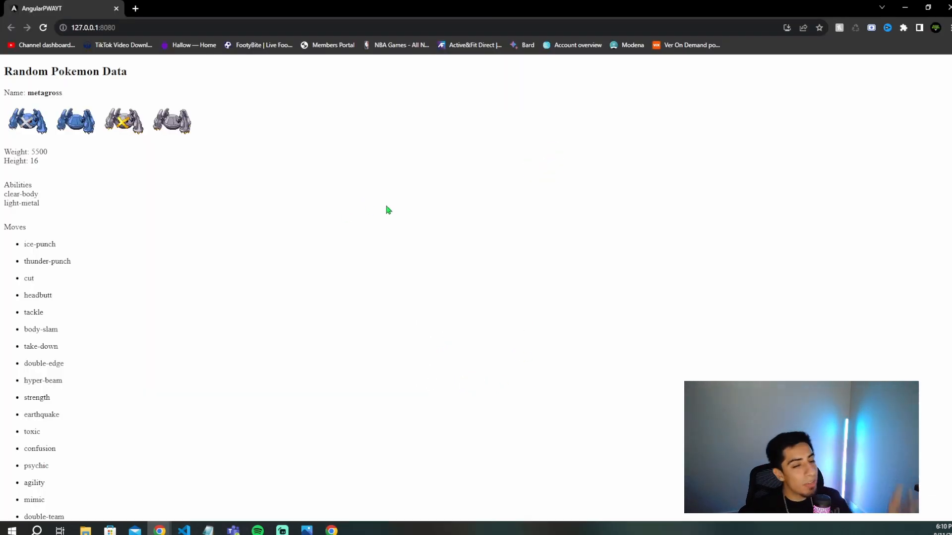
mouse_move(361, 193)
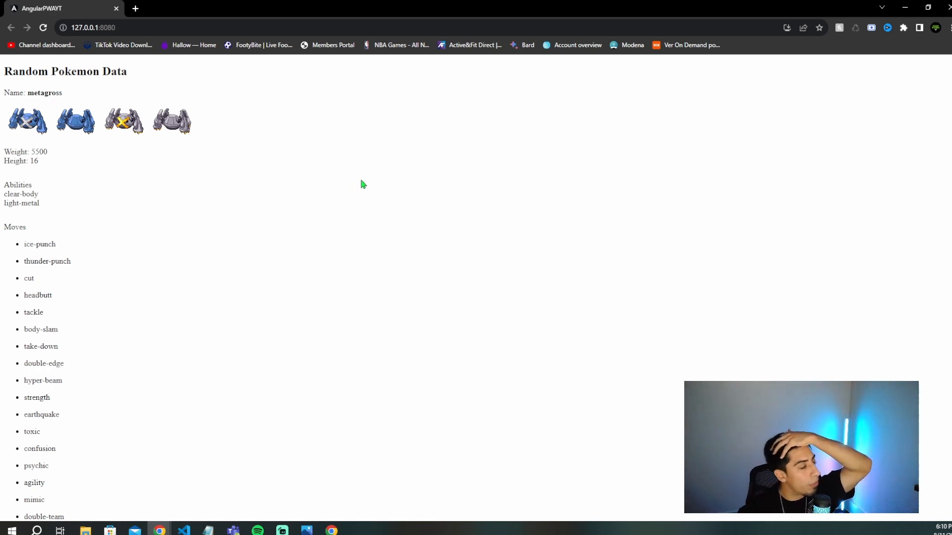
Open Chrome's 'Install app?' prompt for AngularPWAYT from the address-bar install icon.
scroll(down, 3)
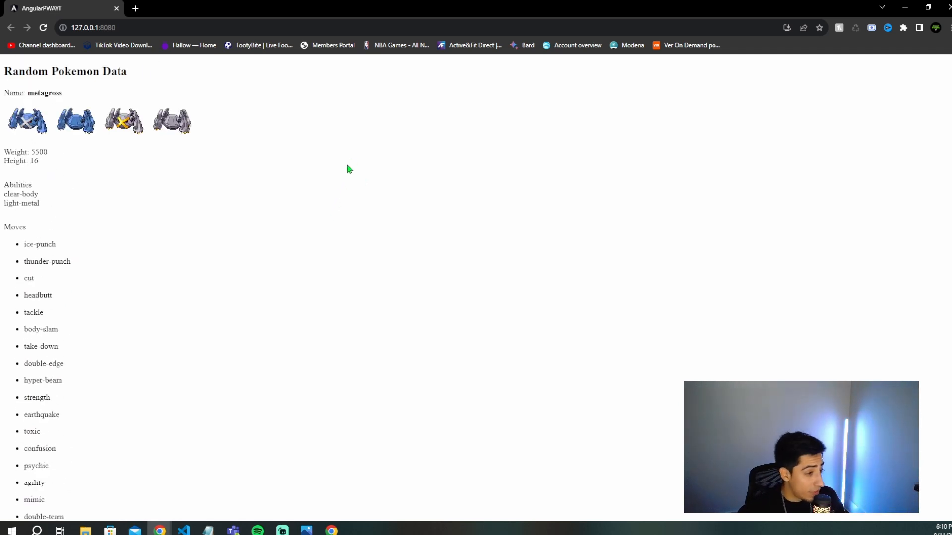
mouse_move(364, 126)
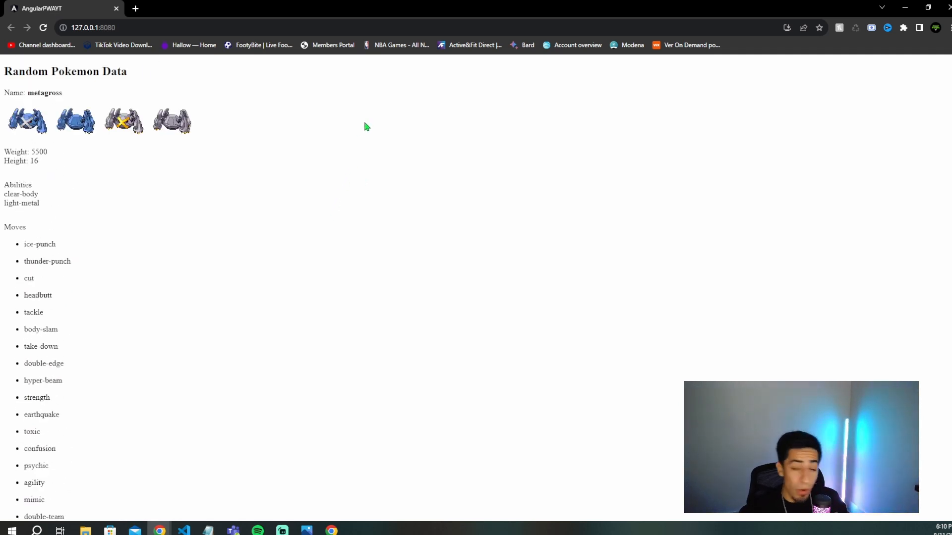
mouse_move(360, 113)
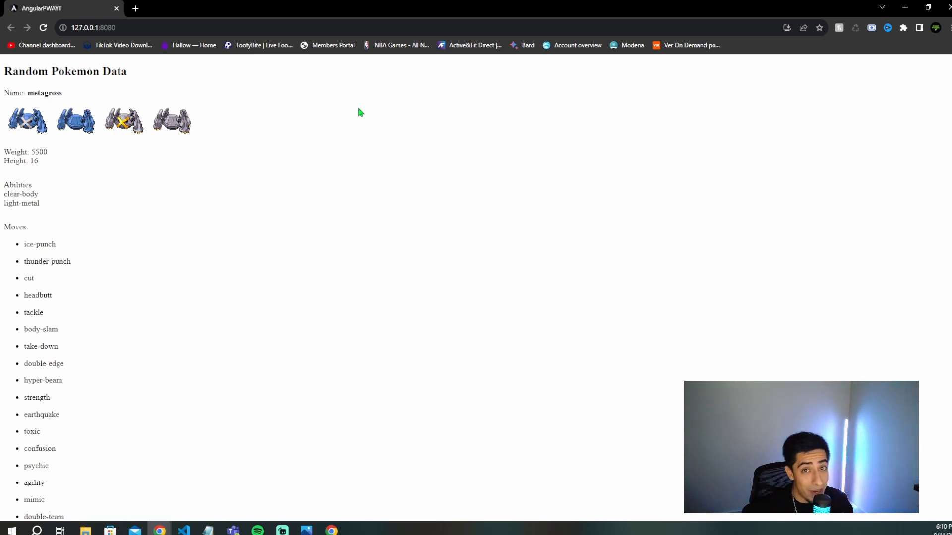
mouse_move(340, 117)
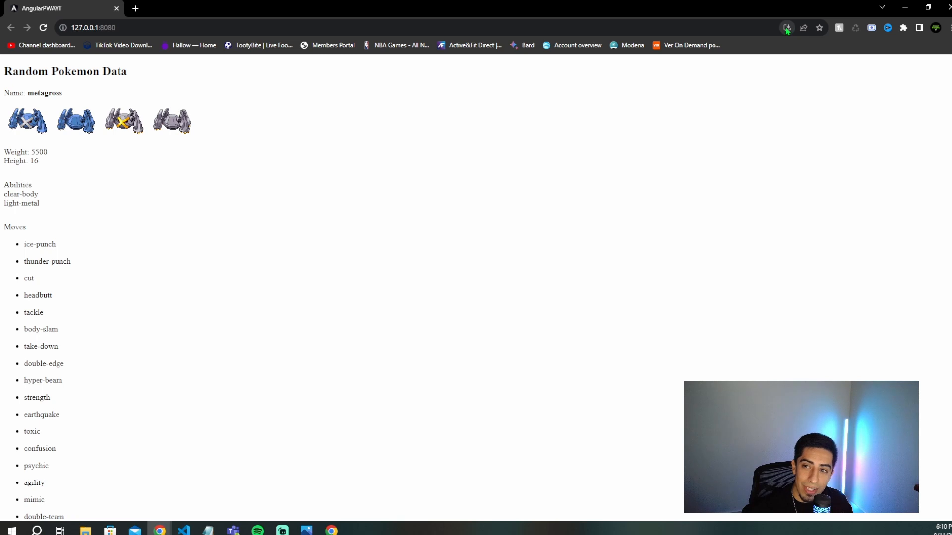
click(786, 27)
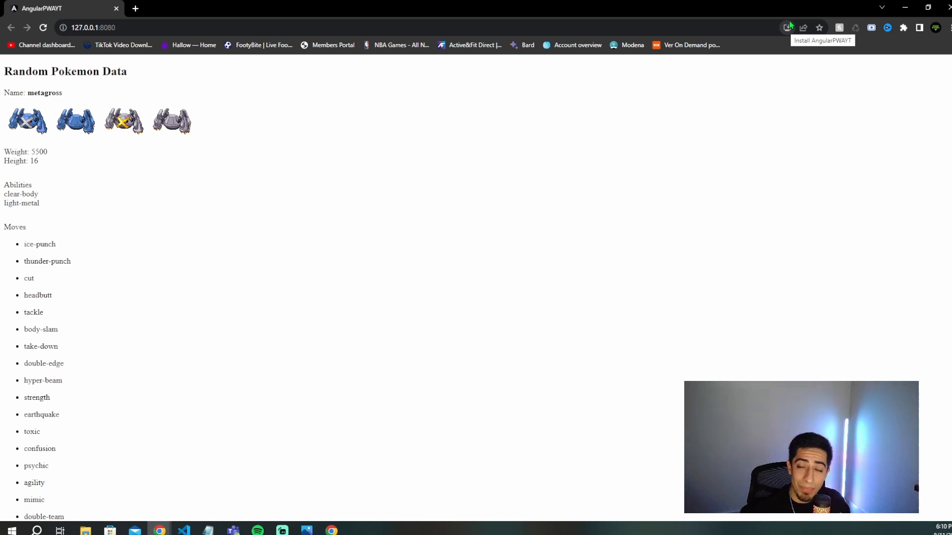
click(787, 27)
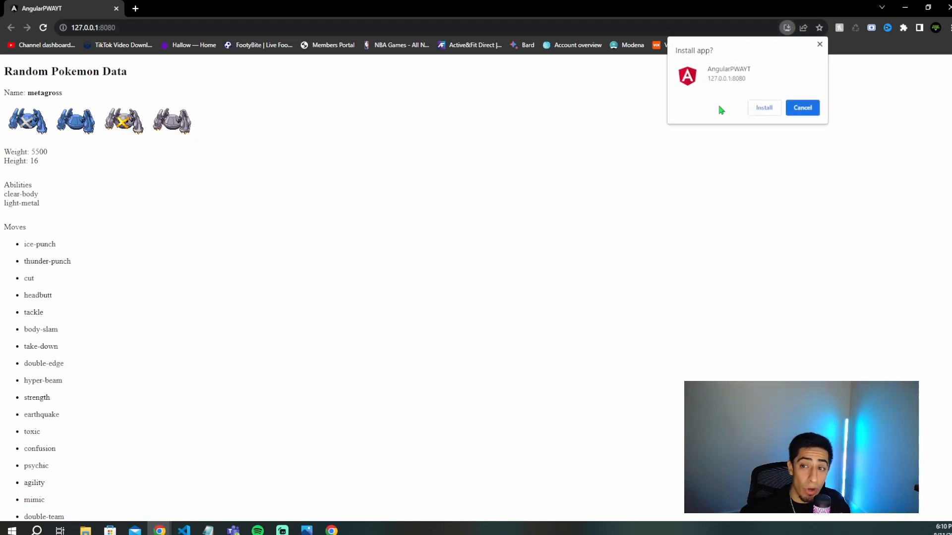
mouse_move(764, 108)
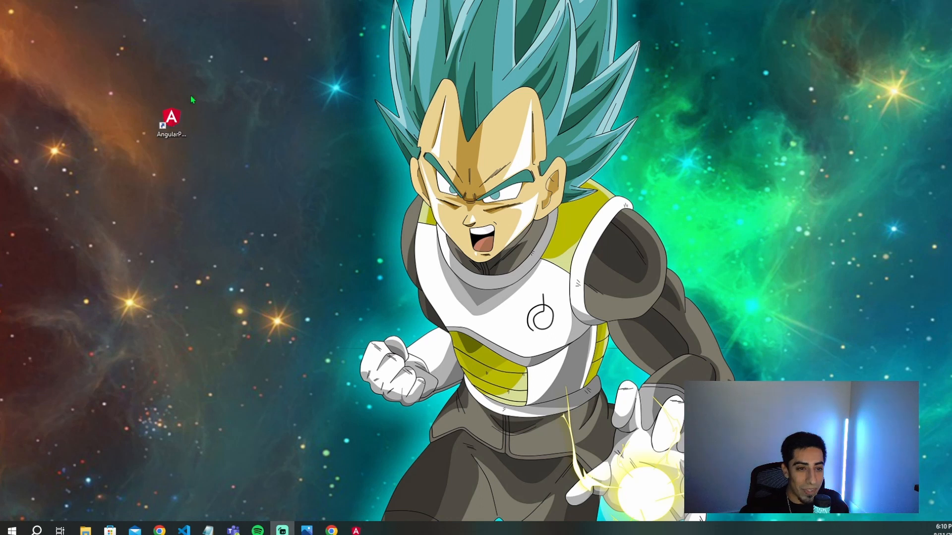
Launch the AngularPWAYT shortcut to show Metagross data in a standalone window.
click(172, 122)
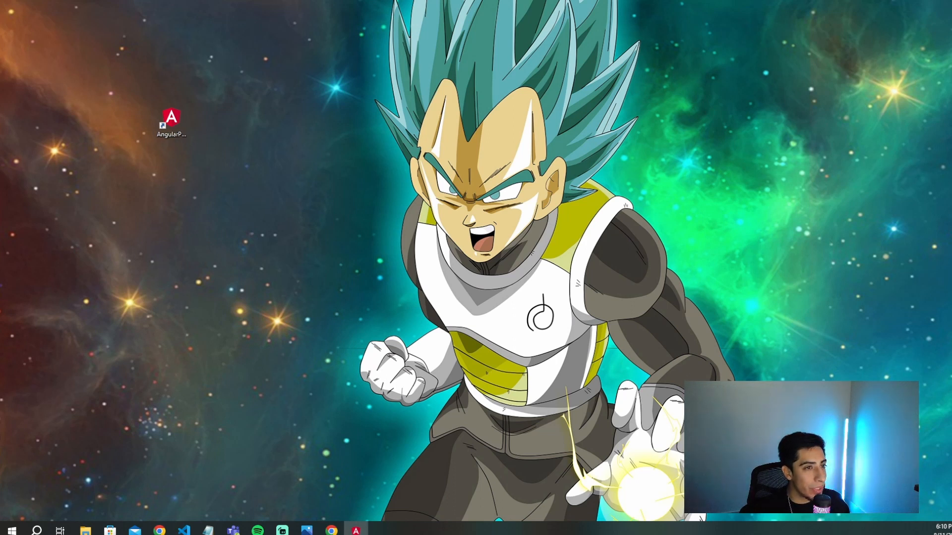
click(171, 119)
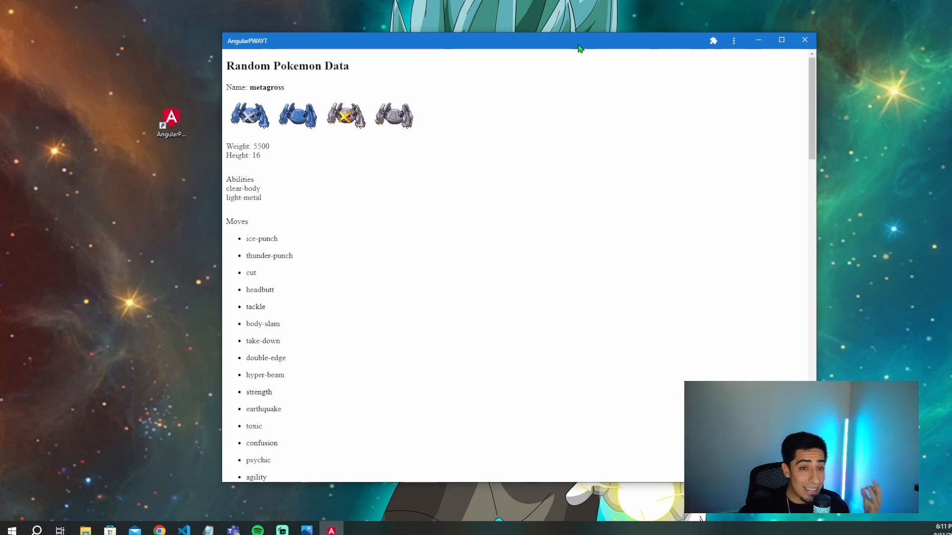
Reveal the shiny Bidoof image at the bottom of the Metagross page, then scroll back up.
scroll(down, 3)
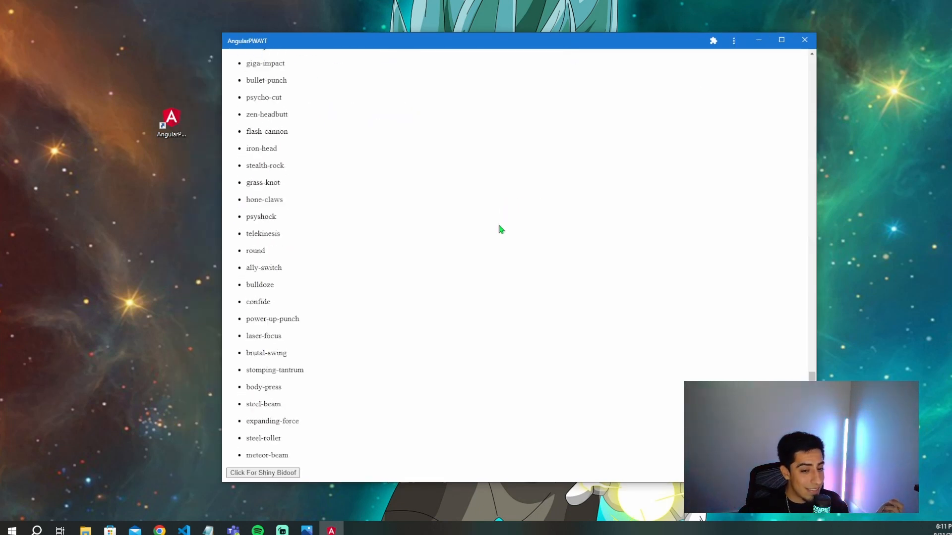
click(263, 473)
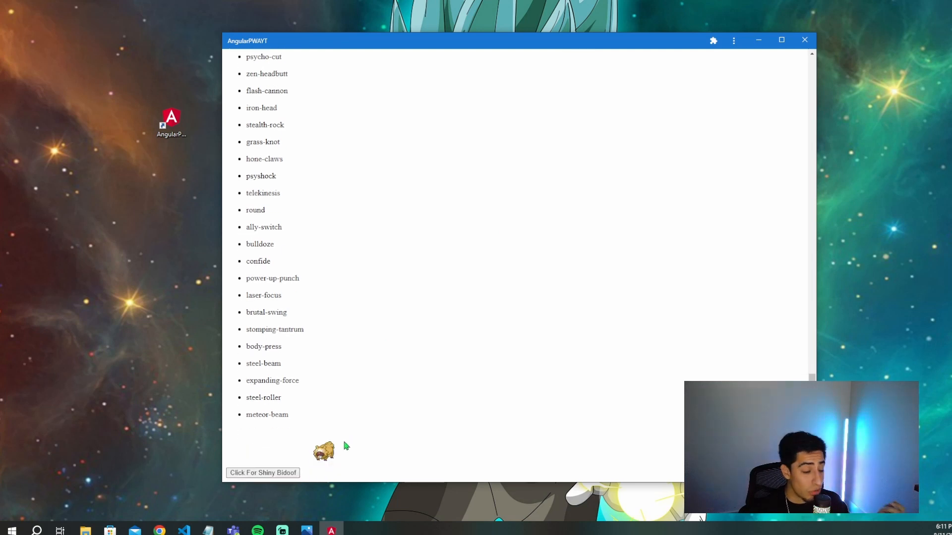
scroll(up, 3)
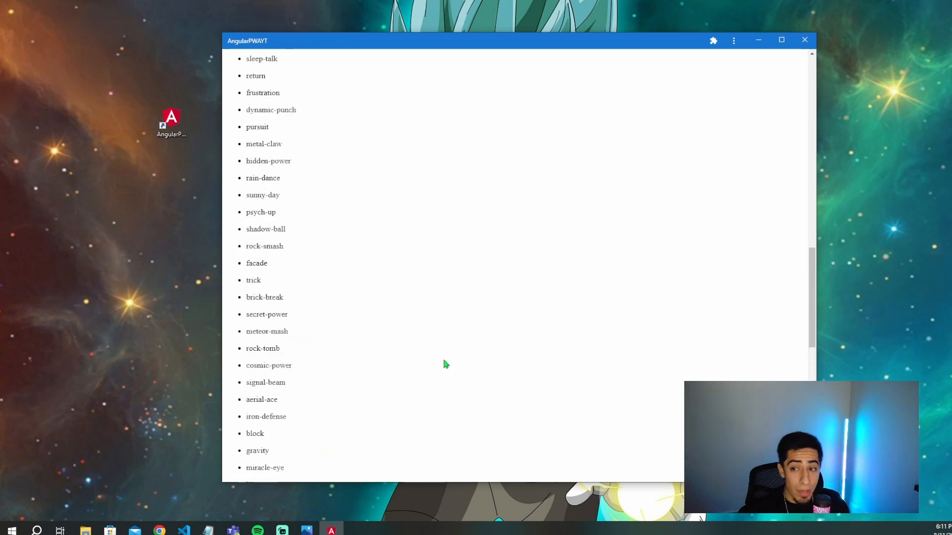
scroll(up, 3)
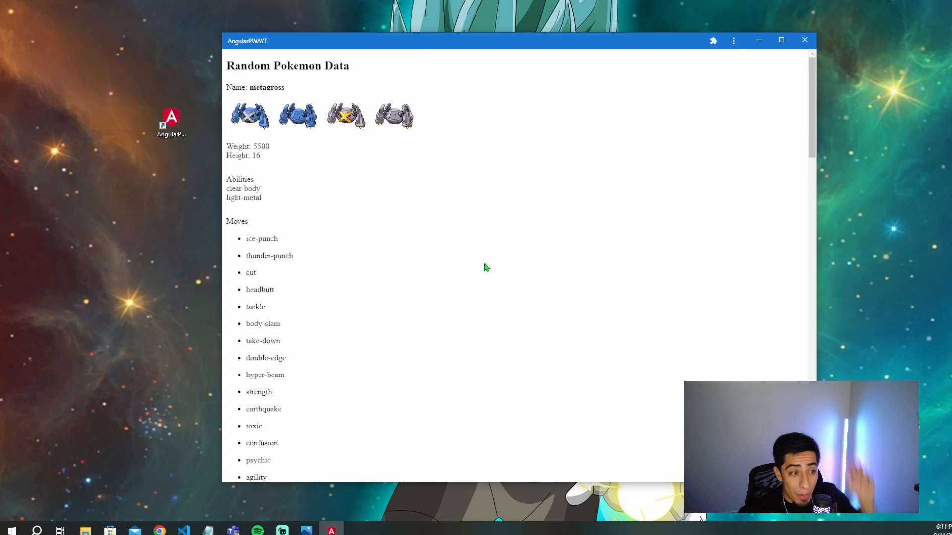
mouse_move(524, 241)
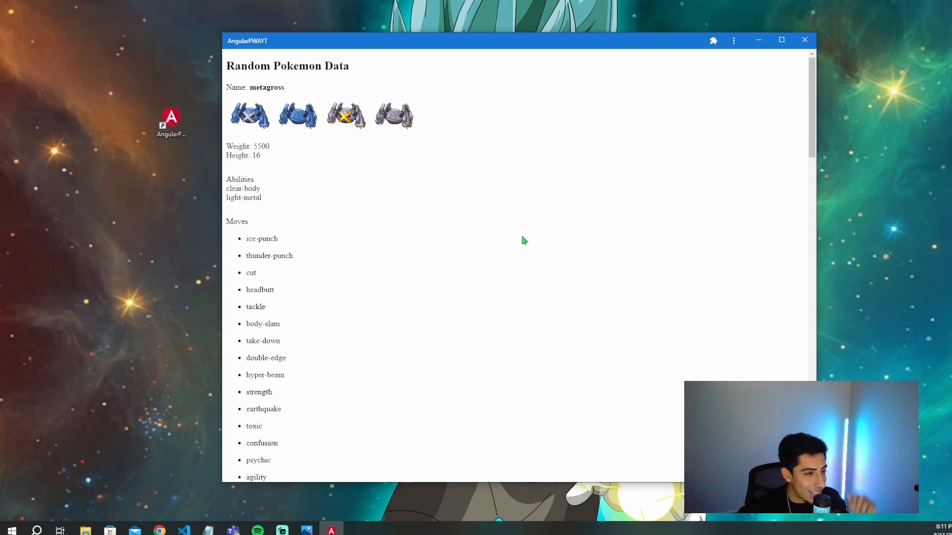
mouse_move(722, 99)
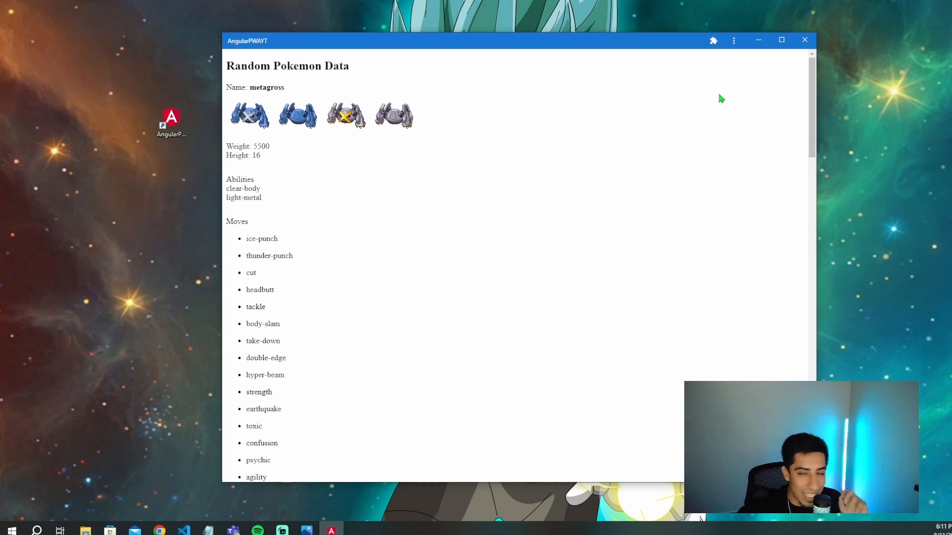
Open and dismiss the app's three-dot menu, then scroll through the Metagross page.
click(734, 41)
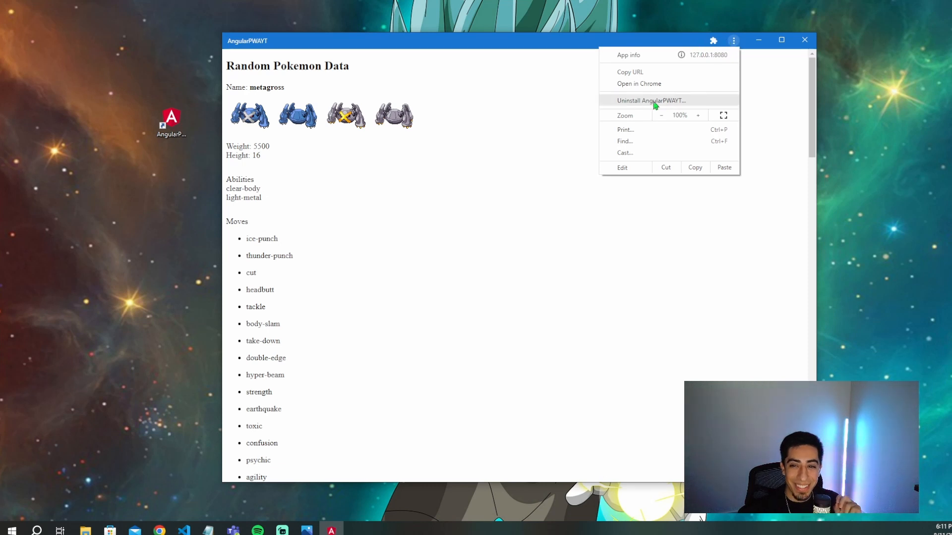
click(543, 116)
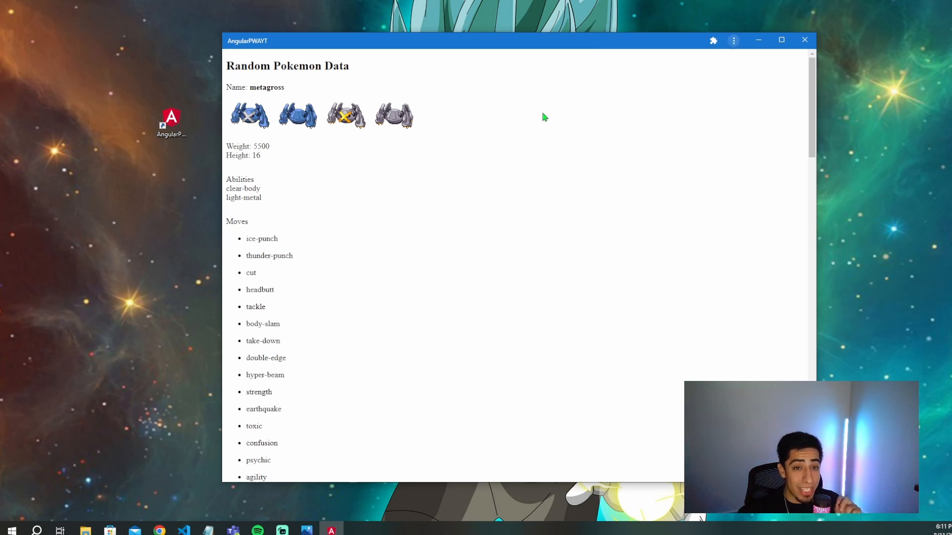
scroll(down, 3)
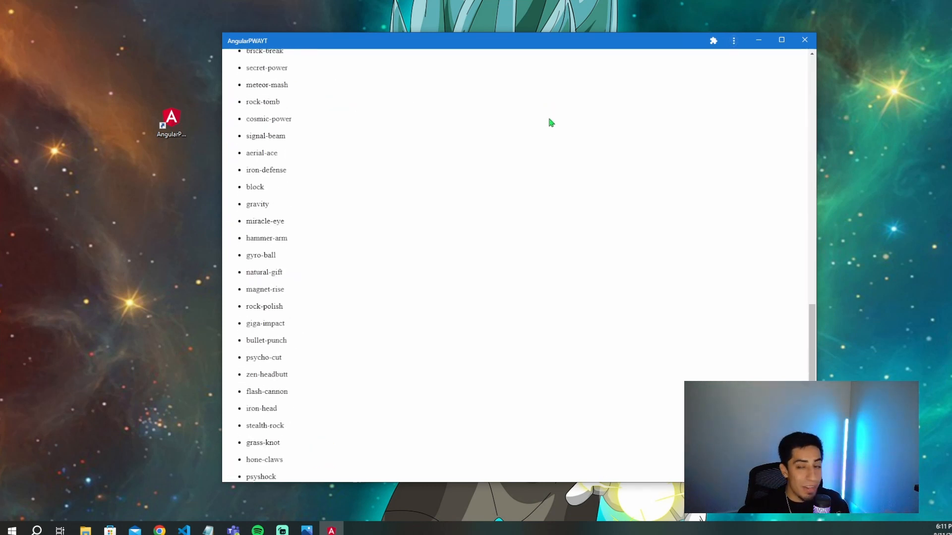
scroll(up, 3)
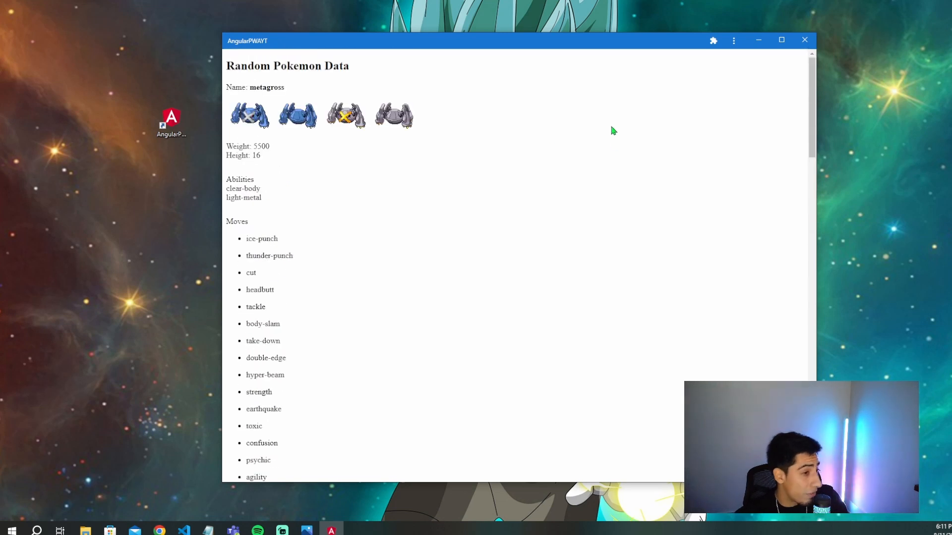
mouse_move(462, 162)
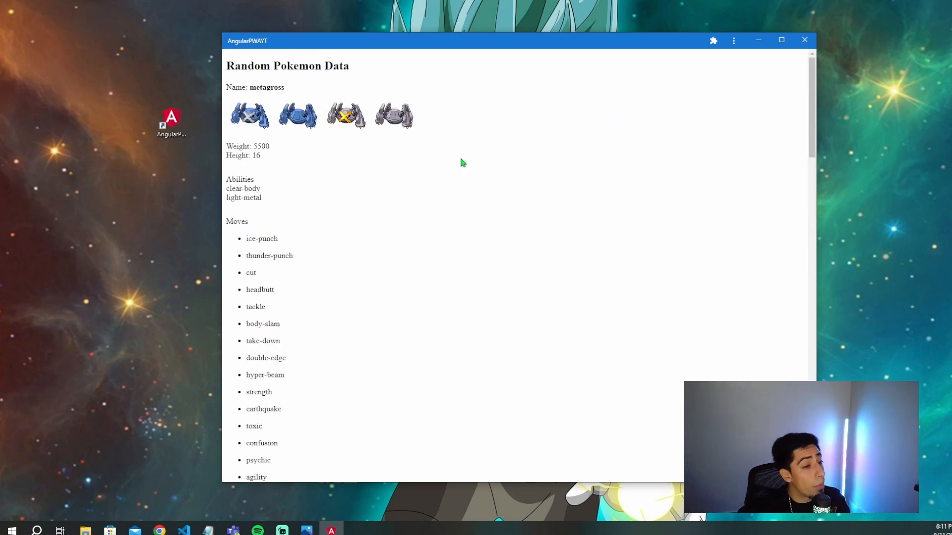
mouse_move(503, 119)
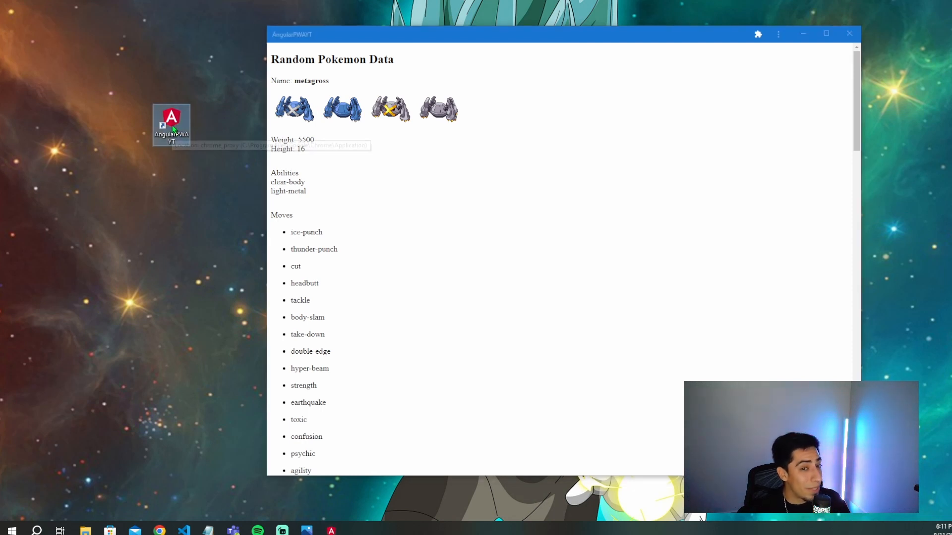
mouse_move(510, 147)
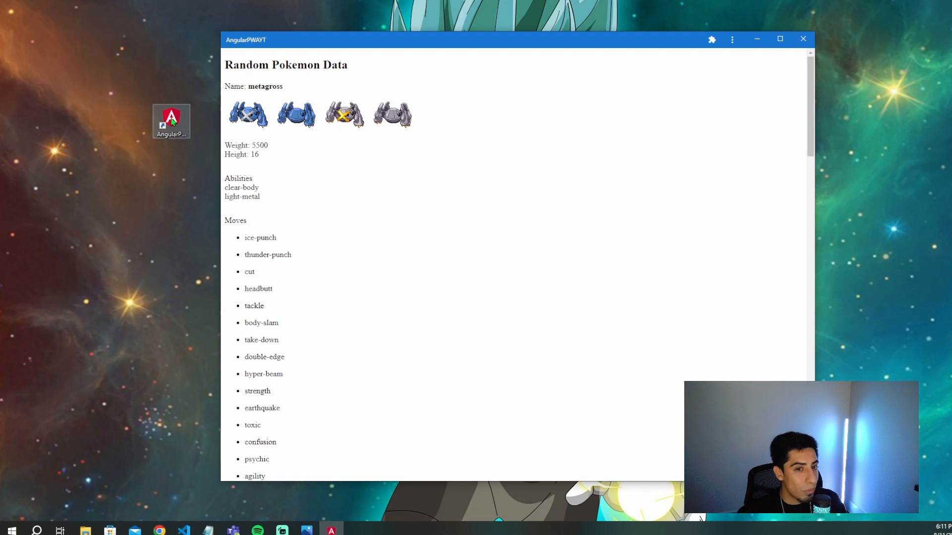
scroll(down, 3)
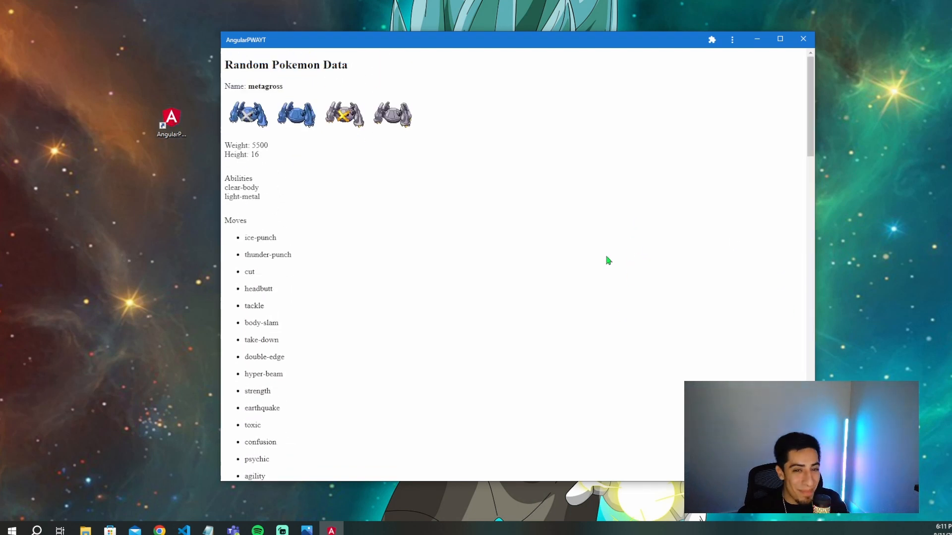
mouse_move(512, 210)
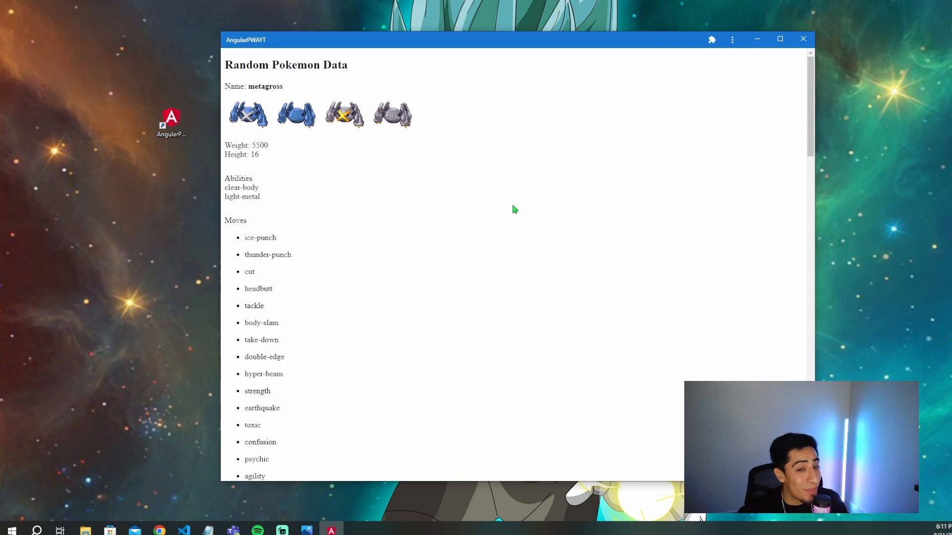
scroll(down, 3)
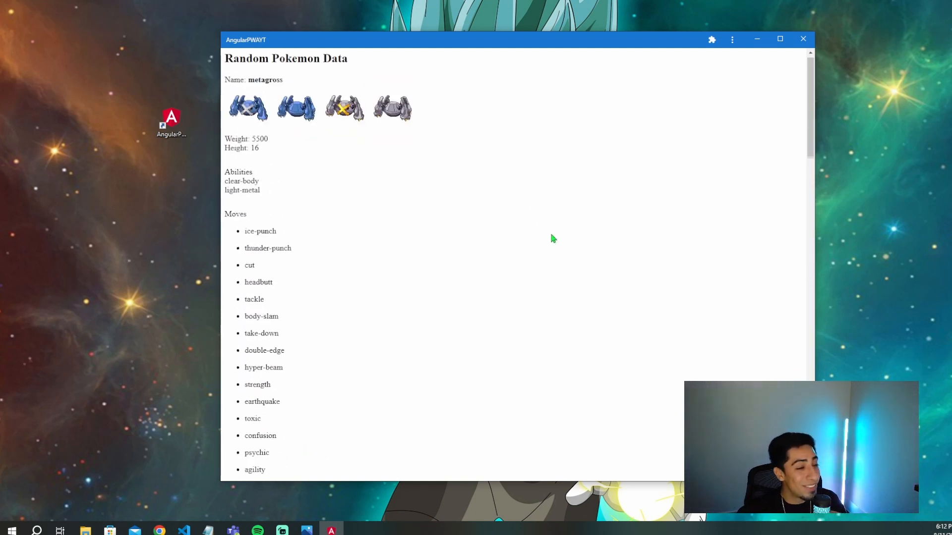
scroll(up, 3)
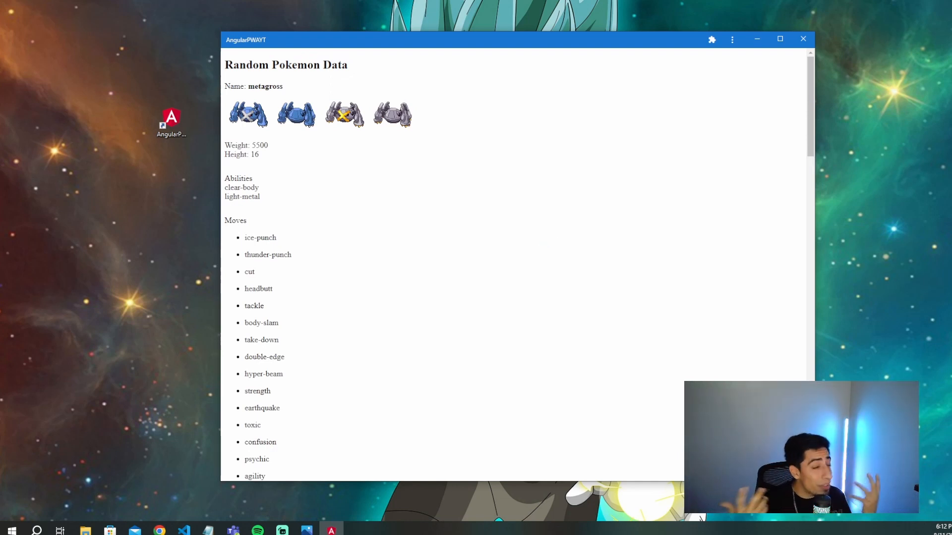